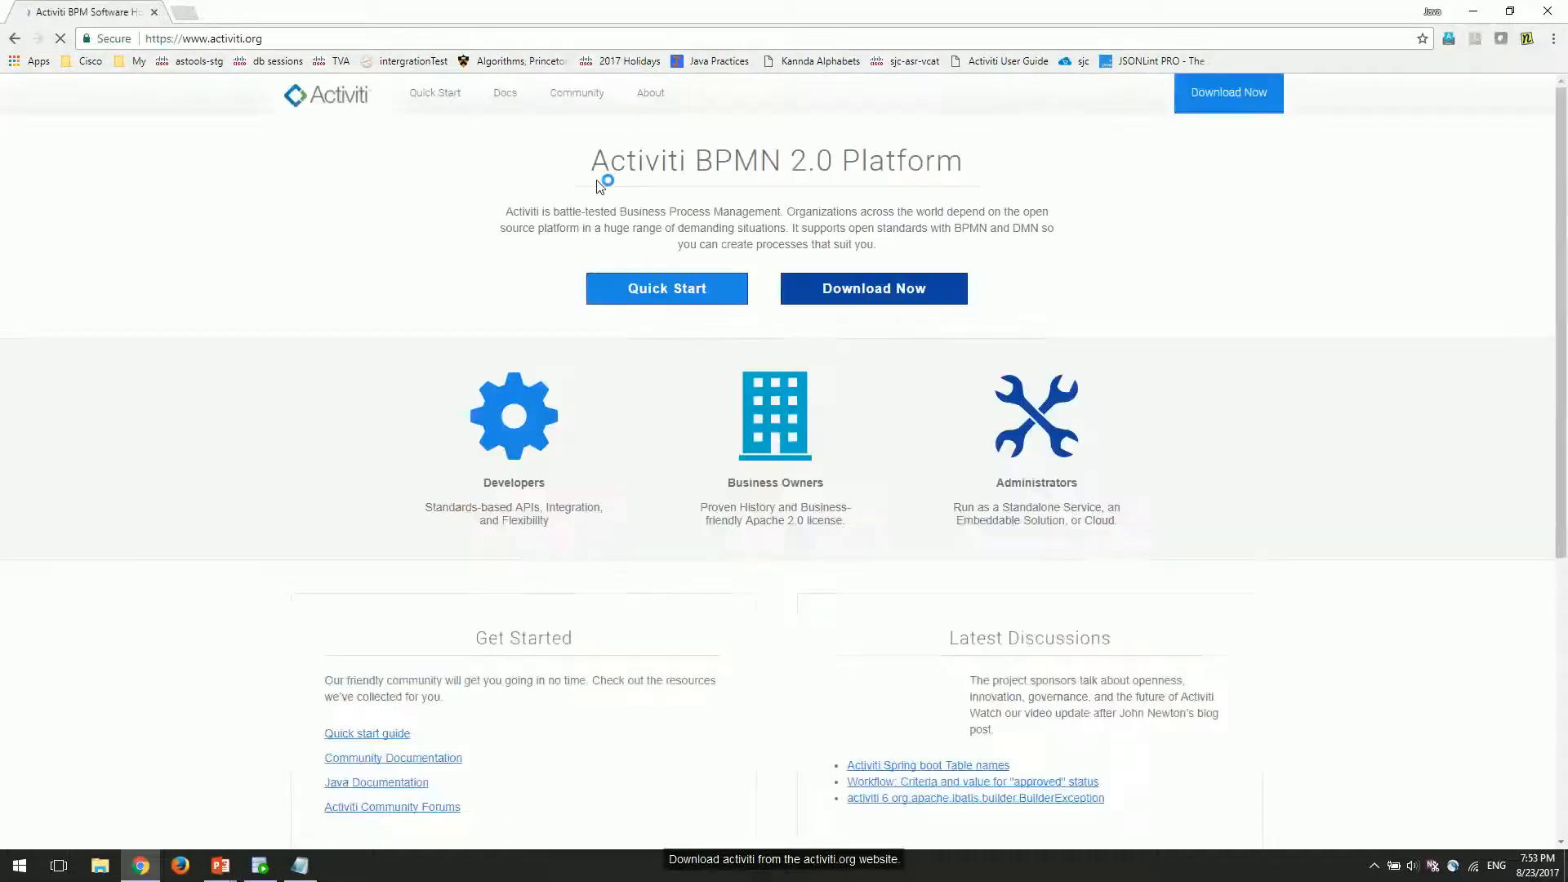
# Reach the Activiti community download links page listing activiti-6.0.0.zip, skipping the sign-up form.
pyautogui.click(872, 287)
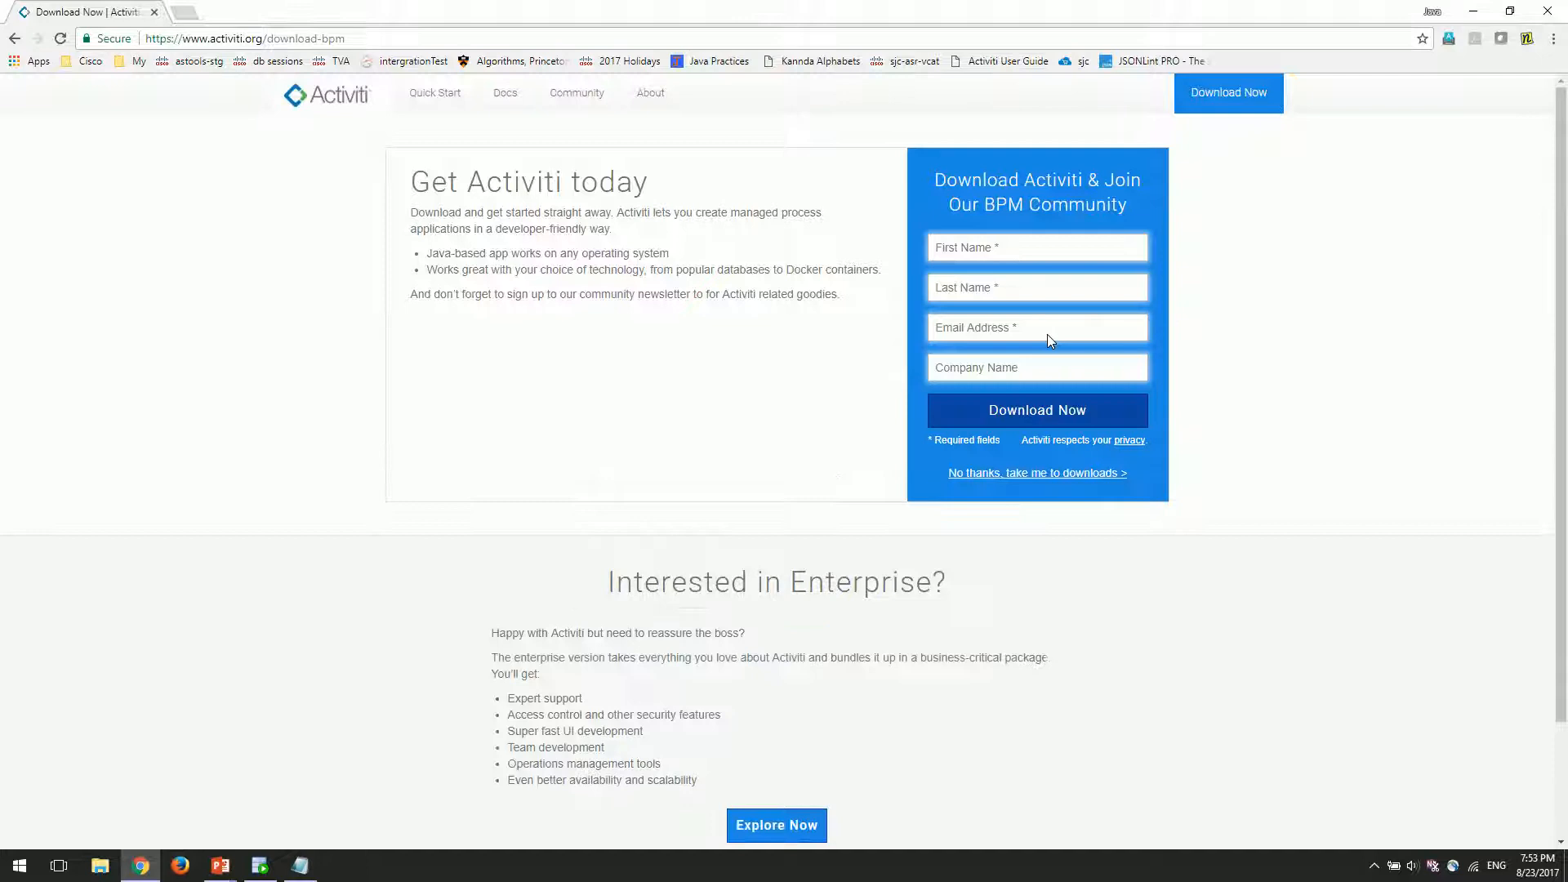
pyautogui.click(1038, 473)
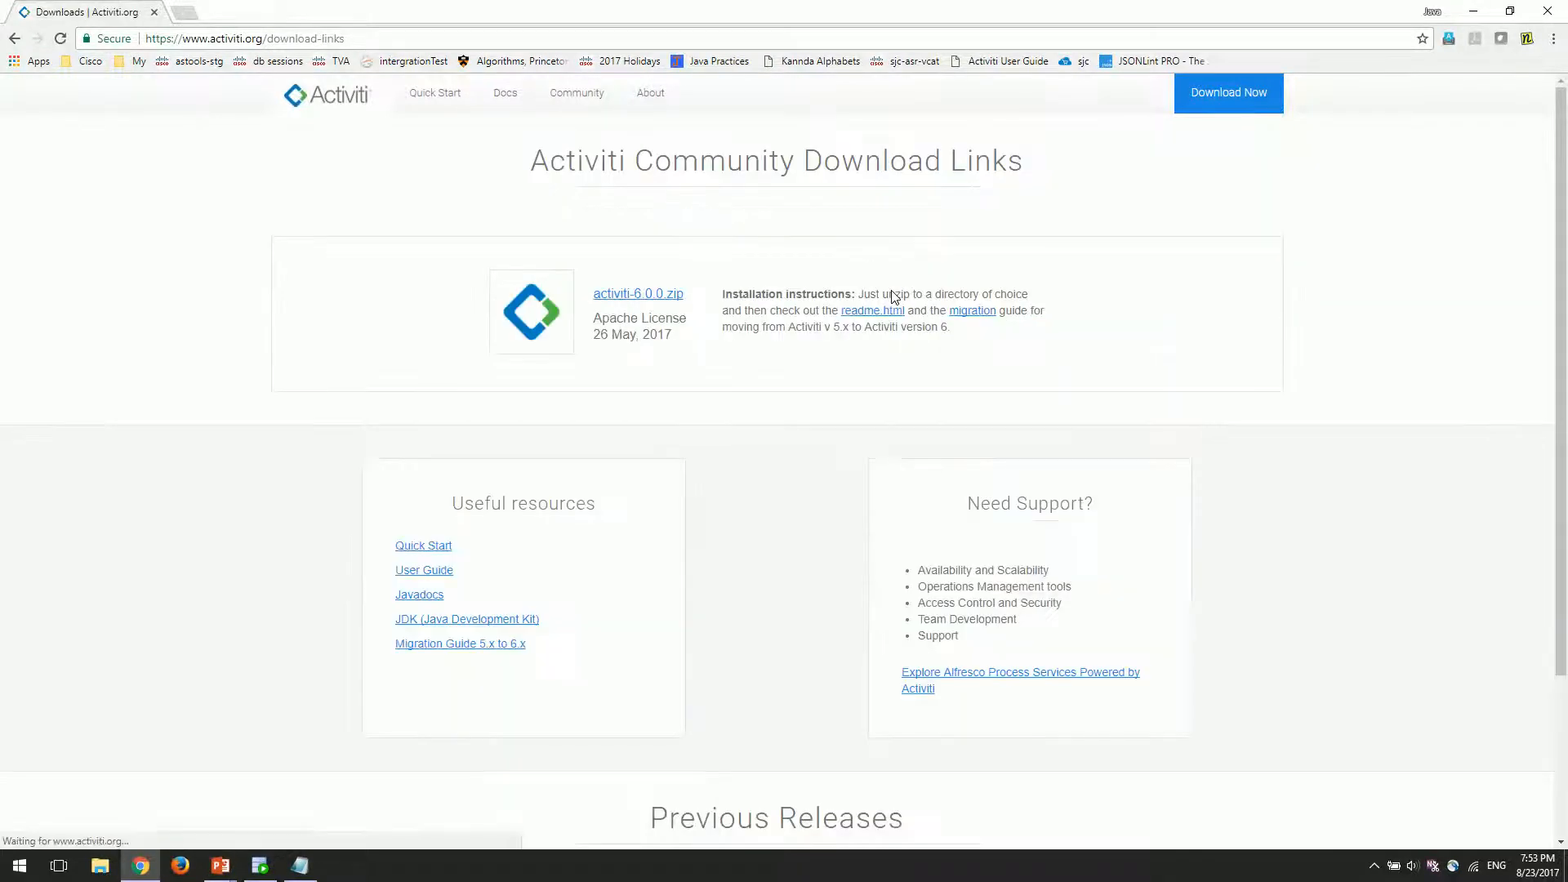
pyautogui.moveTo(639, 299)
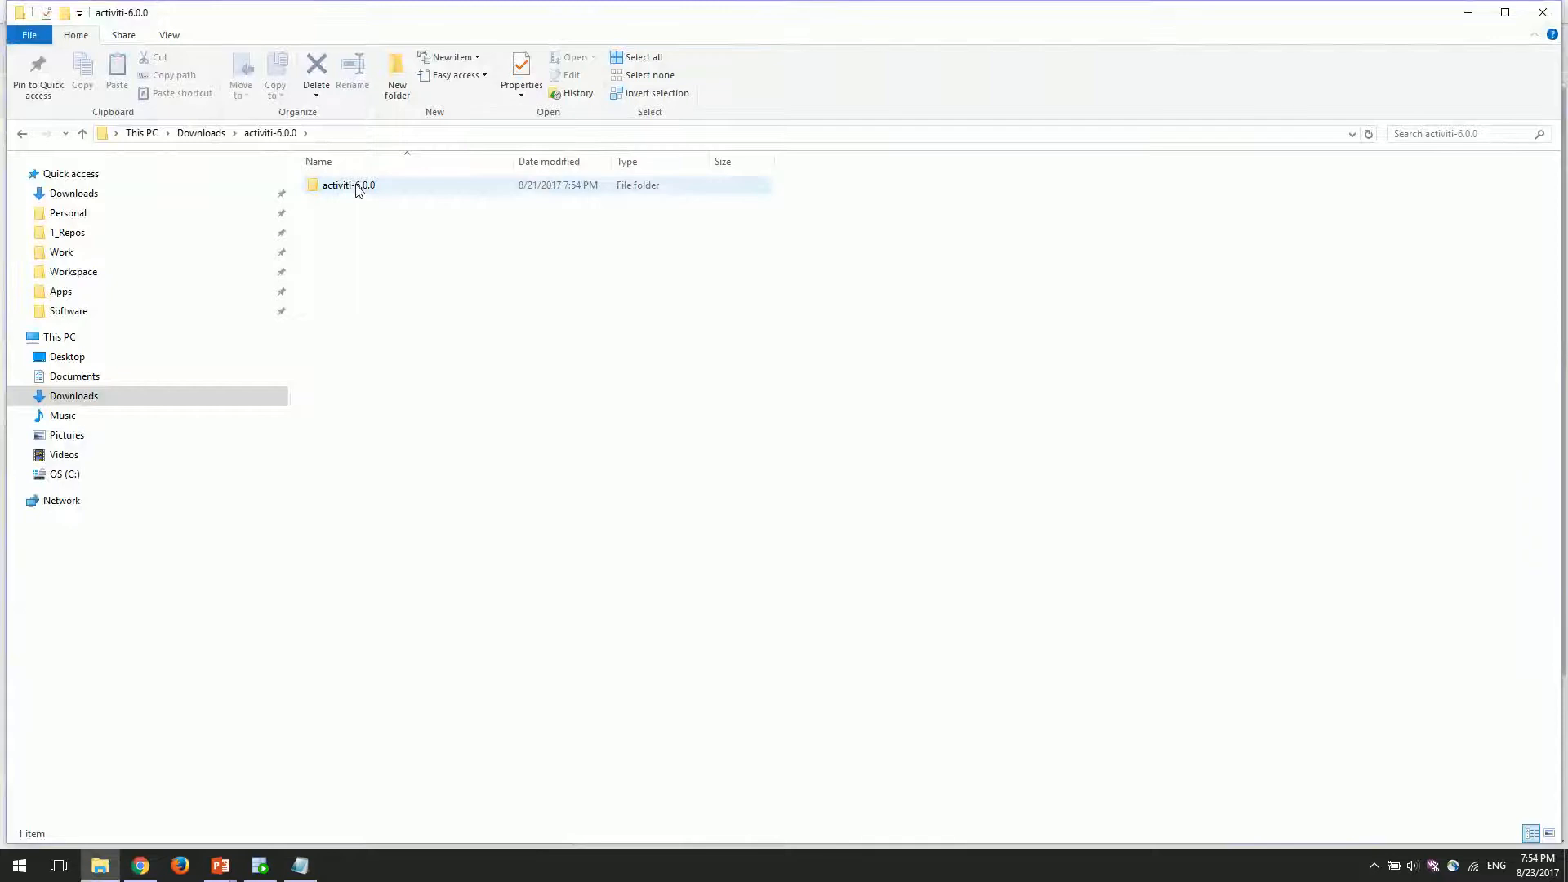
# Browse the extracted activiti-6.0.0 folder's database drop and create script folders.
pyautogui.doubleClick(348, 184)
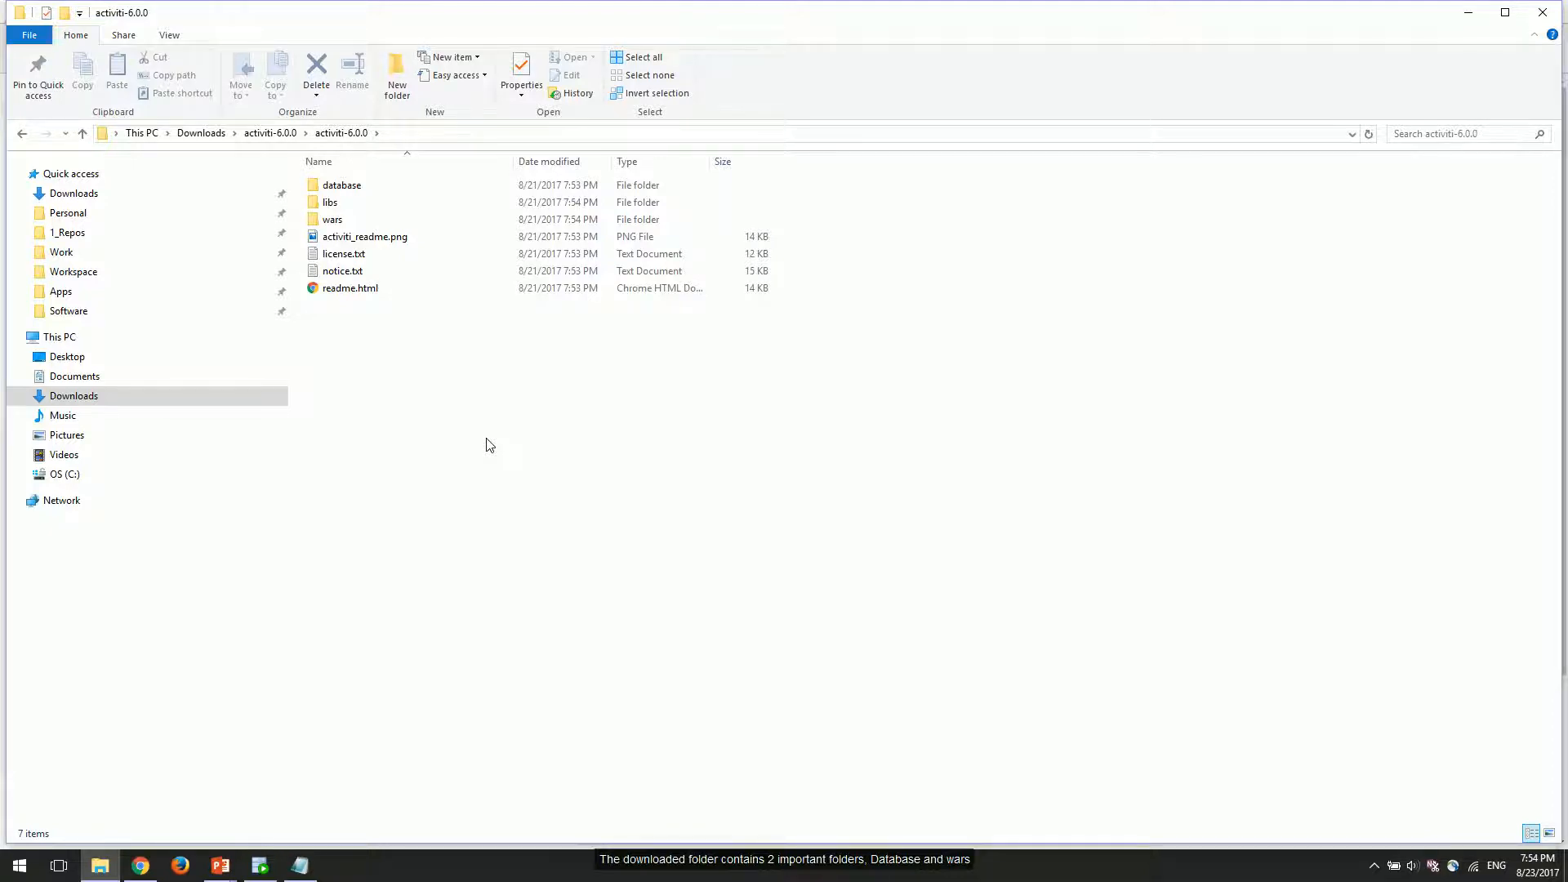
pyautogui.doubleClick(341, 184)
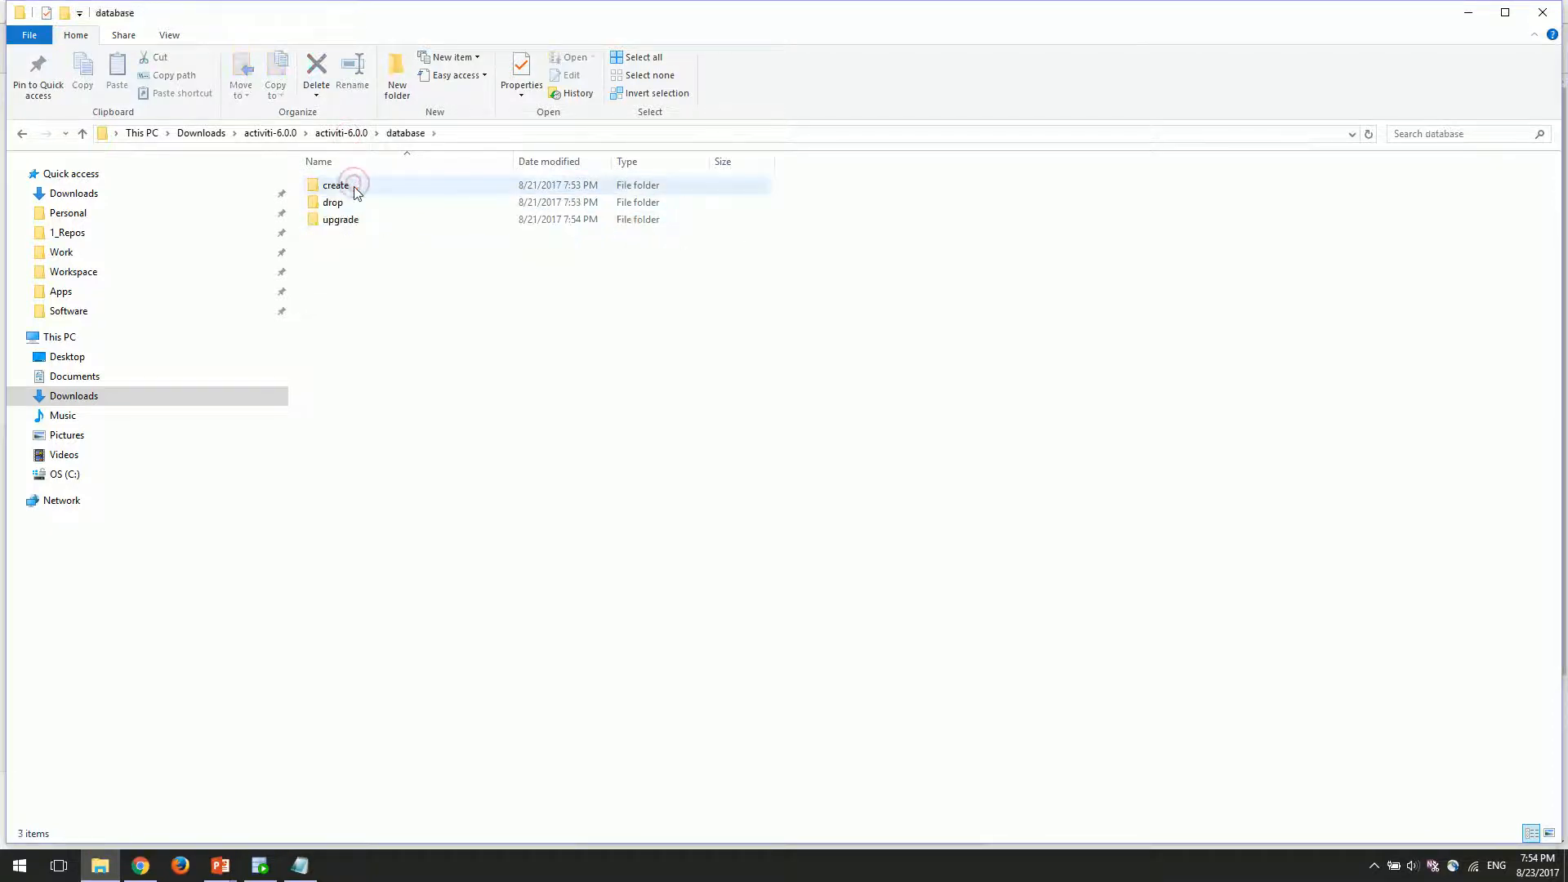
pyautogui.click(331, 202)
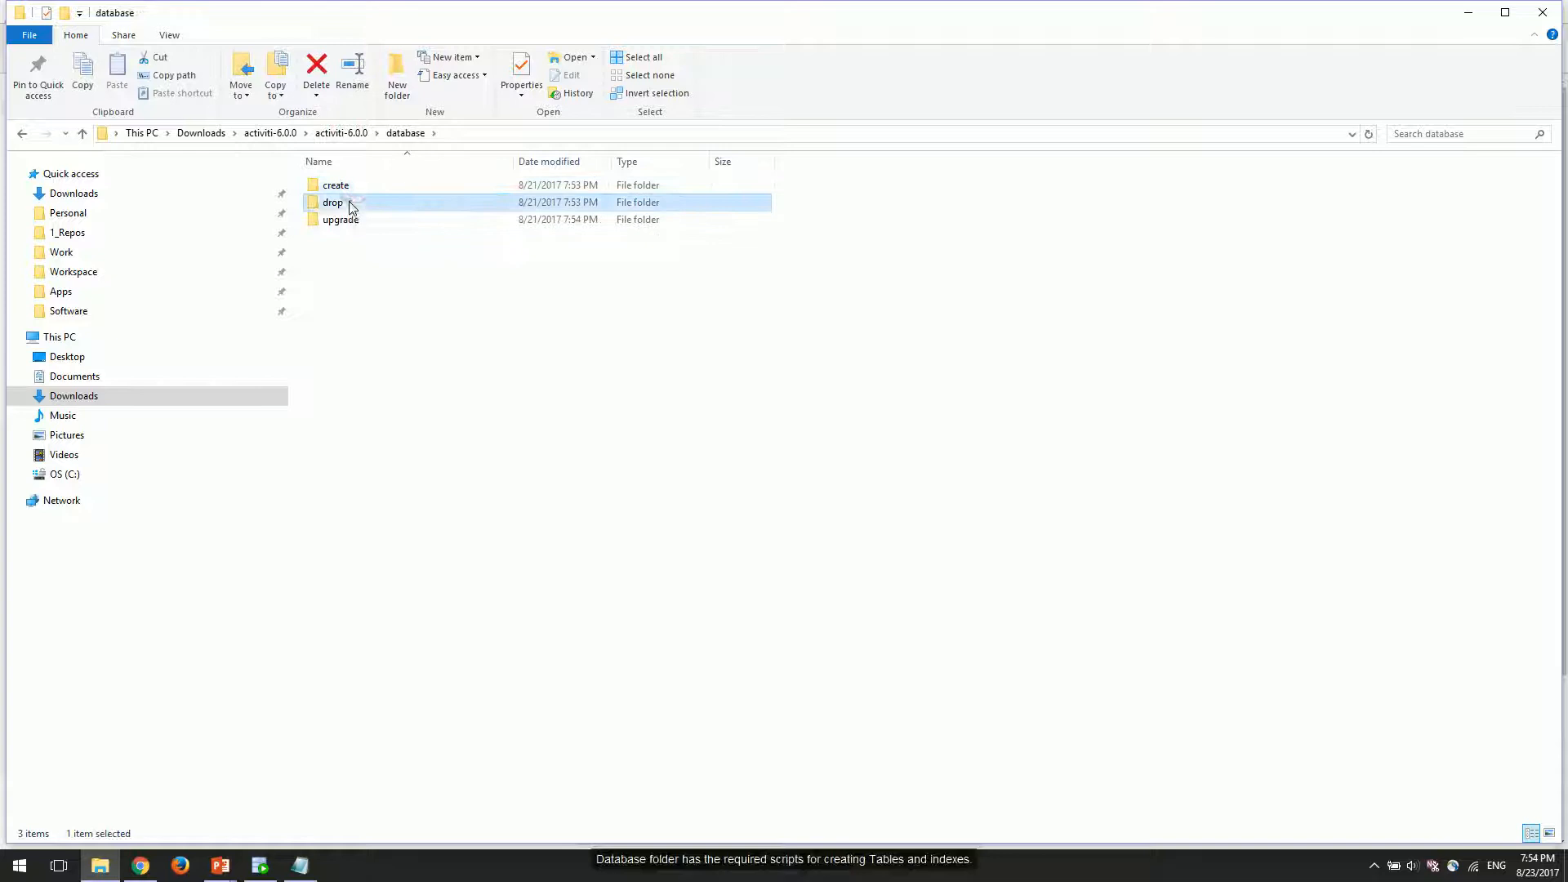
pyautogui.doubleClick(334, 185)
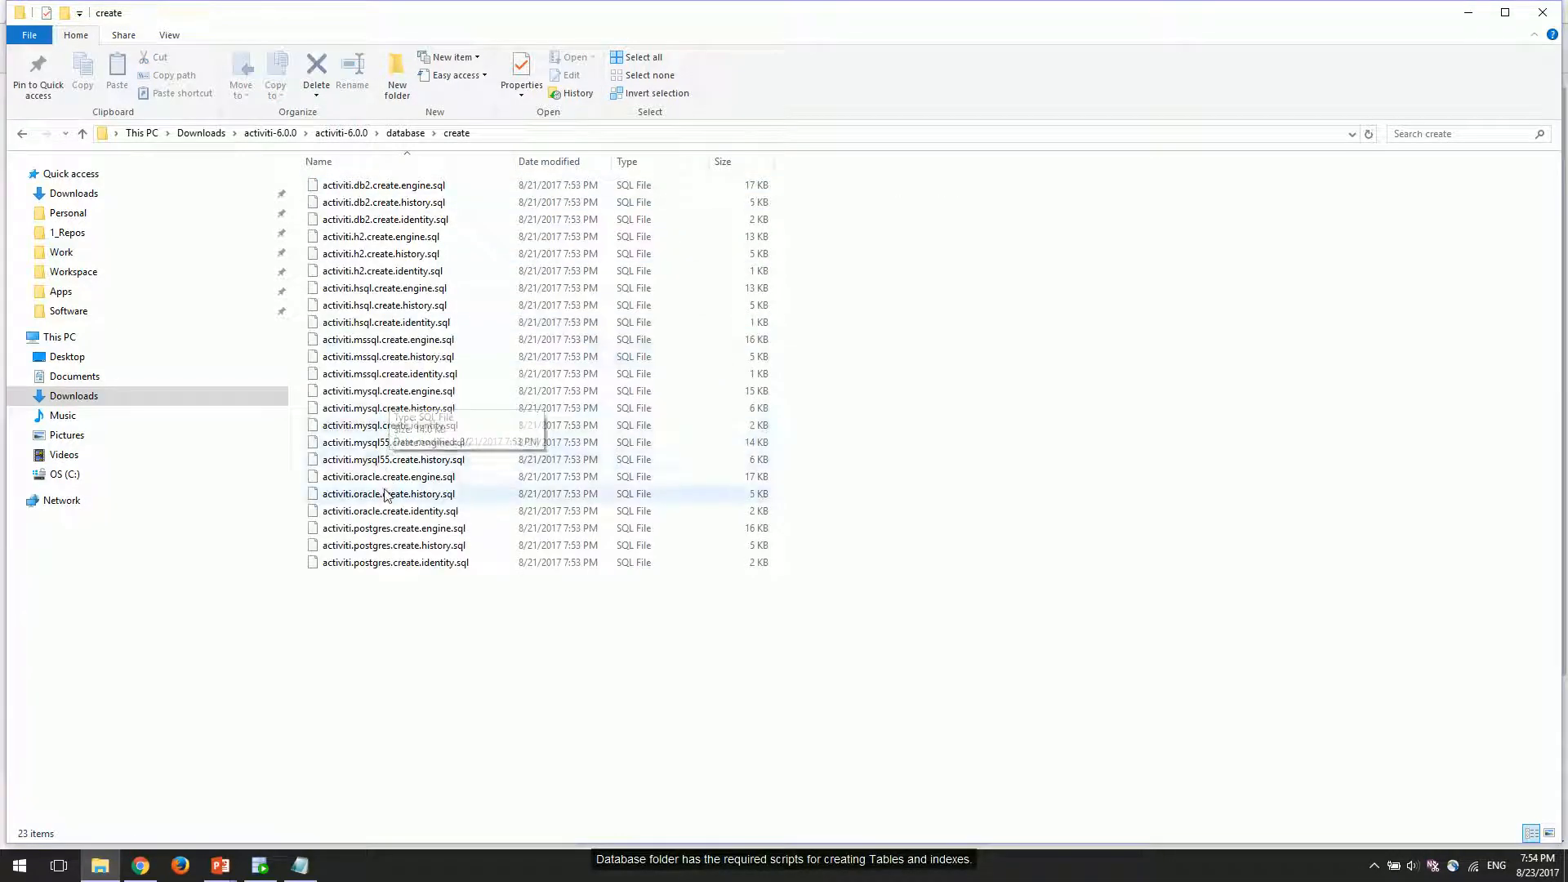
pyautogui.click(389, 494)
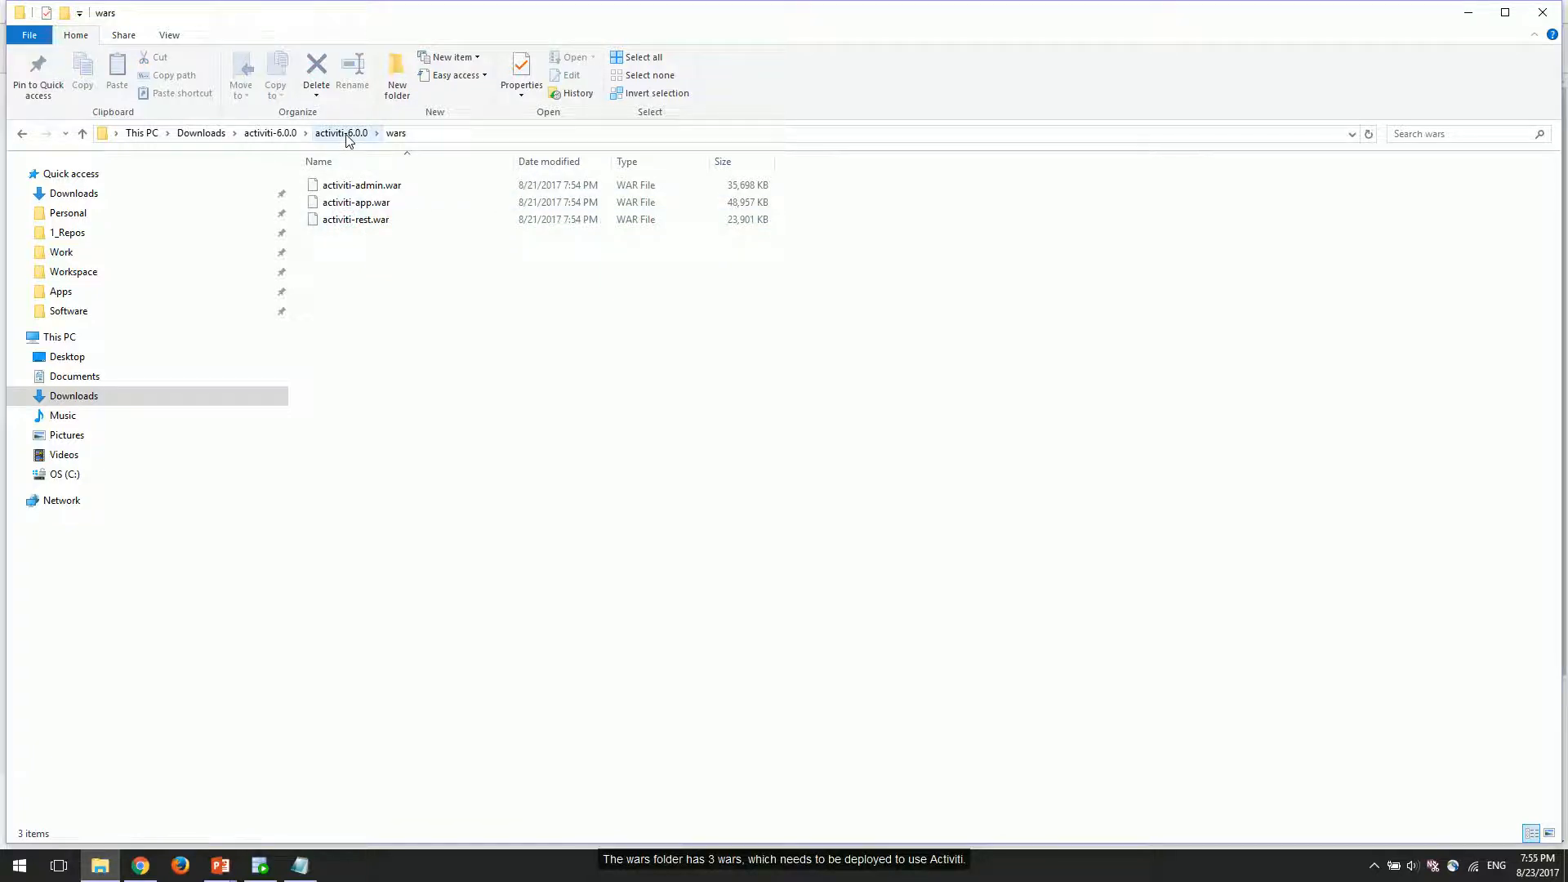
# Return to the activiti-6.0.0 folder and switch over to Oracle SQL Developer.
pyautogui.click(341, 132)
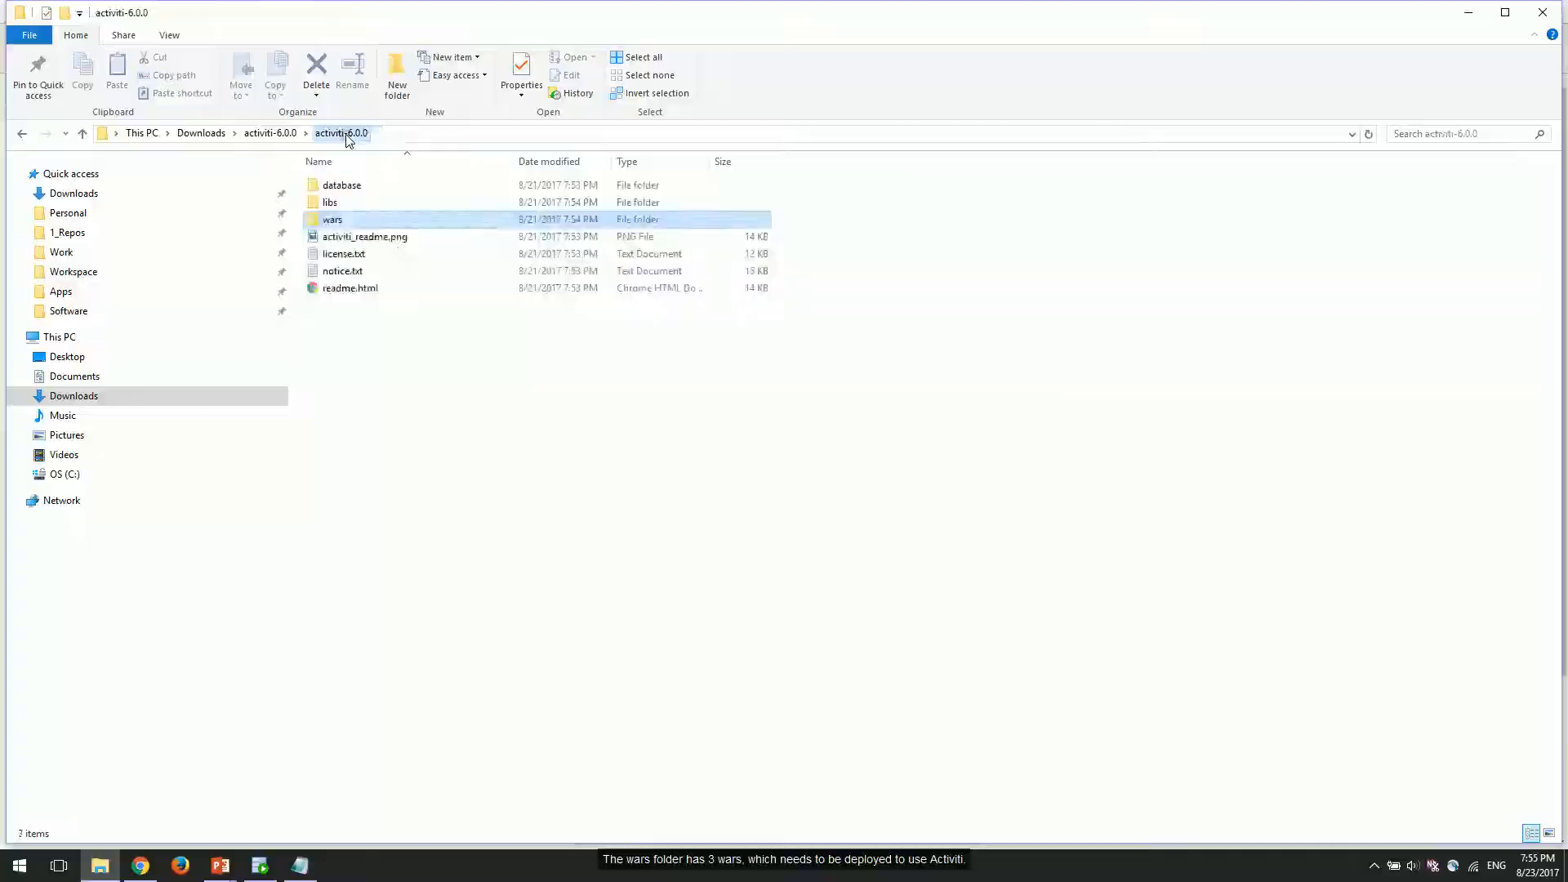
pyautogui.click(259, 865)
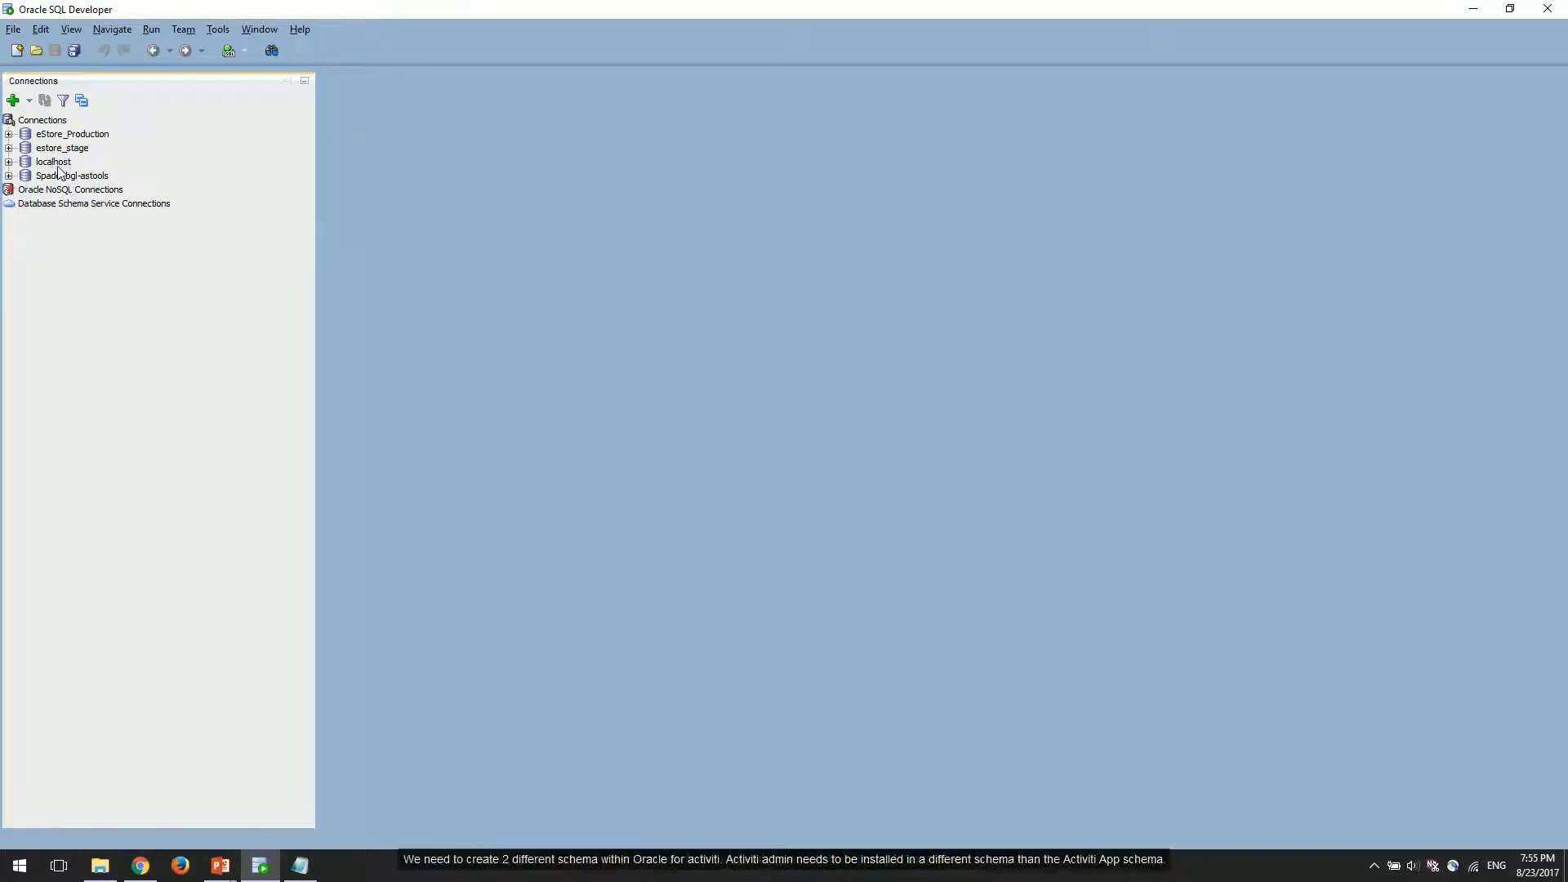
# Connect the localhost connection as user sys with the SYSDBA role.
pyautogui.rightClick(53, 162)
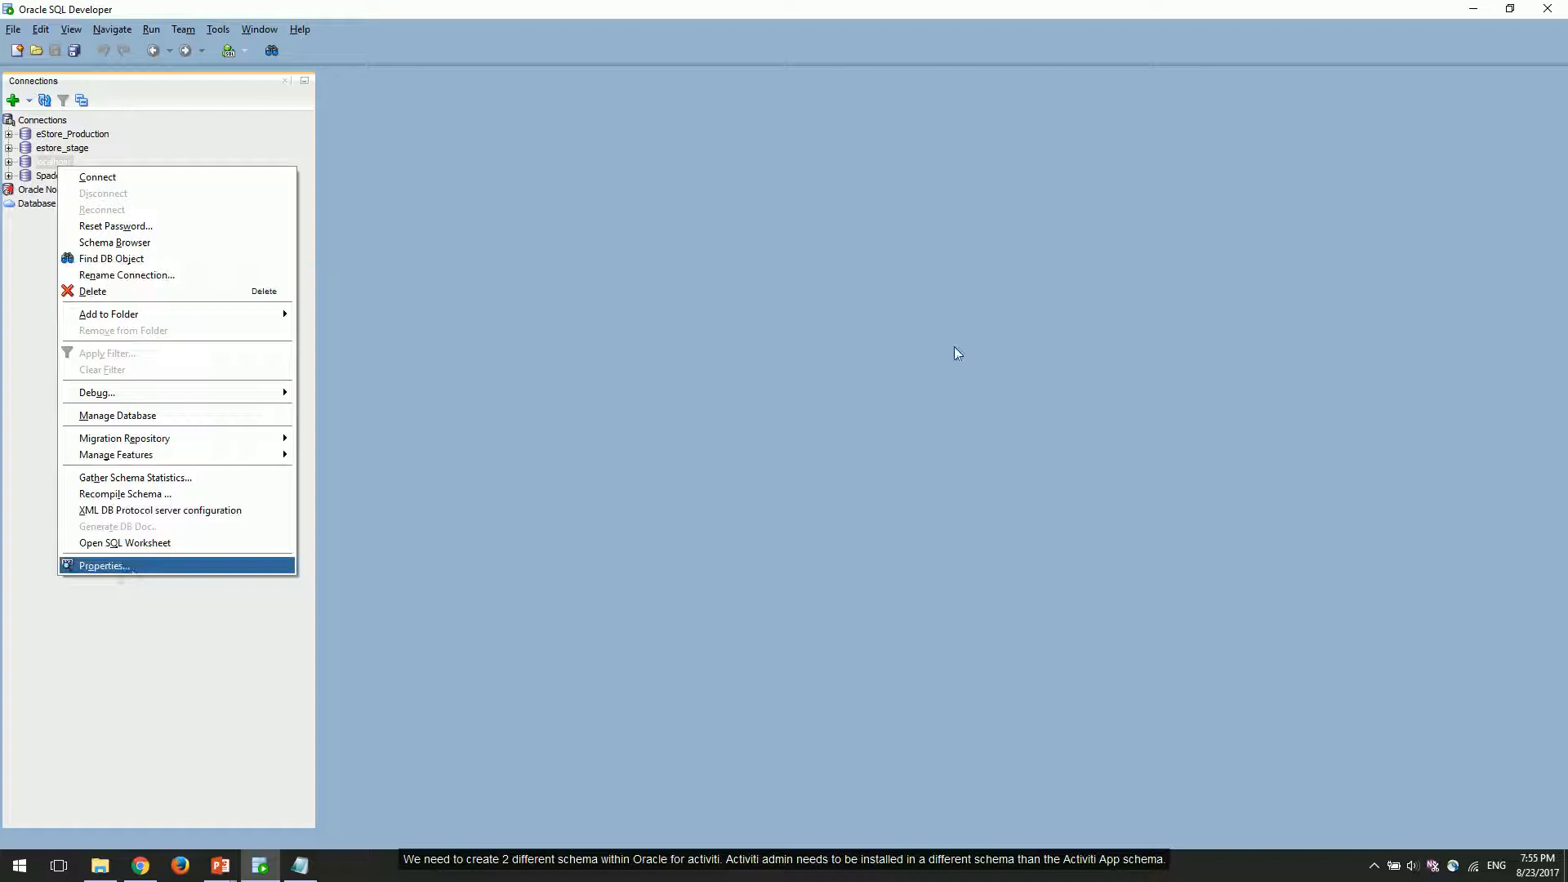
pyautogui.click(104, 565)
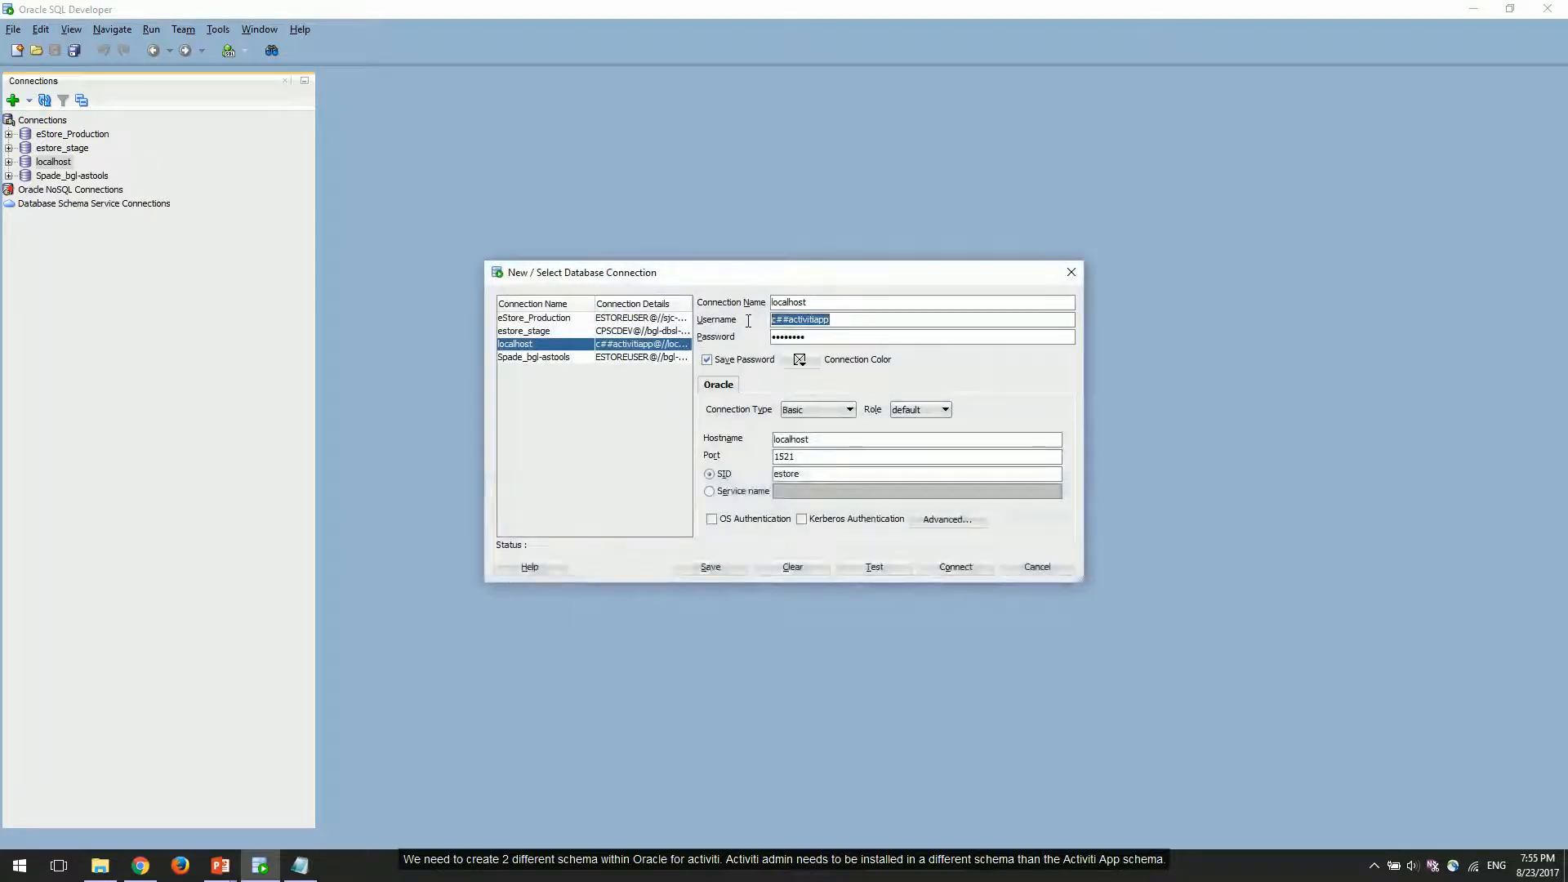
pyautogui.write('sys')
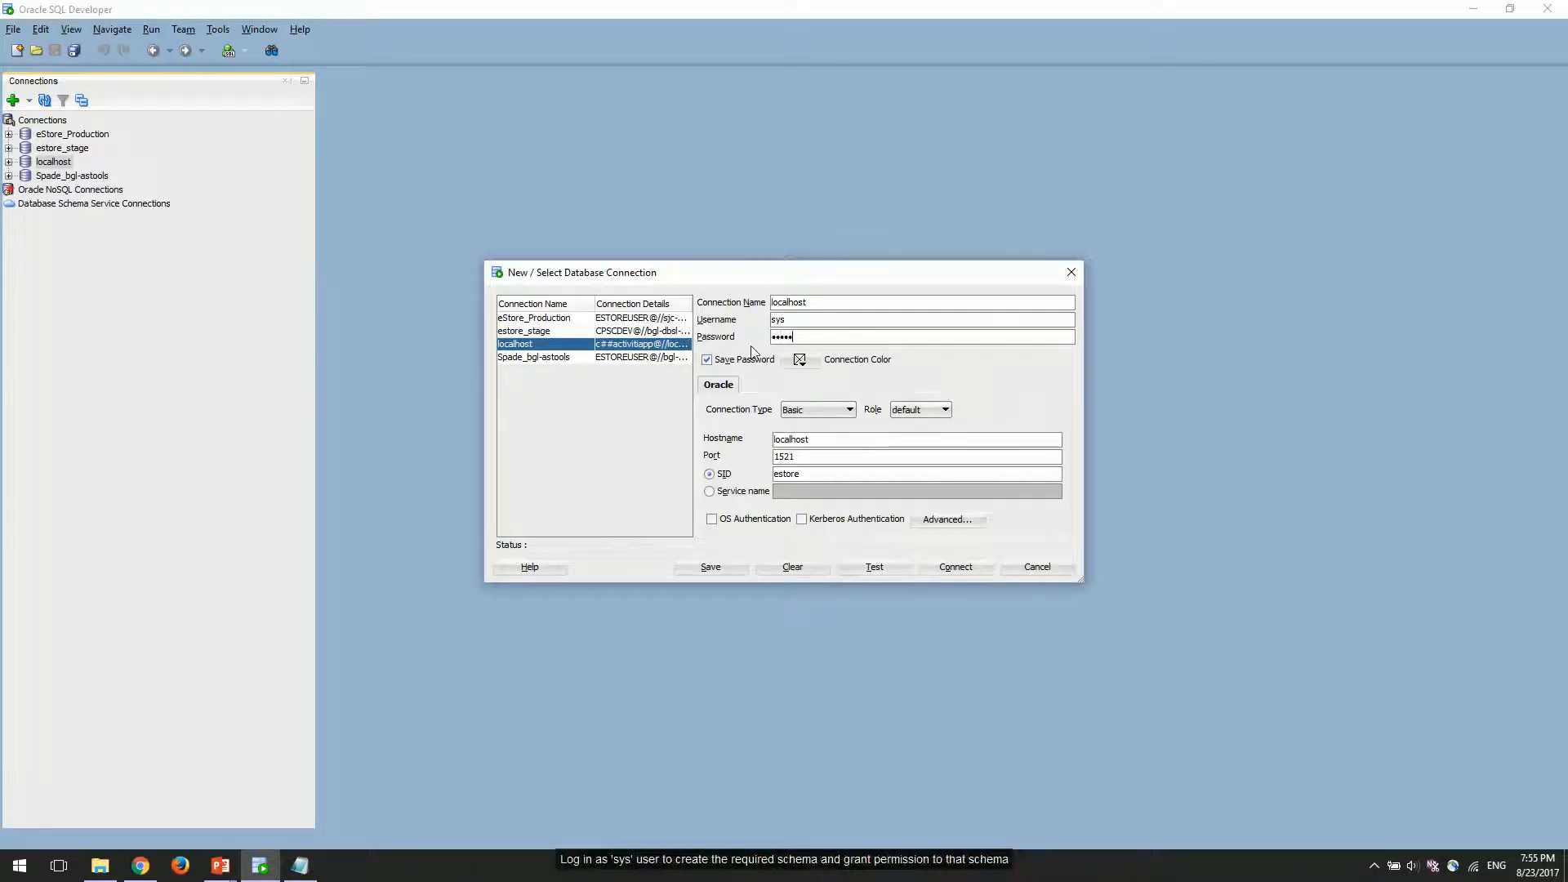
pyautogui.write('••')
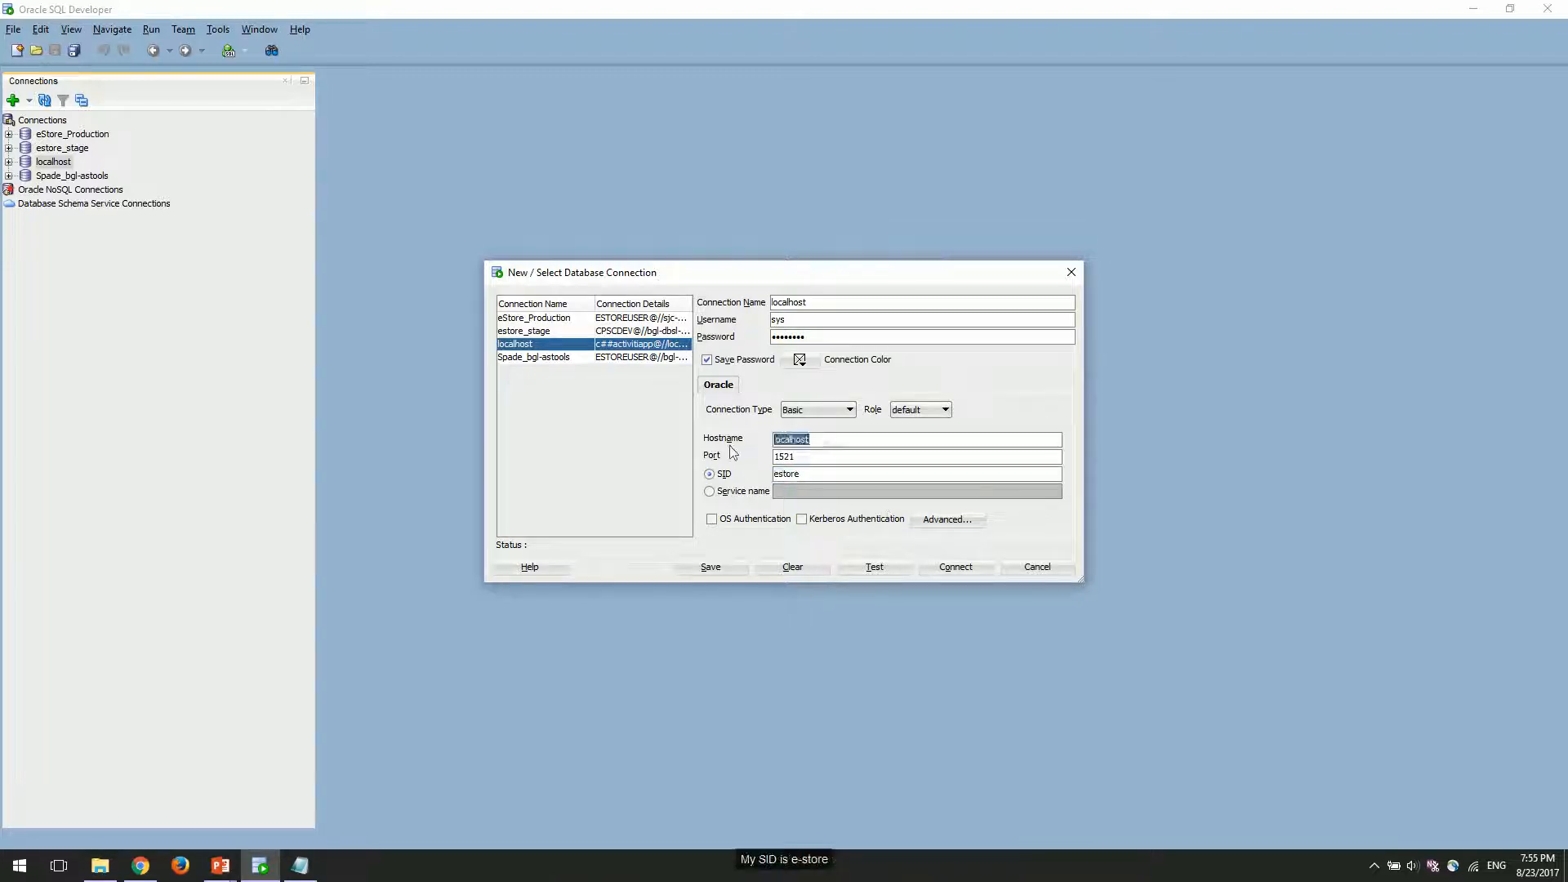
pyautogui.click(942, 409)
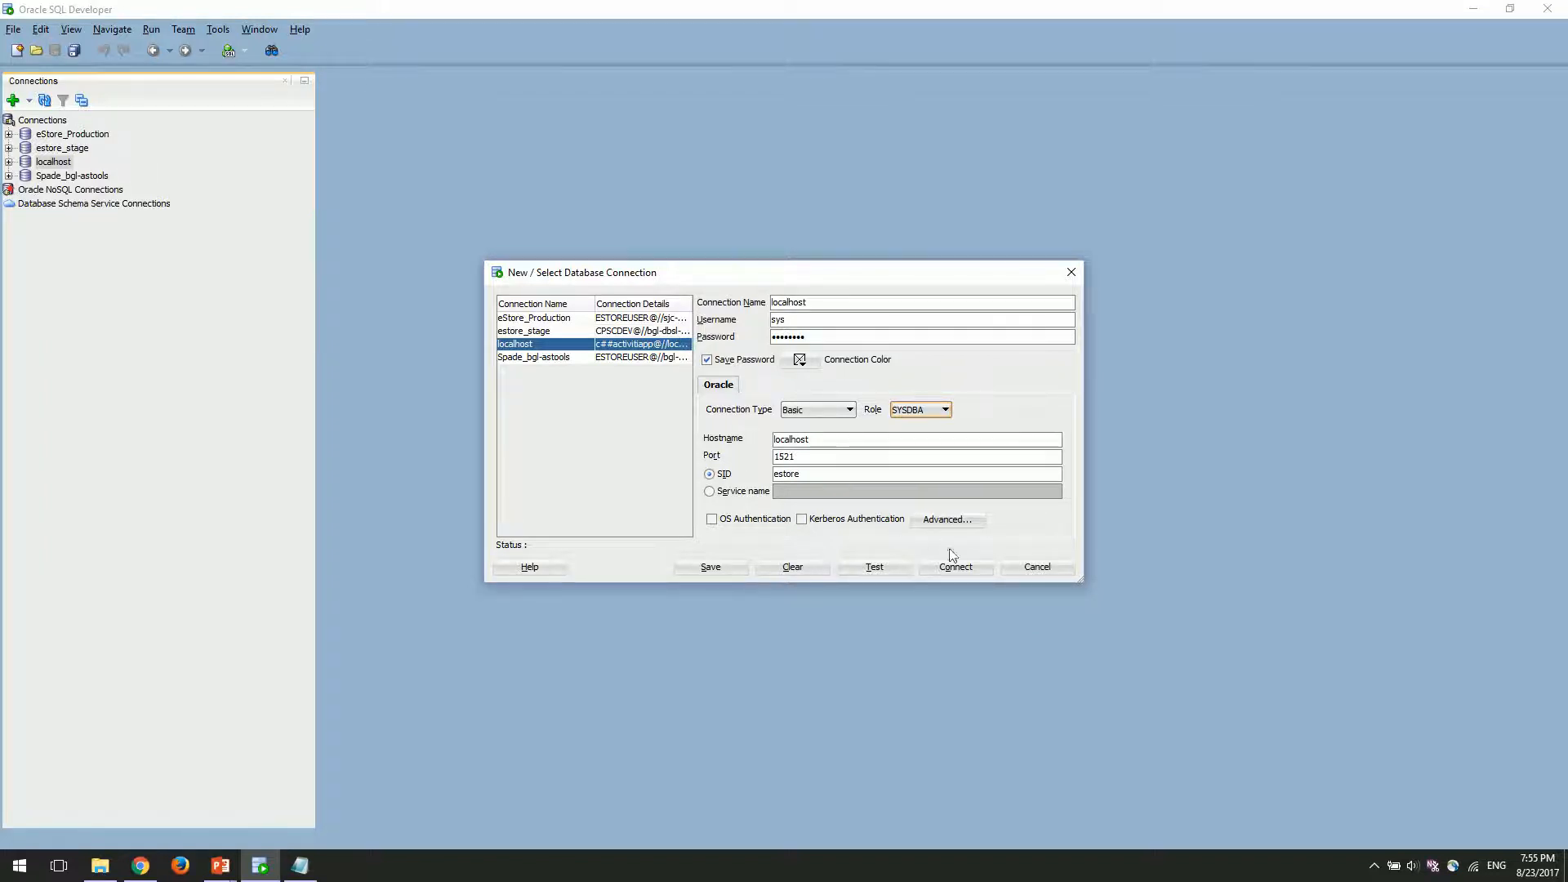
pyautogui.click(954, 567)
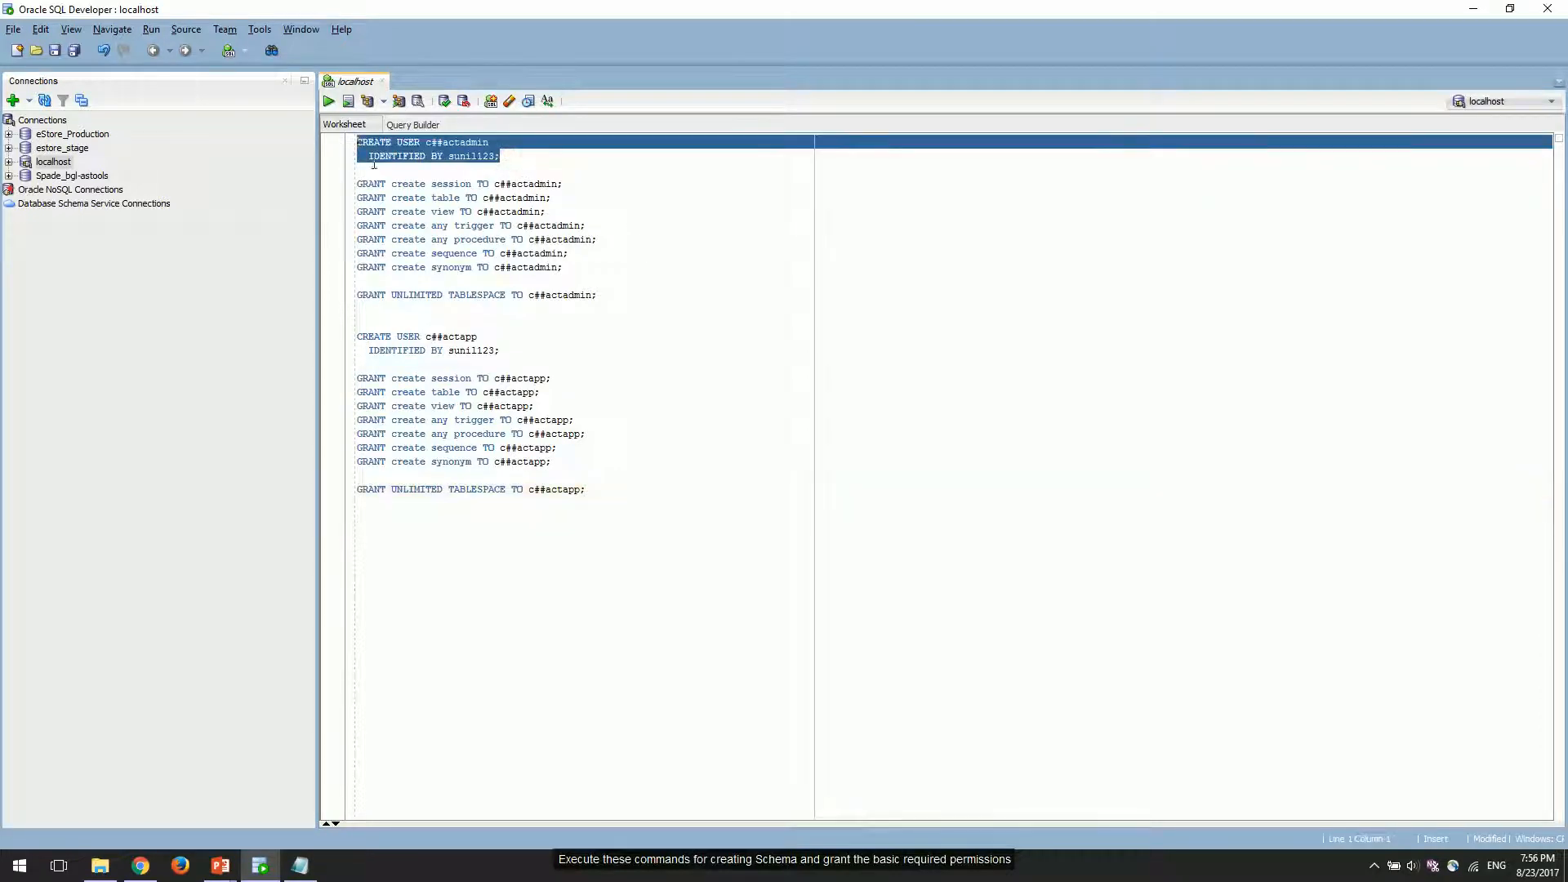
# Run the CREATE USER statement to create the c##actadmin user.
pyautogui.doubleClick(456, 140)
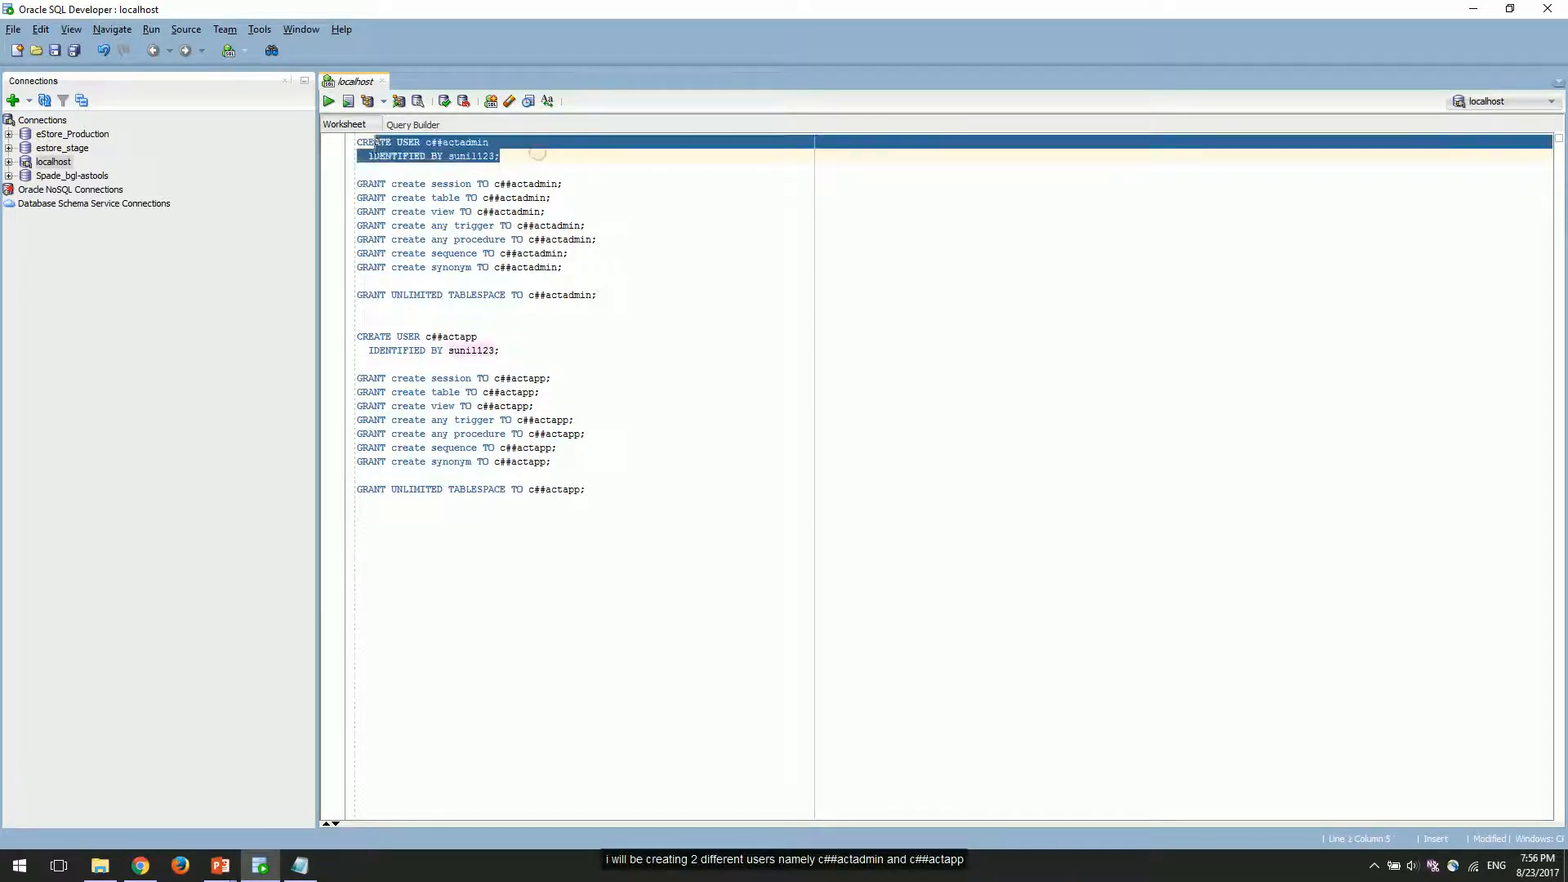
pyautogui.click(346, 101)
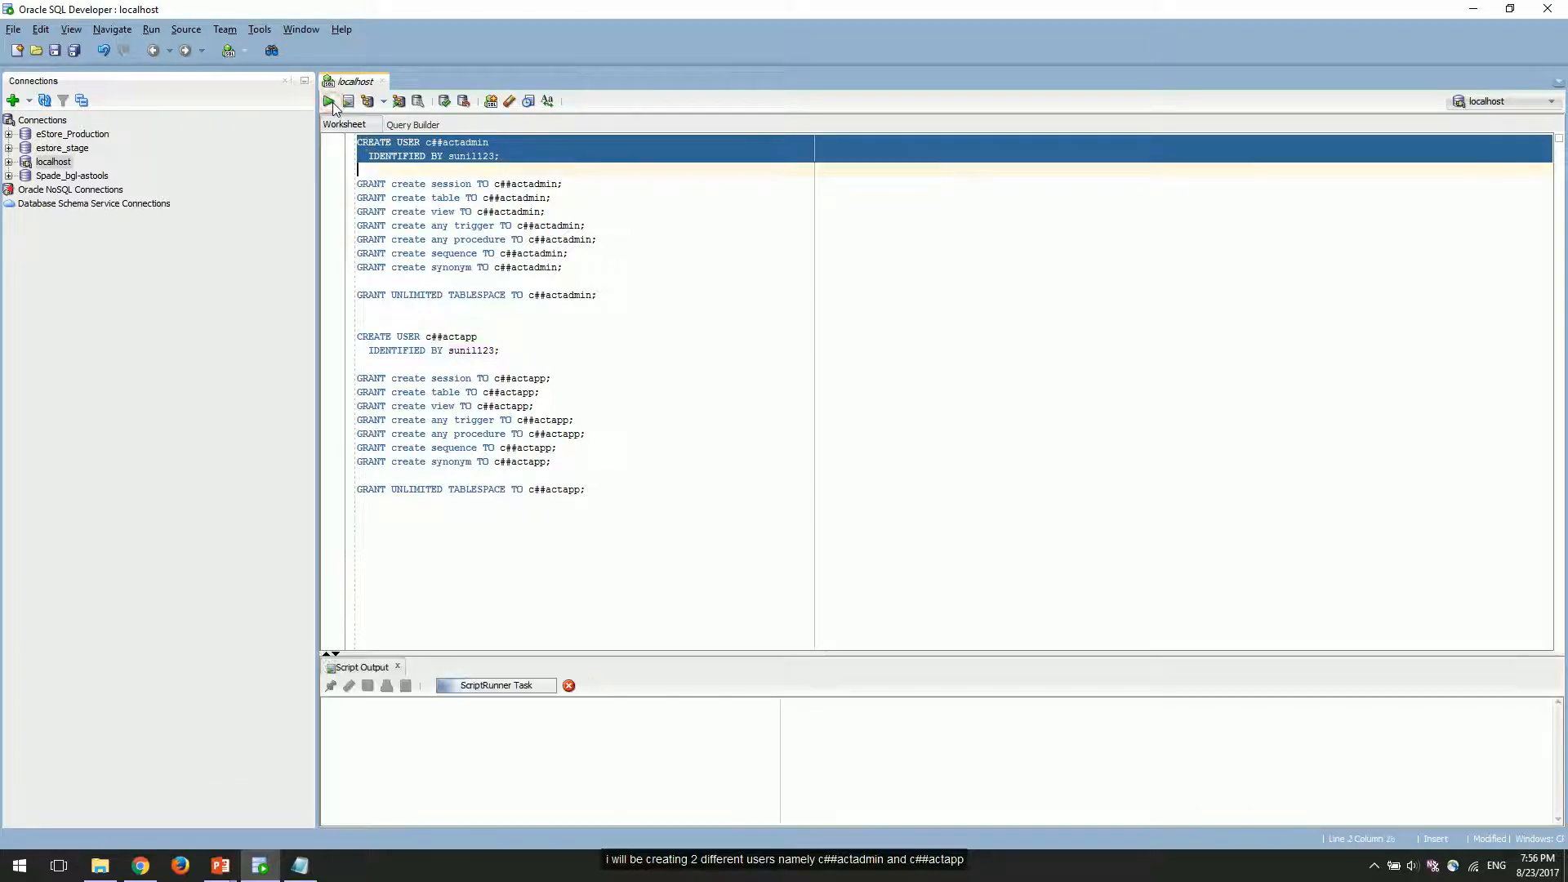
pyautogui.click(328, 100)
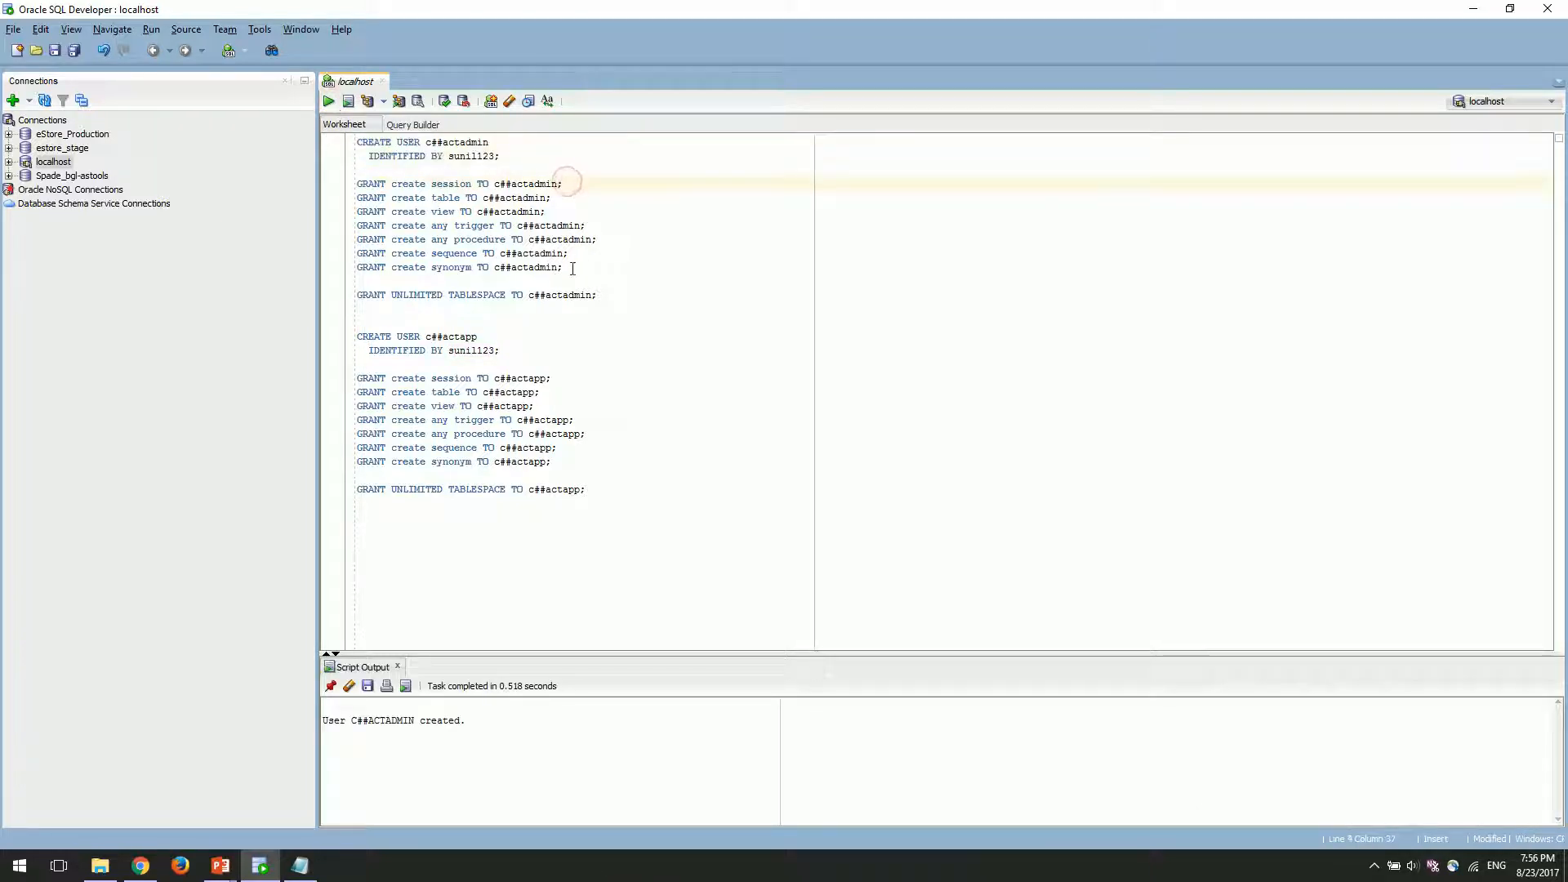
# Grant c##actadmin the basic object-creation privileges and unlimited tablespace.
pyautogui.moveTo(562, 183); pyautogui.dragTo(562, 267)
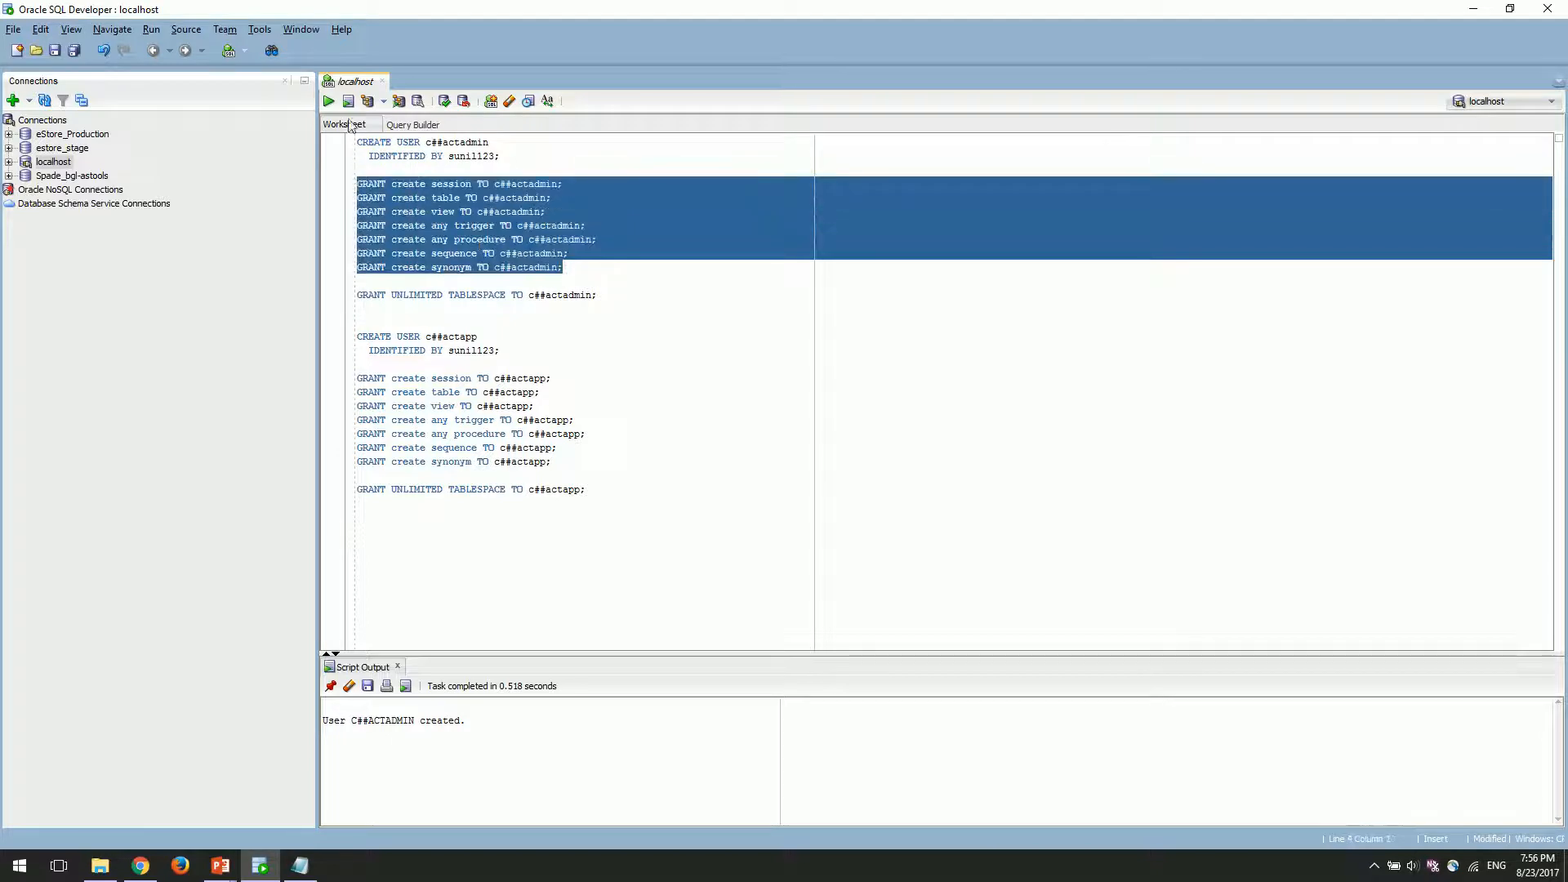
pyautogui.click(328, 101)
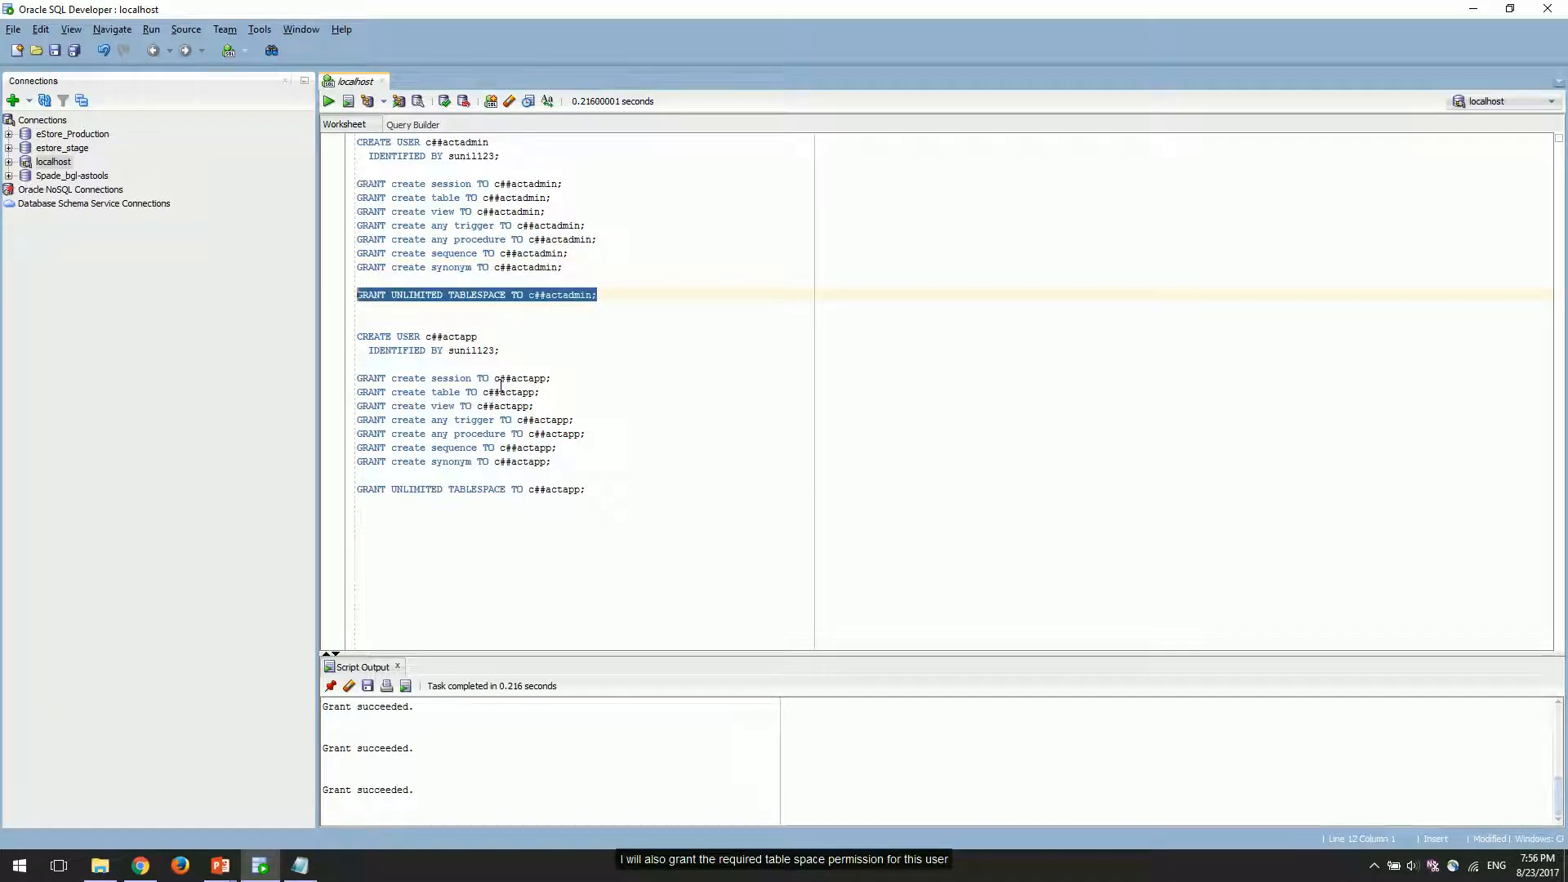
pyautogui.click(328, 101)
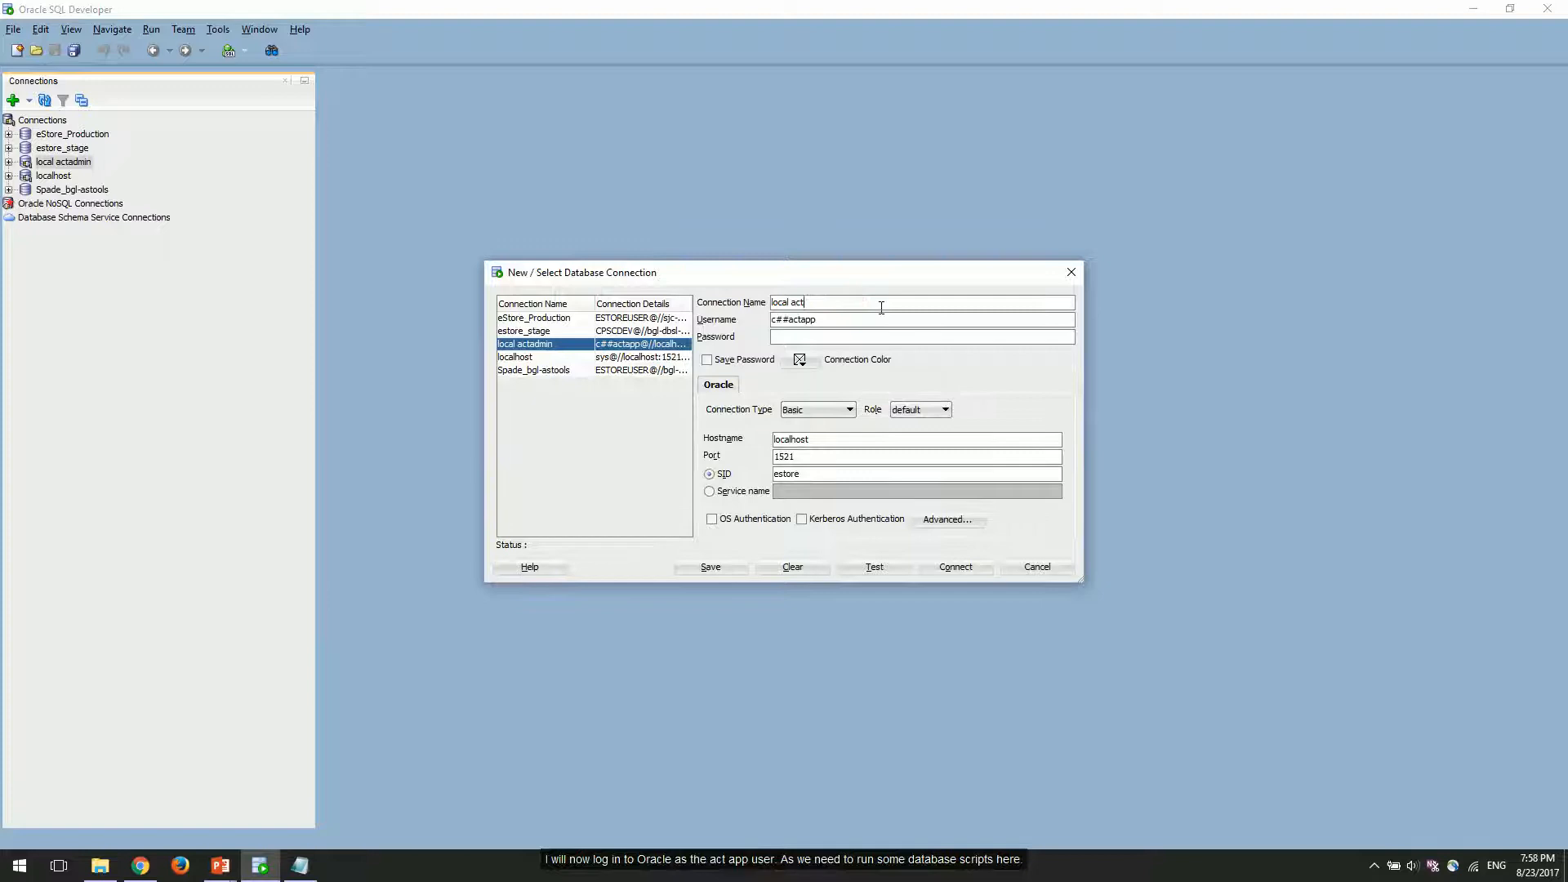
# Add a local actapp connection for c##actapp with its password saved and connect.
pyautogui.write('app')
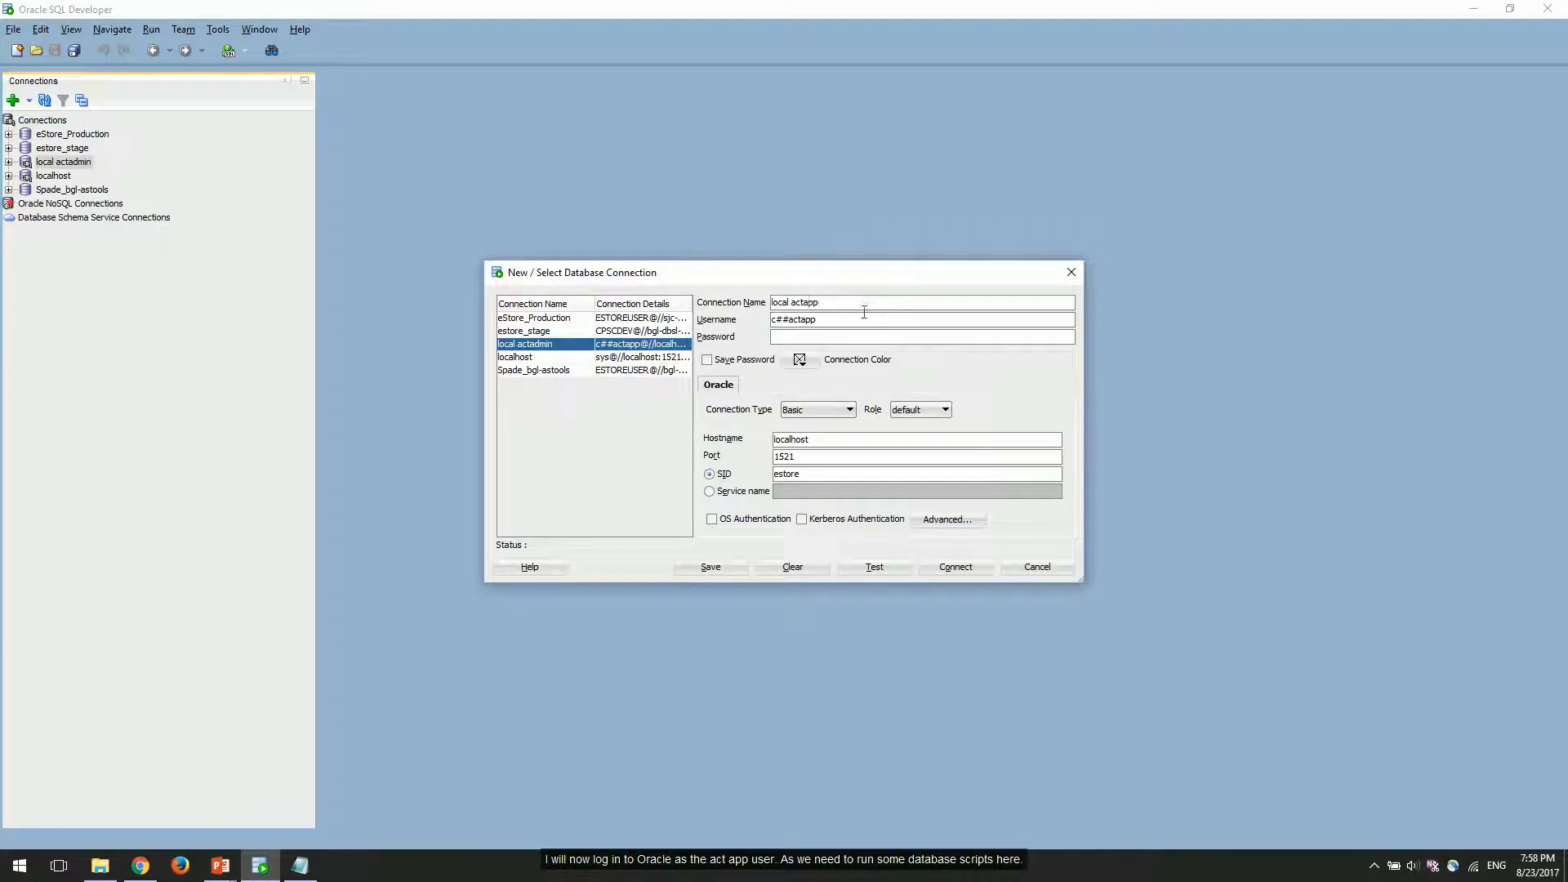
pyautogui.click(708, 359)
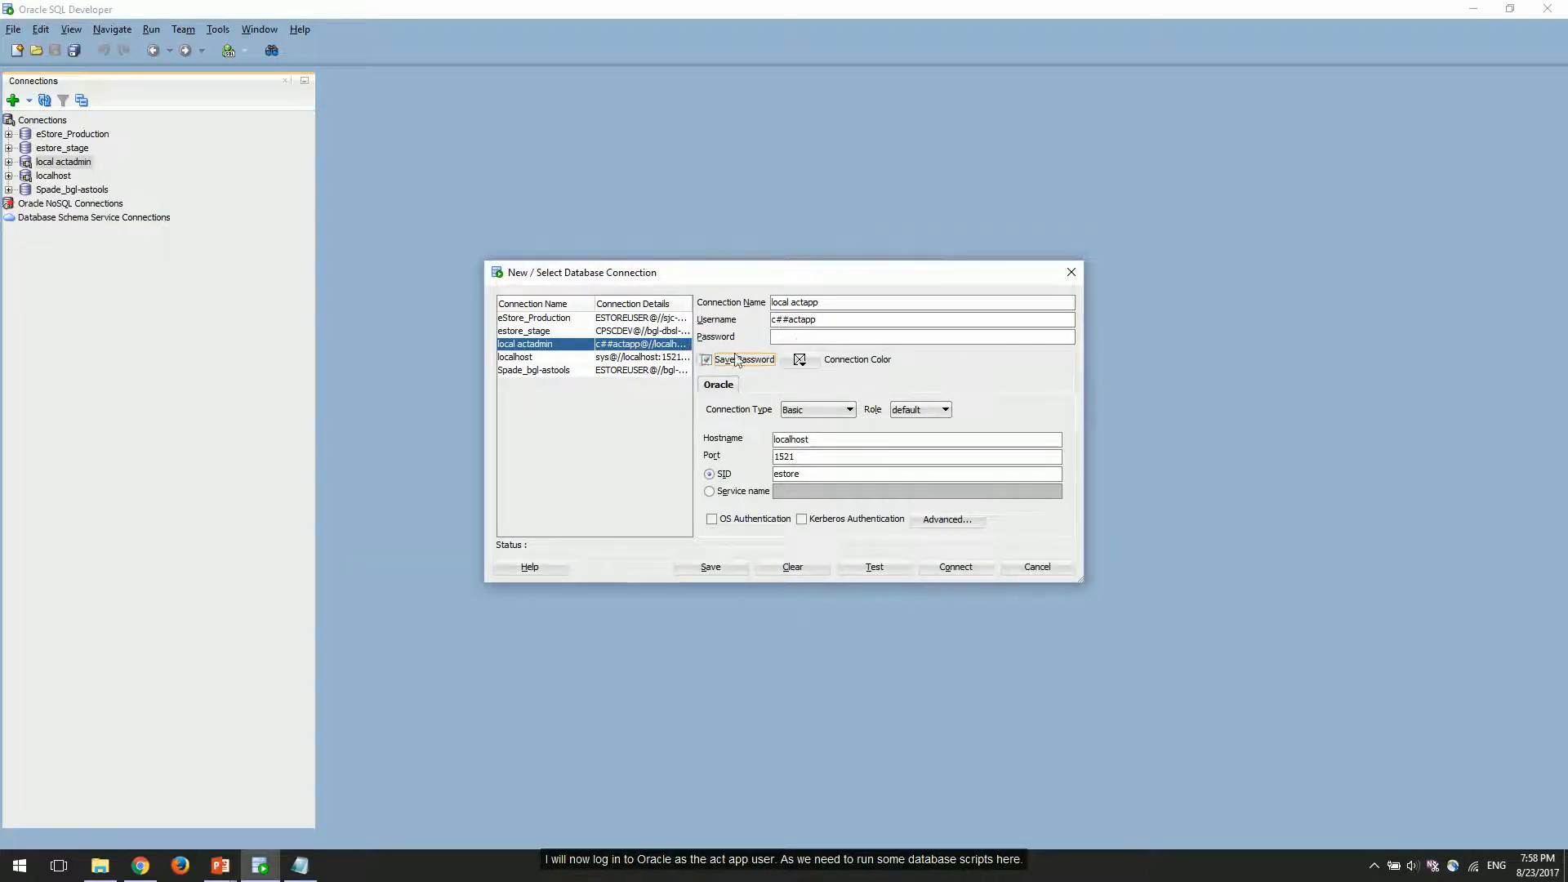
pyautogui.write('password')
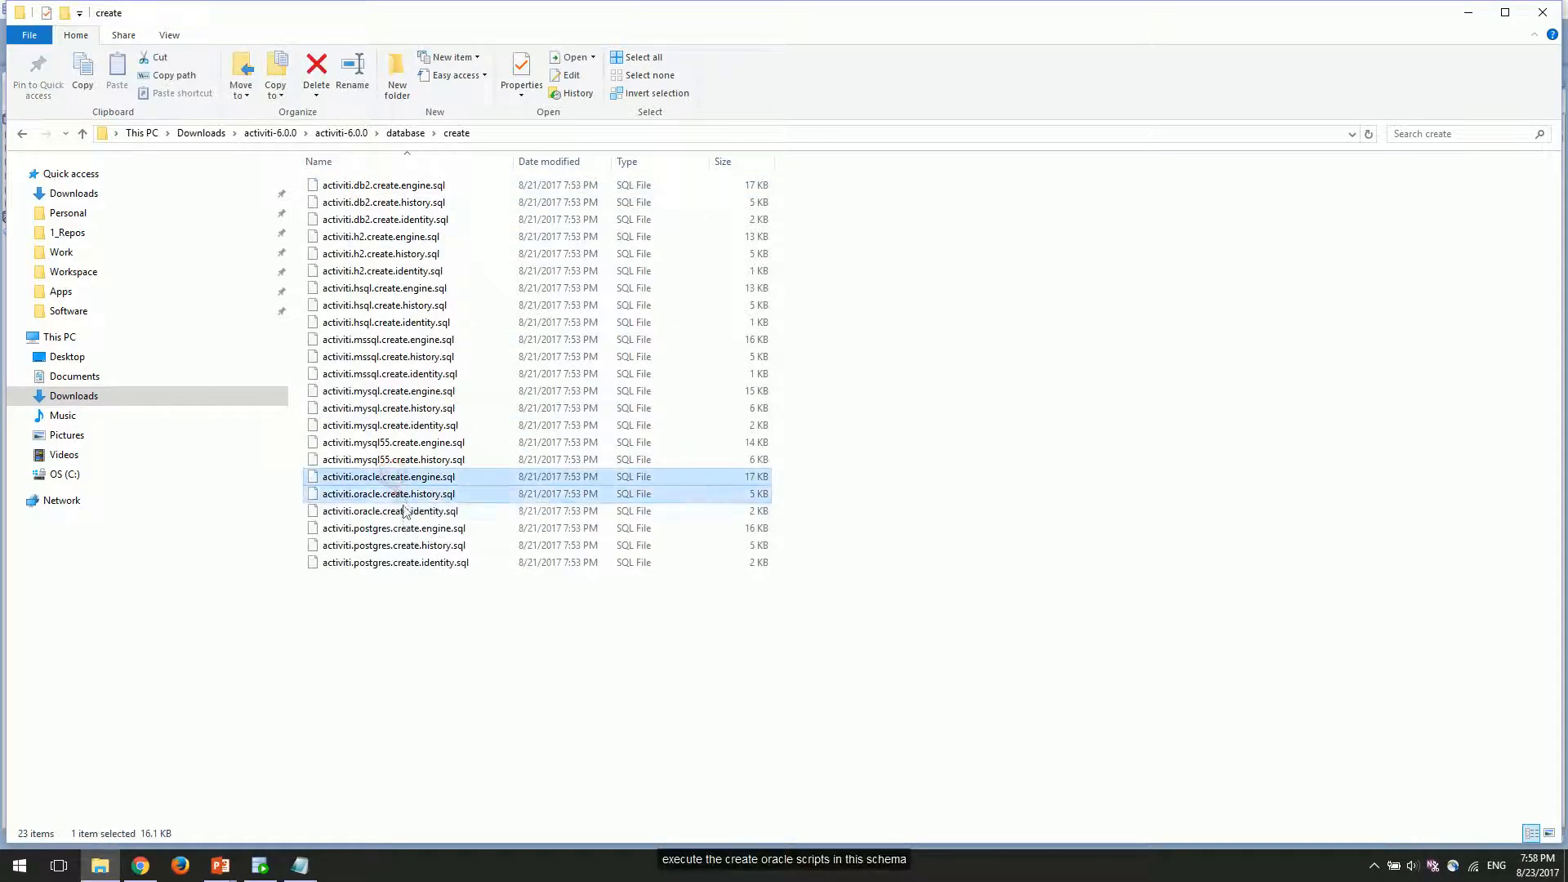
# Load the three activiti.oracle.create SQL scripts into SQL Developer as worksheets.
pyautogui.click(390, 511)
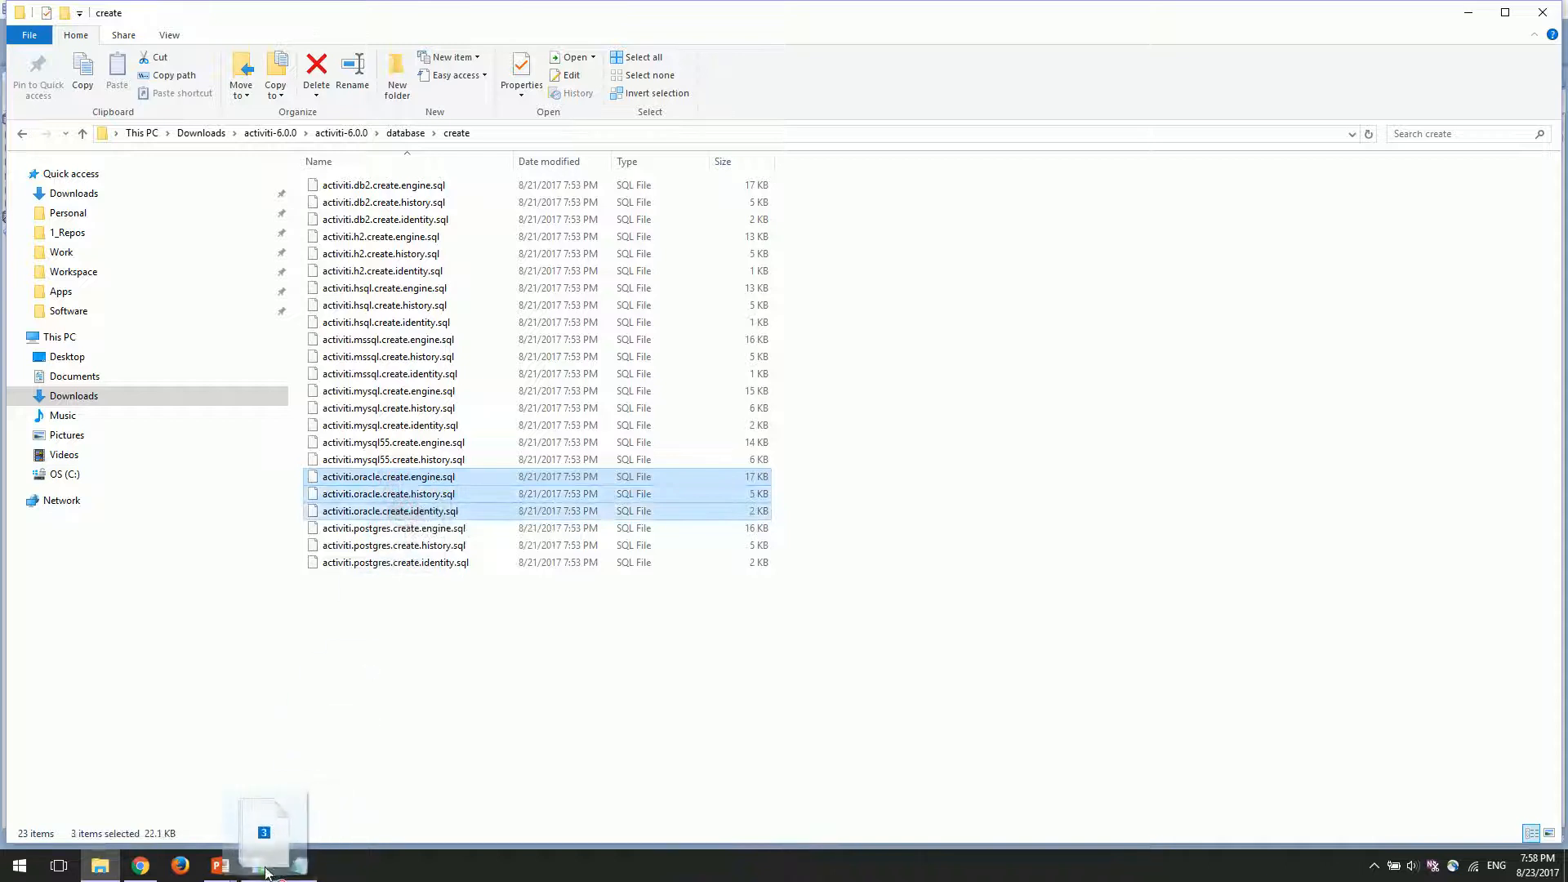
pyautogui.click(260, 866)
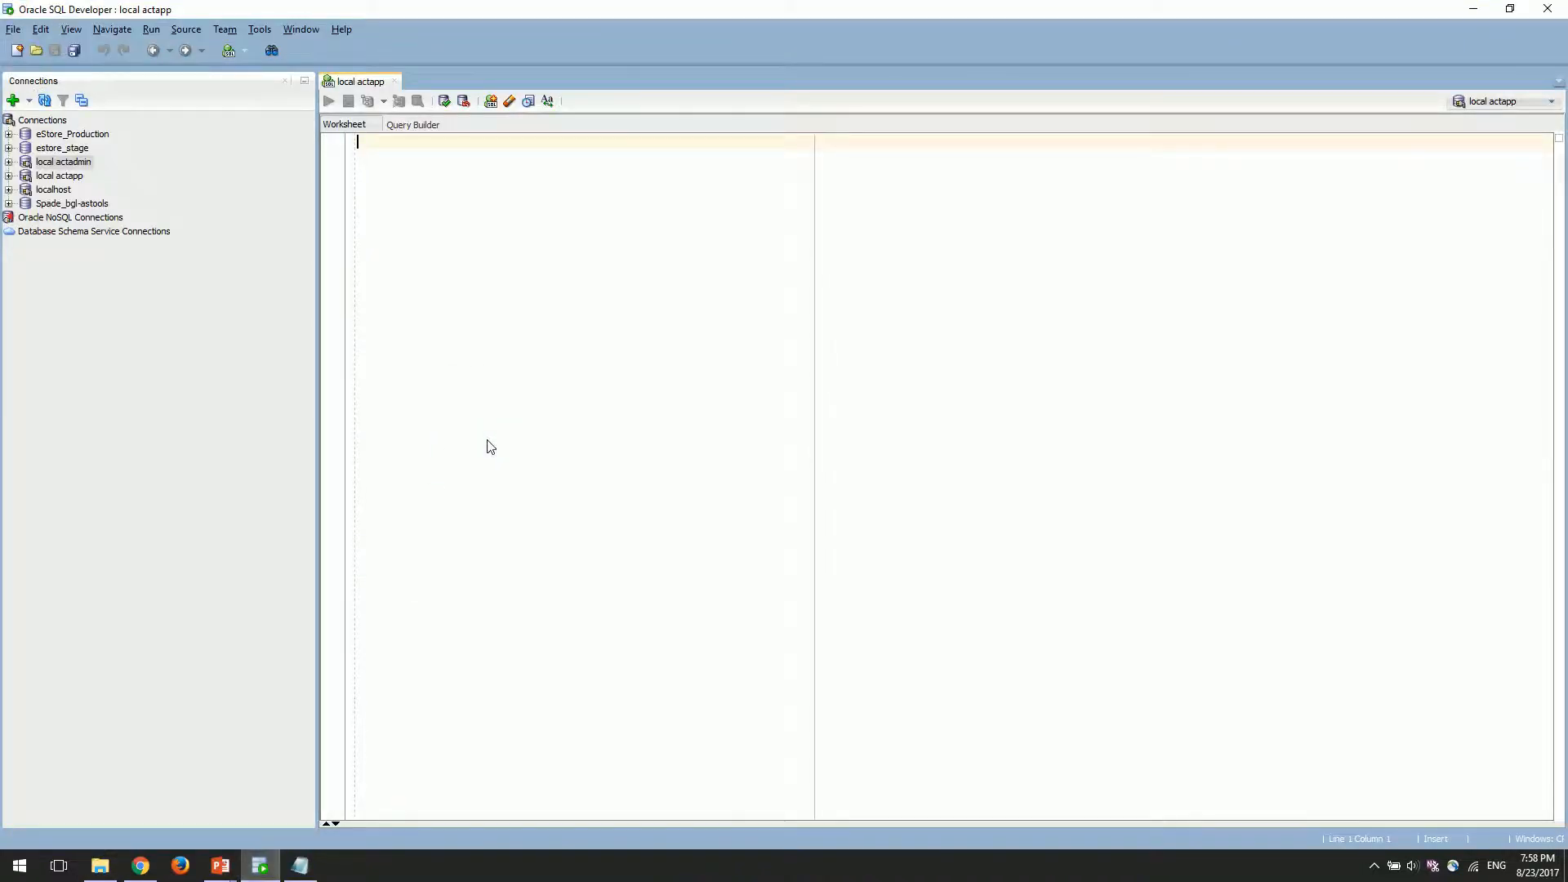
pyautogui.click(809, 82)
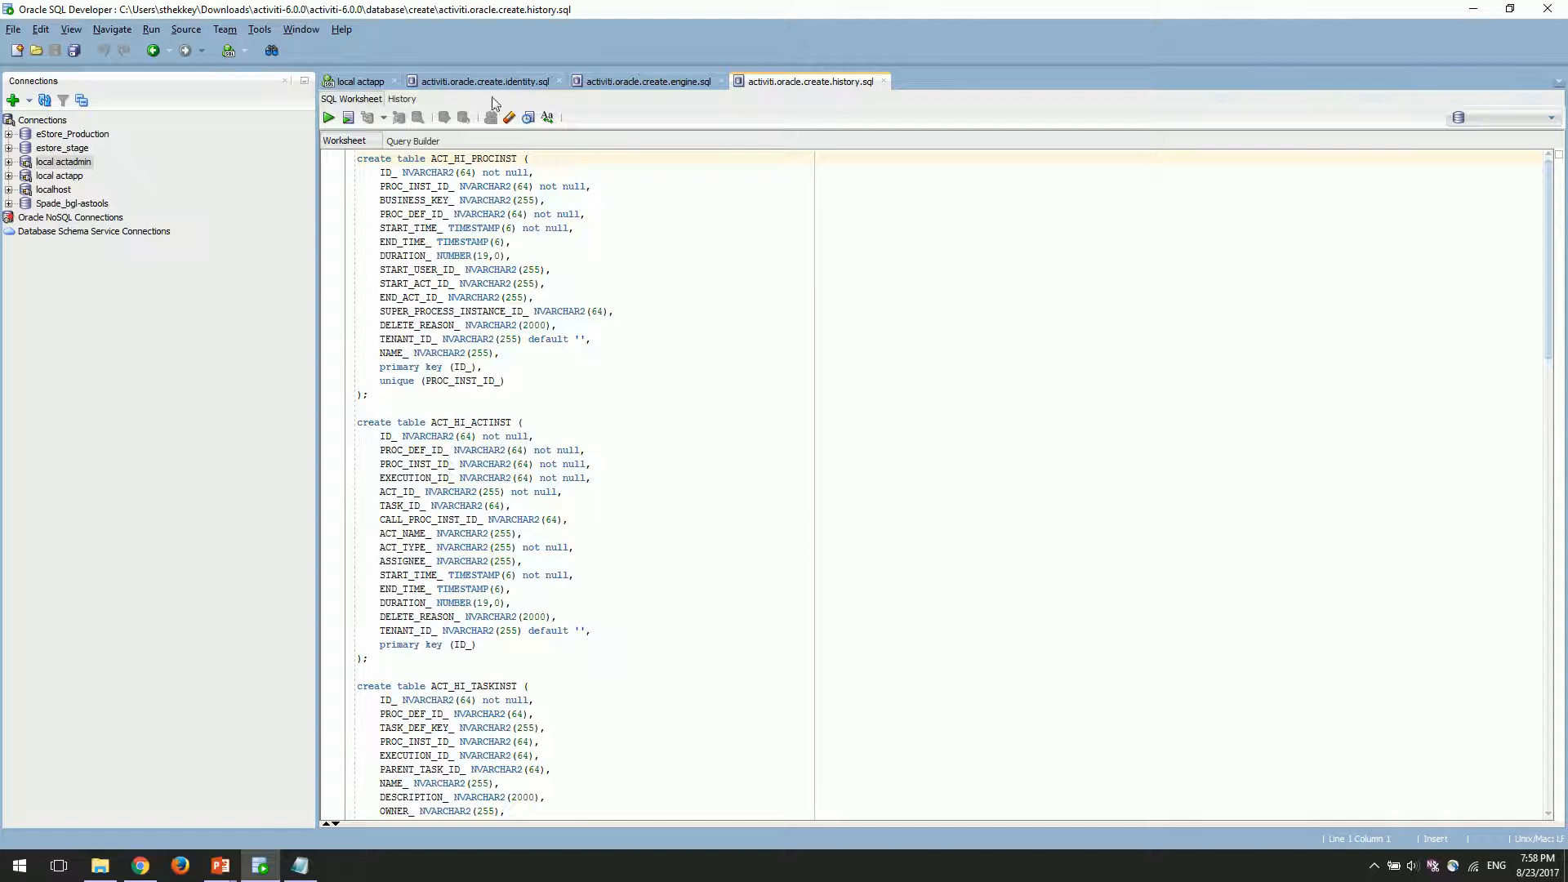
pyautogui.moveTo(647, 81)
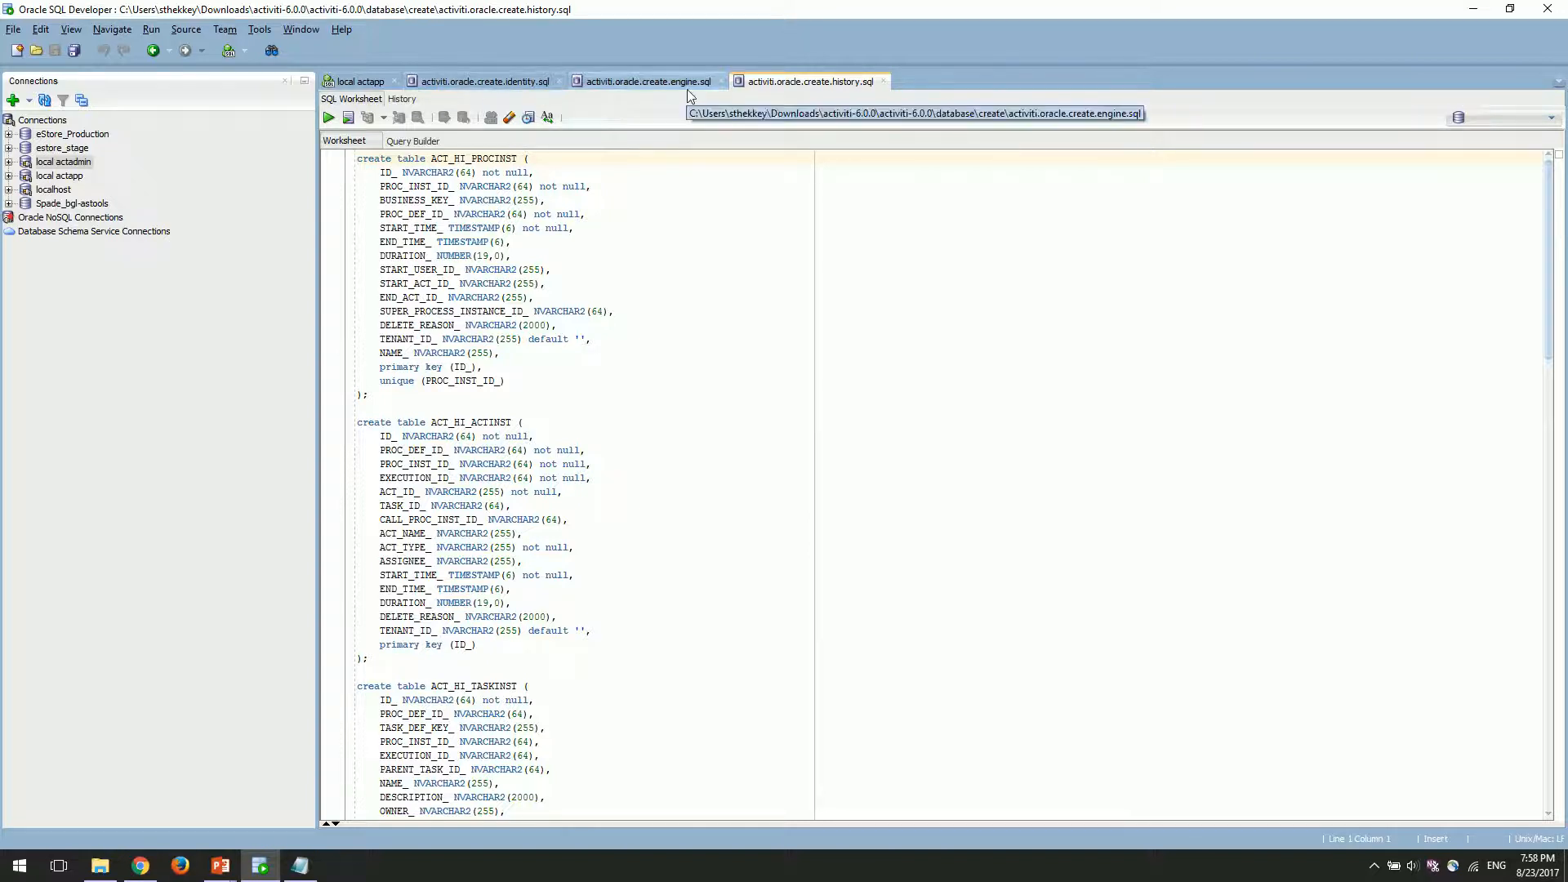
# Run the whole Oracle engine creation script against the local actadmin connection.
pyautogui.click(646, 82)
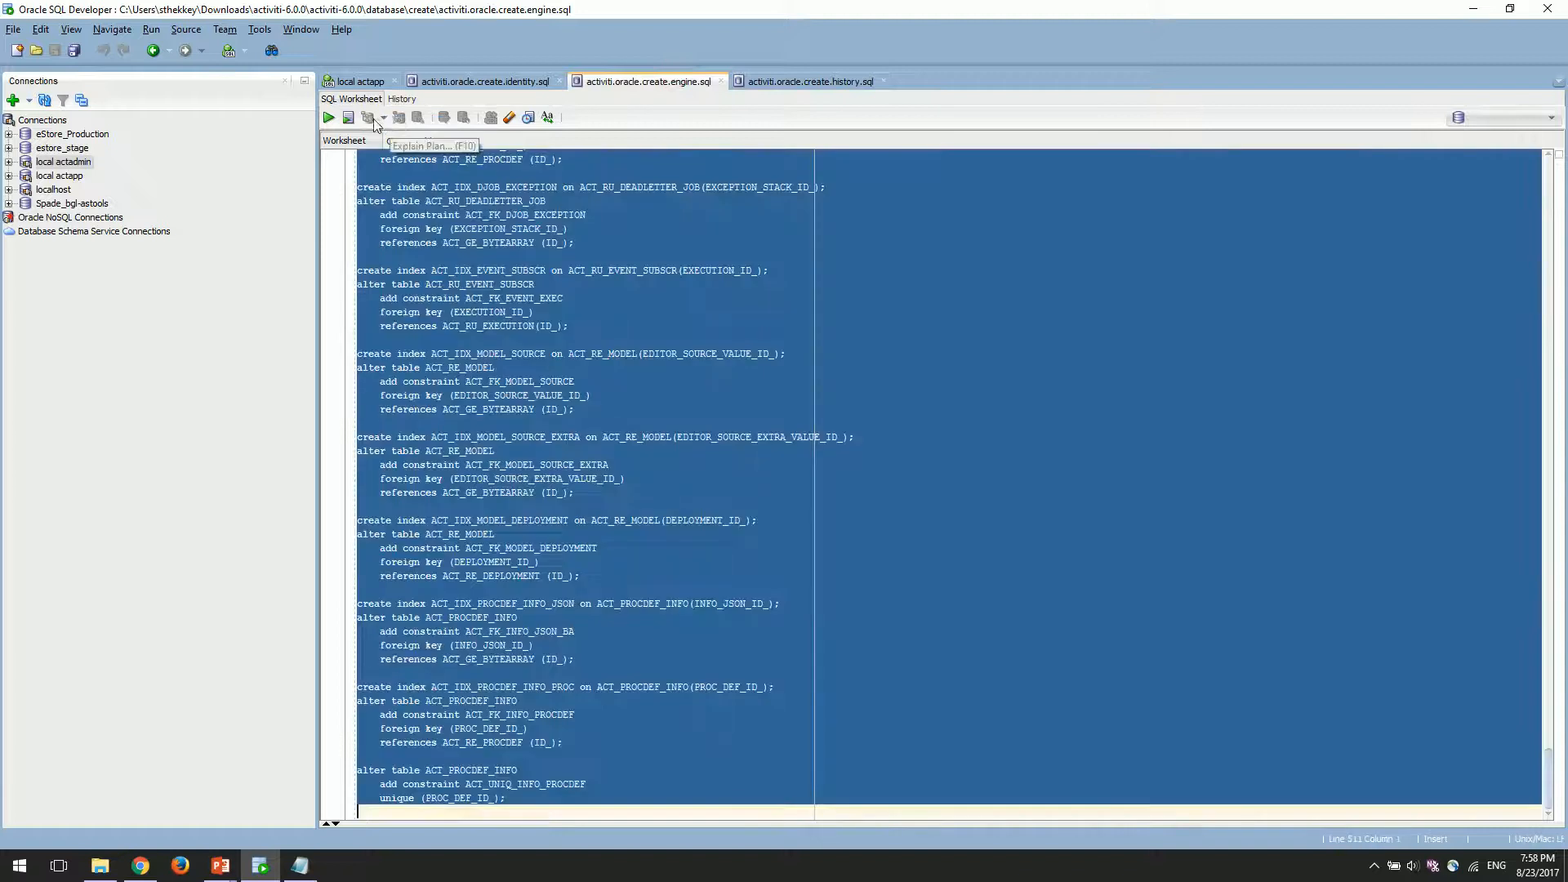
pyautogui.click(346, 117)
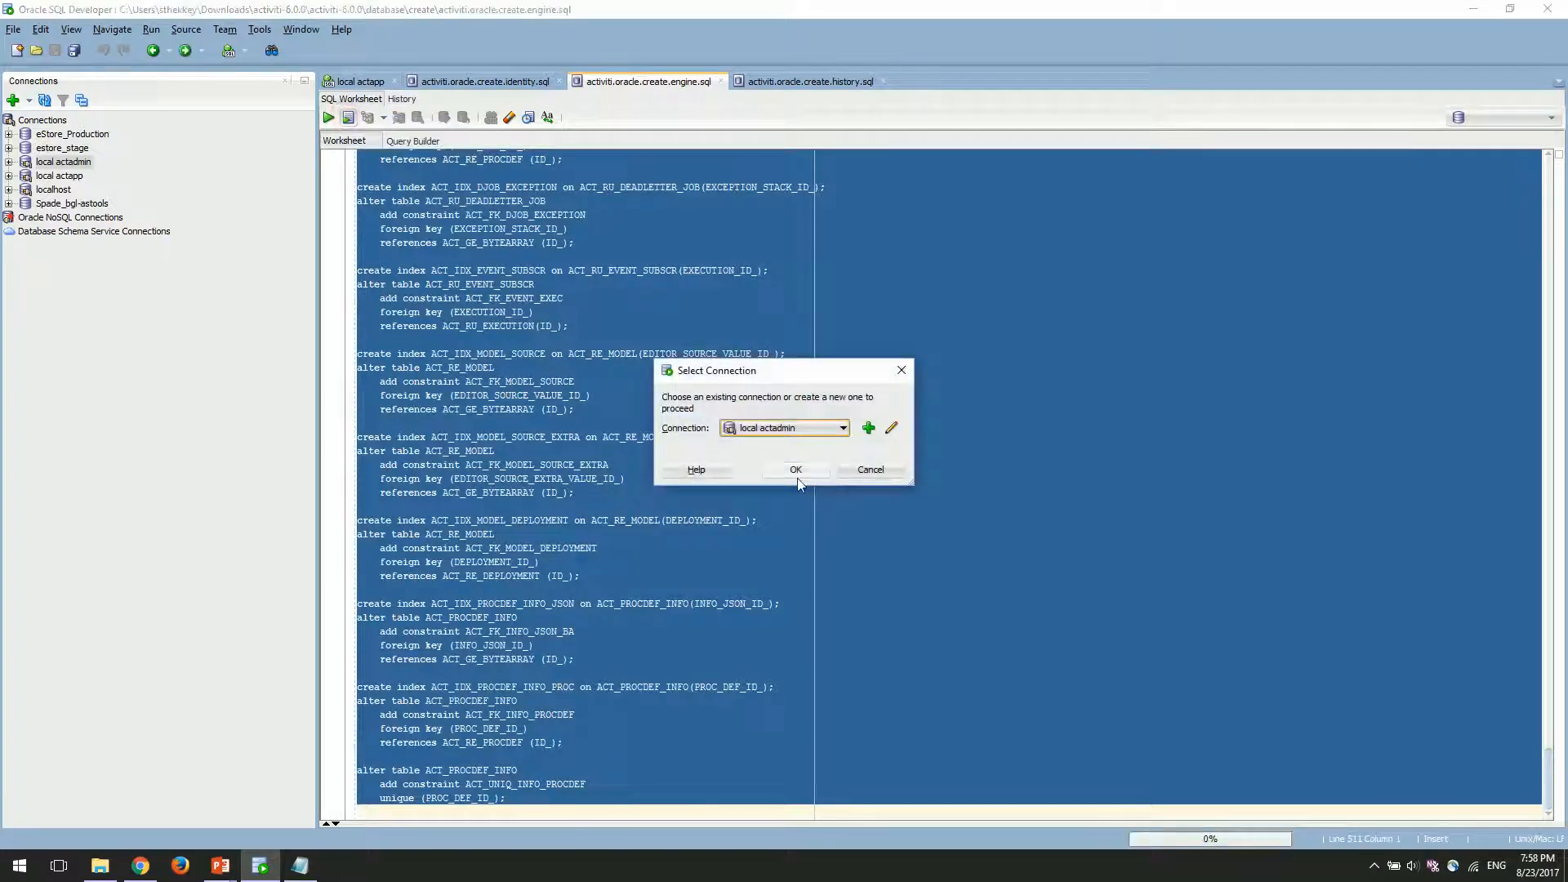
pyautogui.click(795, 469)
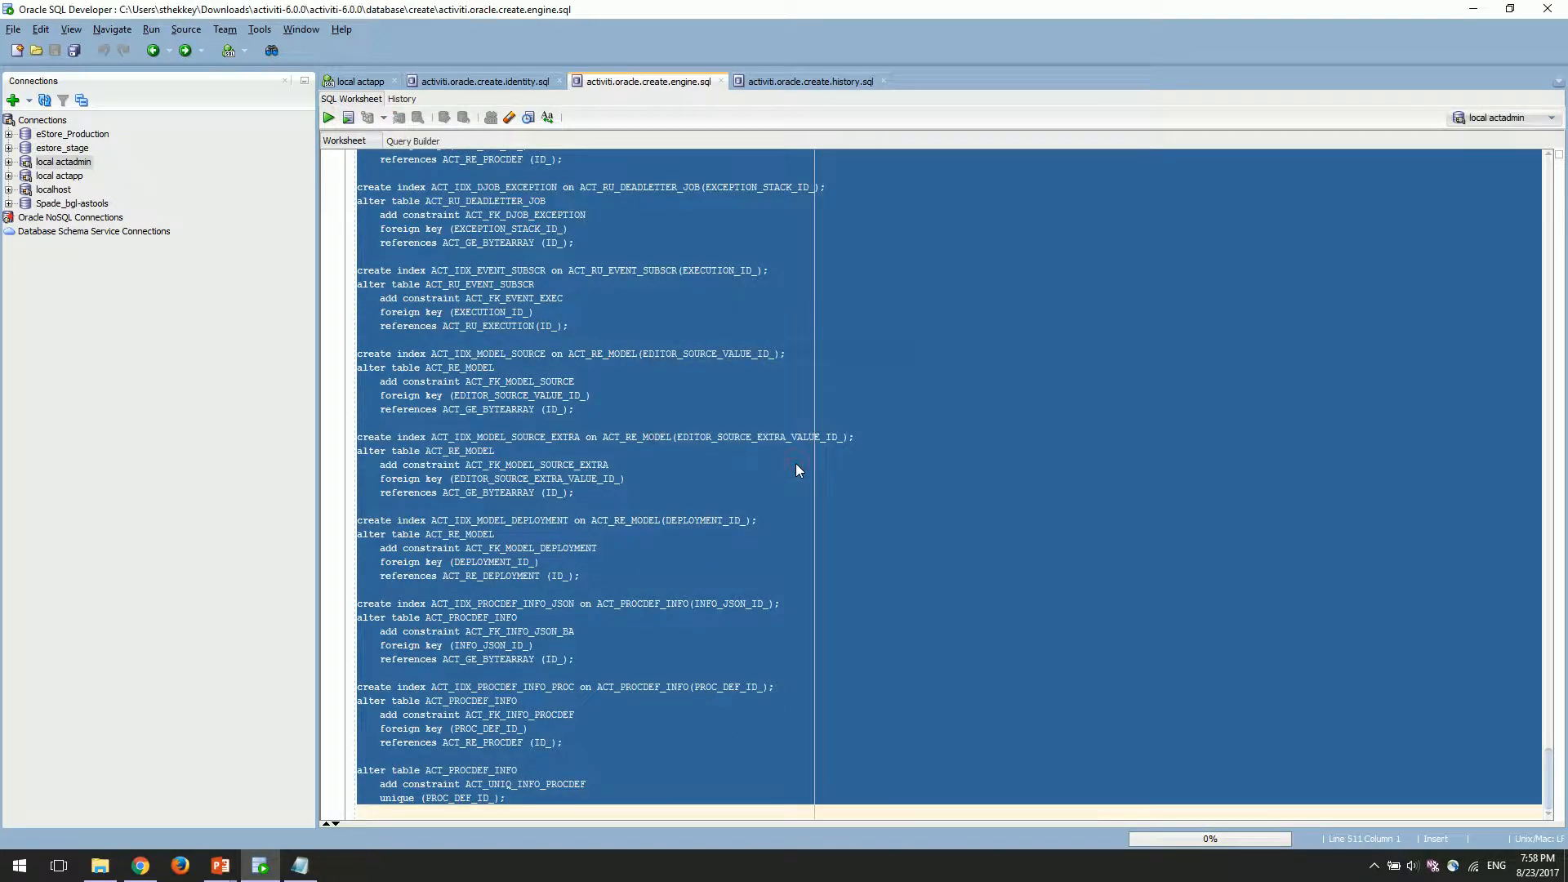
pyautogui.click(346, 118)
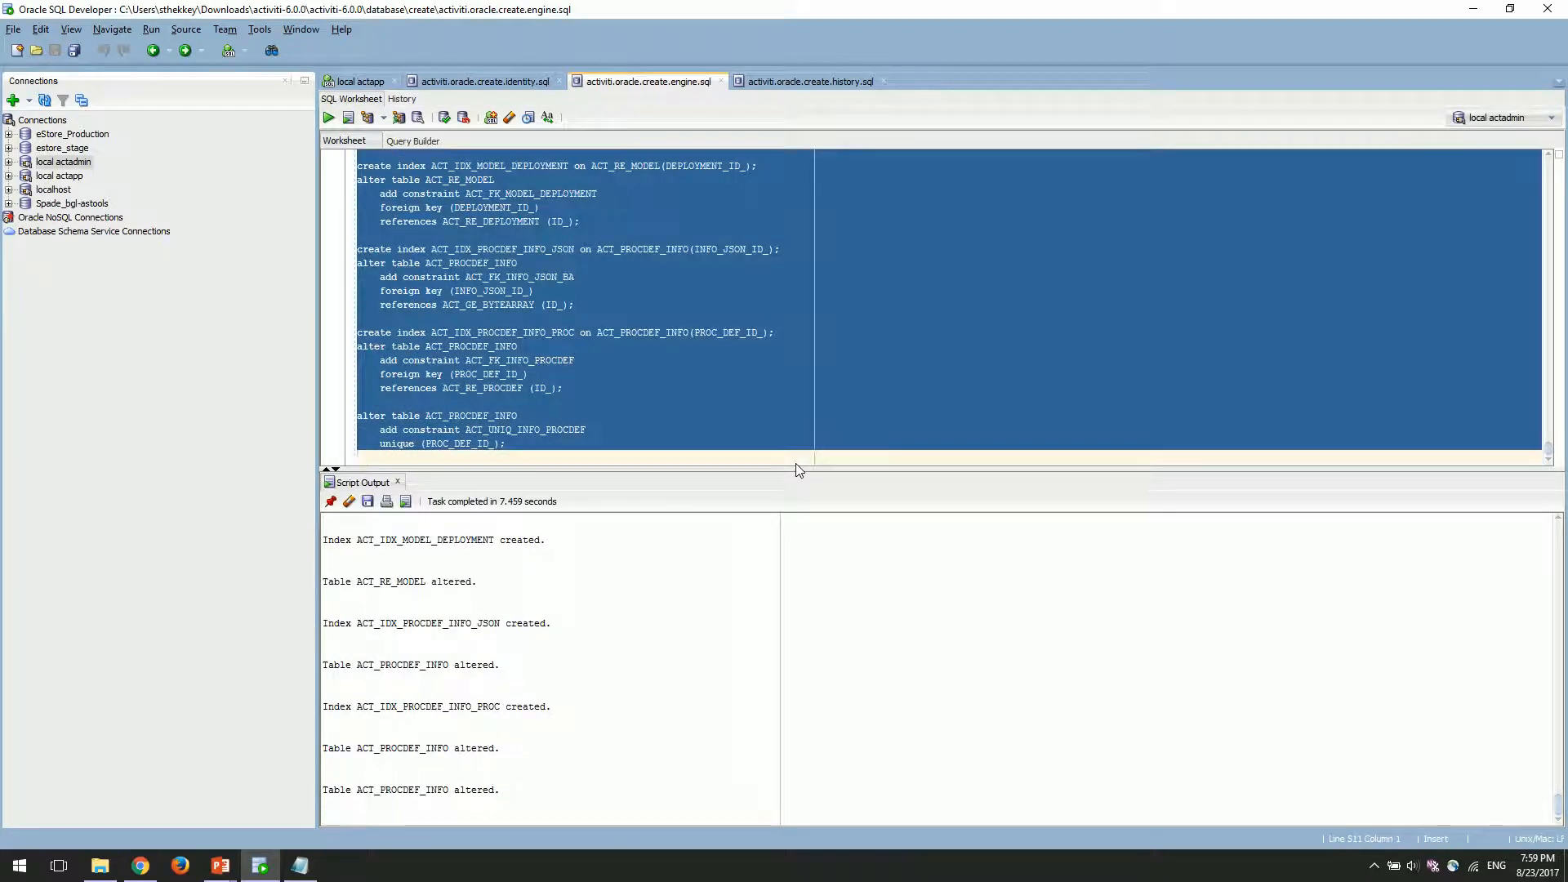
# Run the history and identity creation scripts against the local actadmin connection.
pyautogui.click(807, 81)
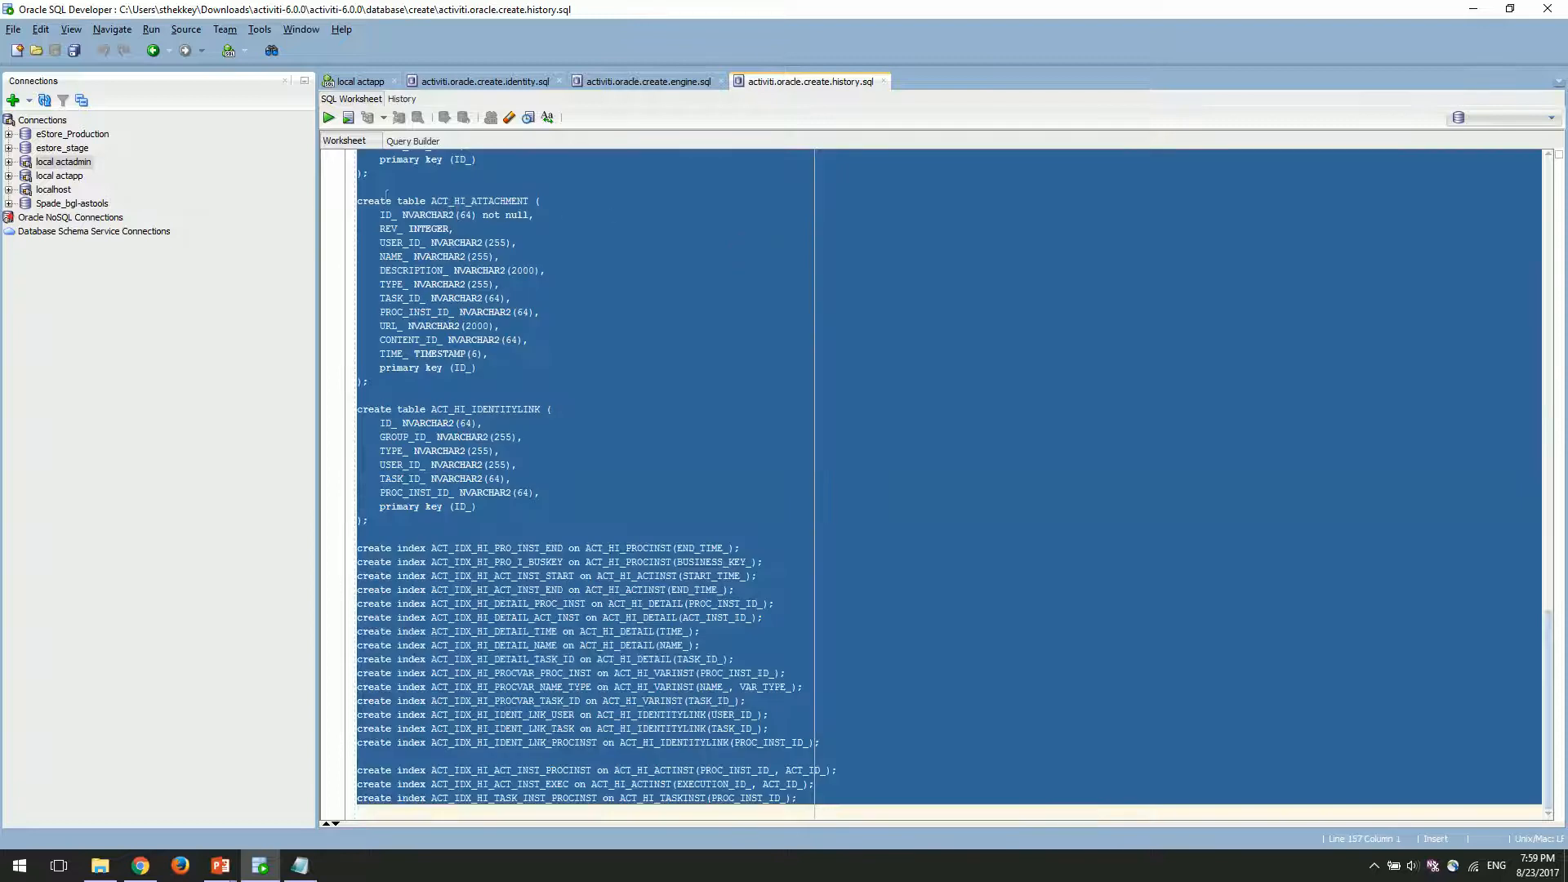
pyautogui.click(327, 117)
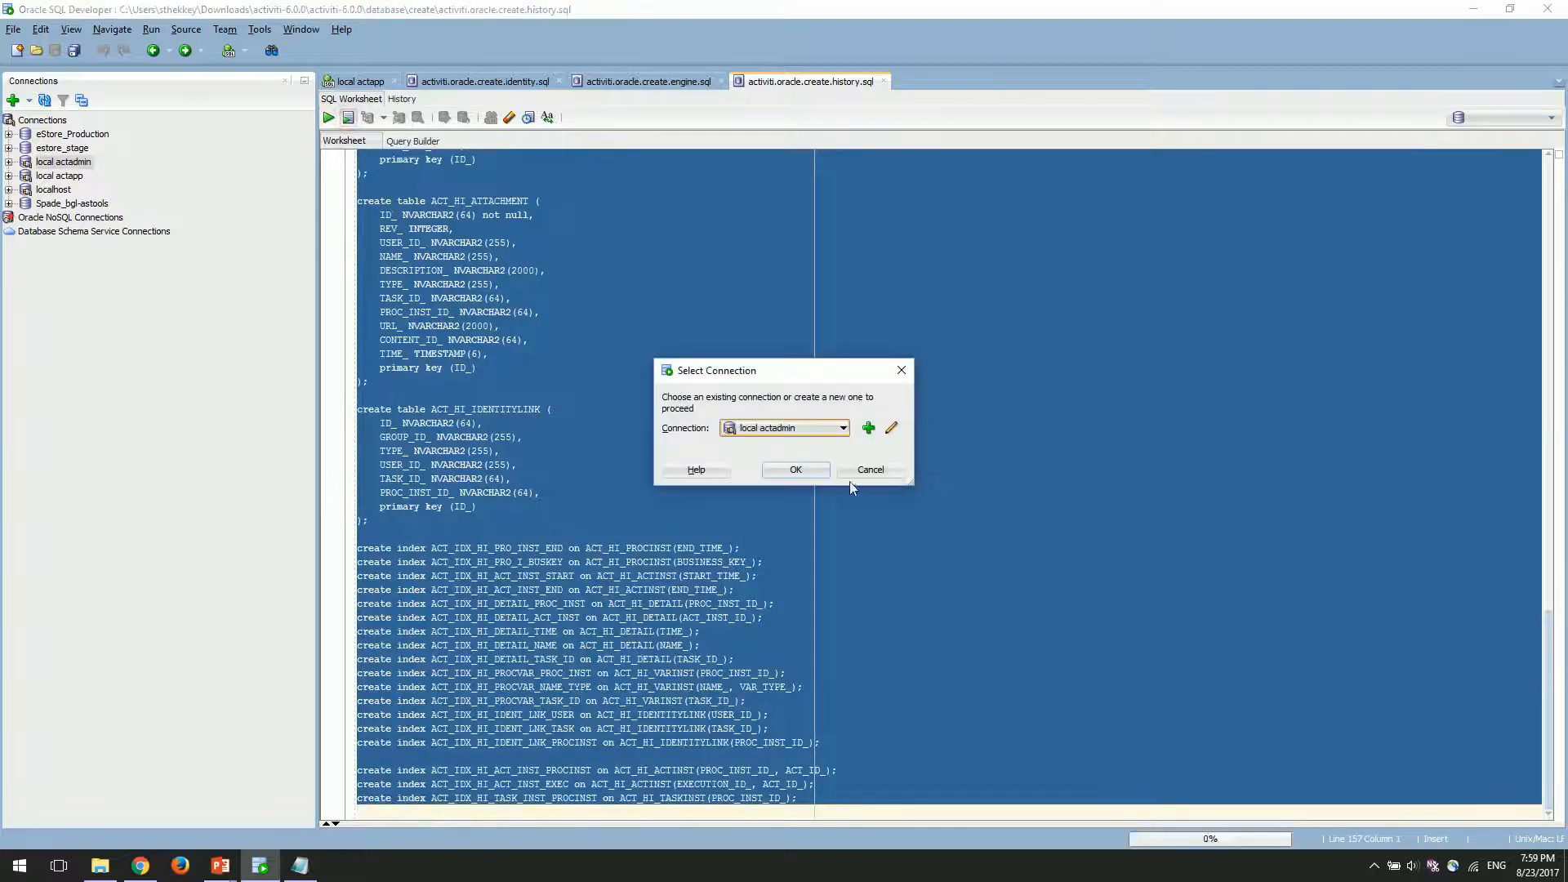
pyautogui.click(795, 470)
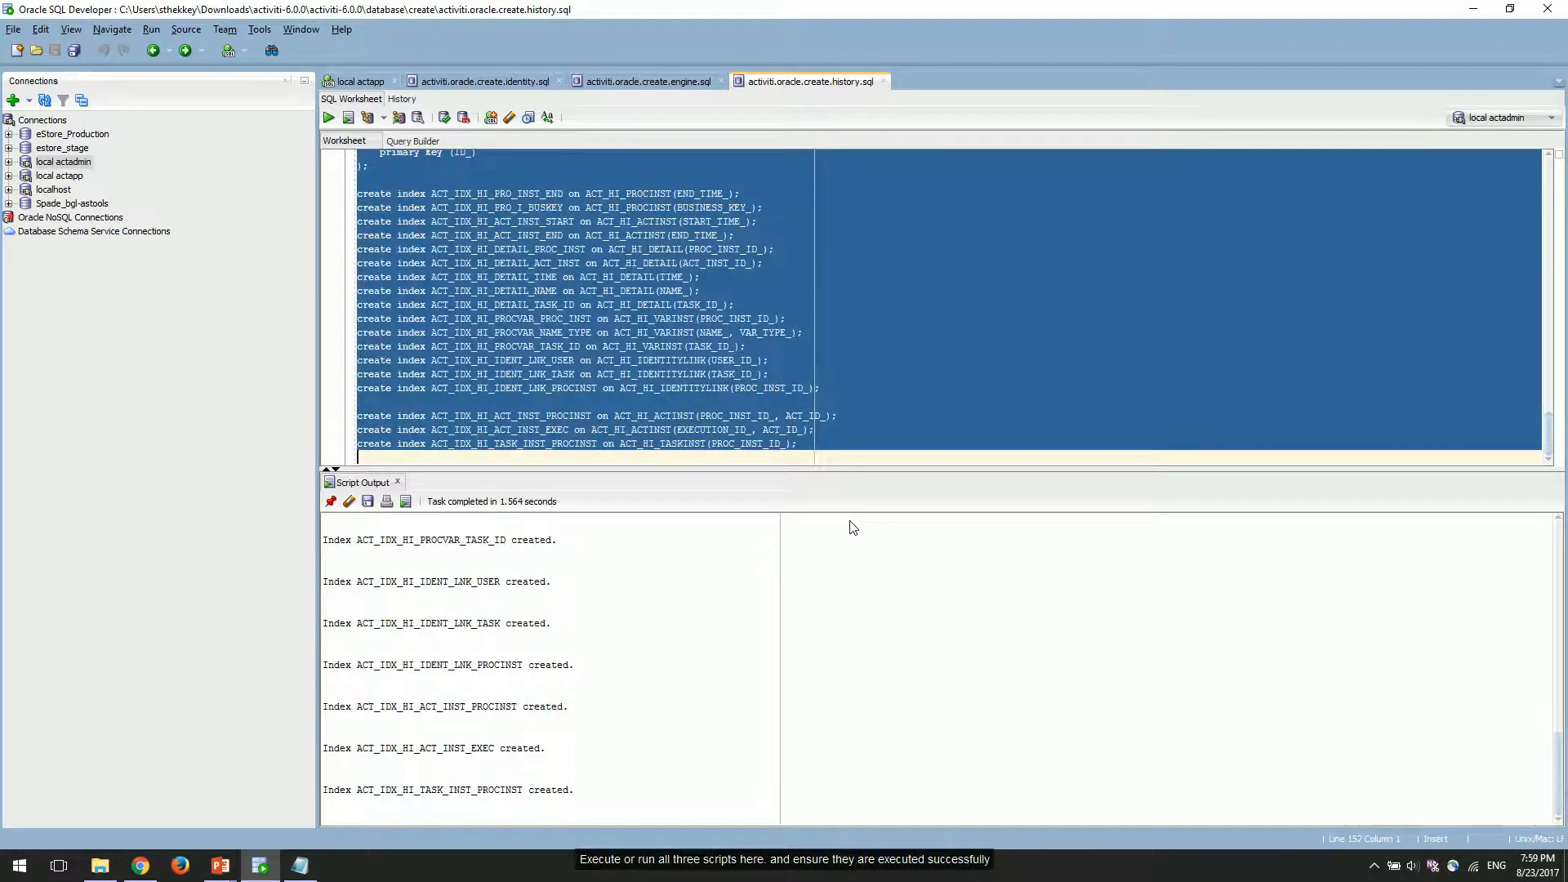
pyautogui.click(486, 82)
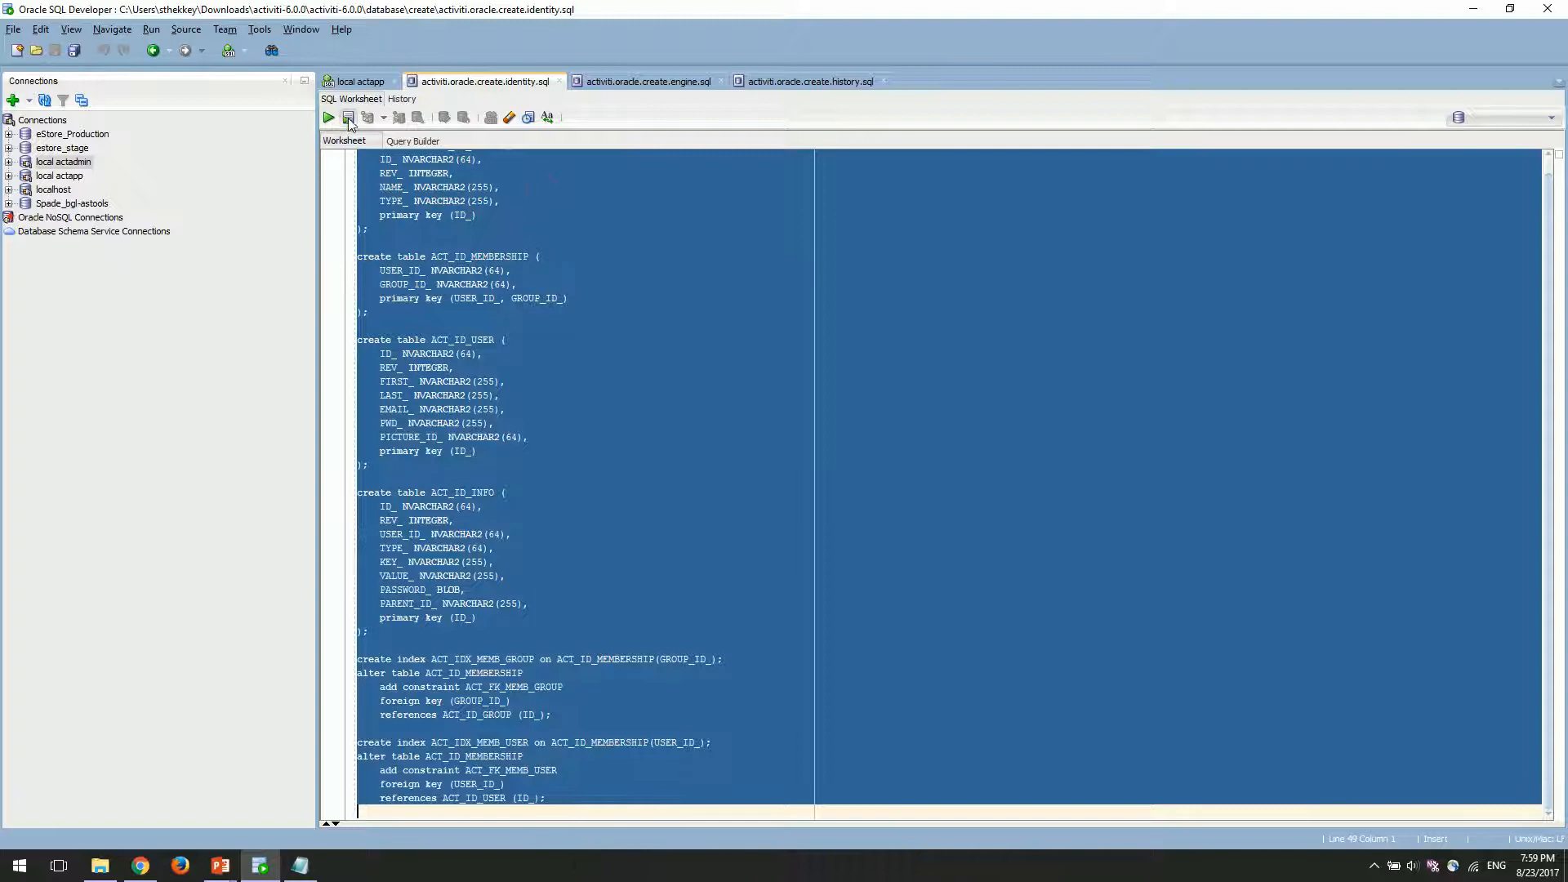
pyautogui.click(346, 118)
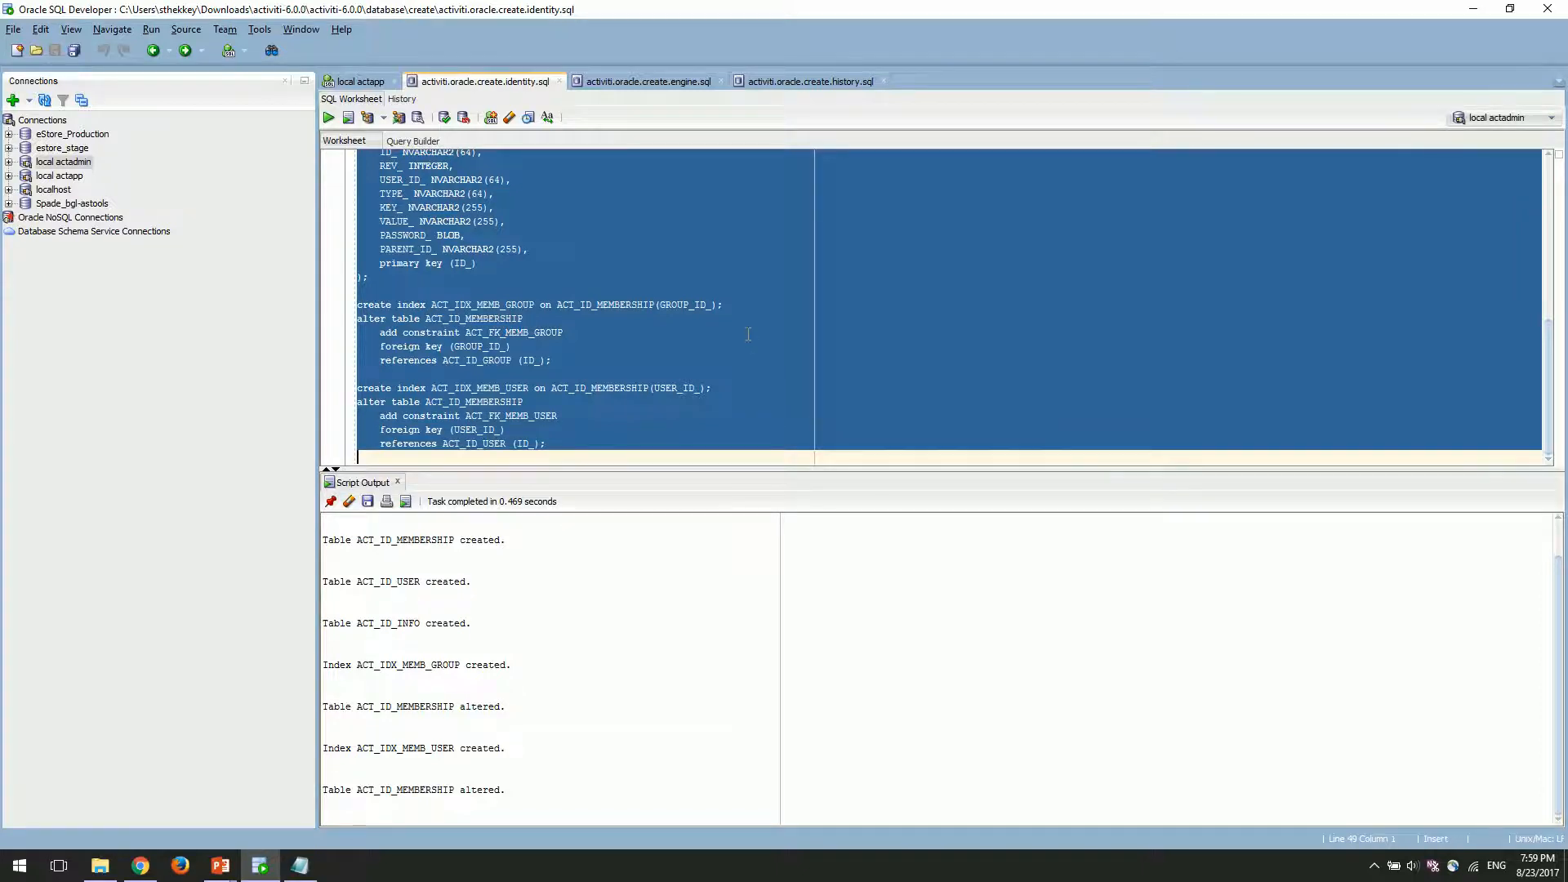
pyautogui.click(100, 865)
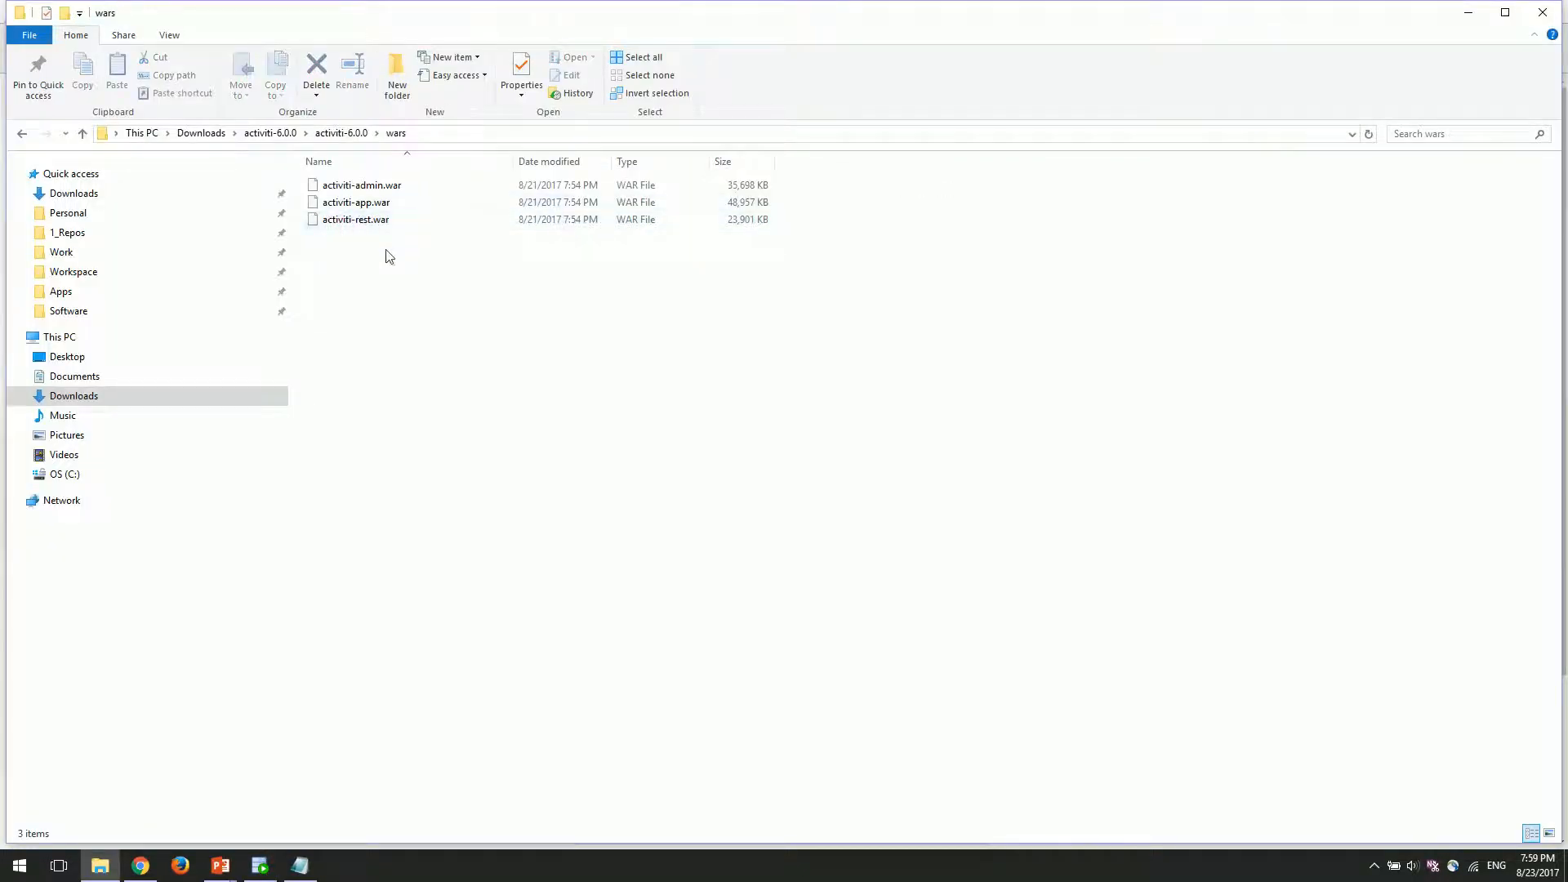
# Copy the three WAR files into C:\Apps\tomcat8\webapps.
pyautogui.click(354, 219)
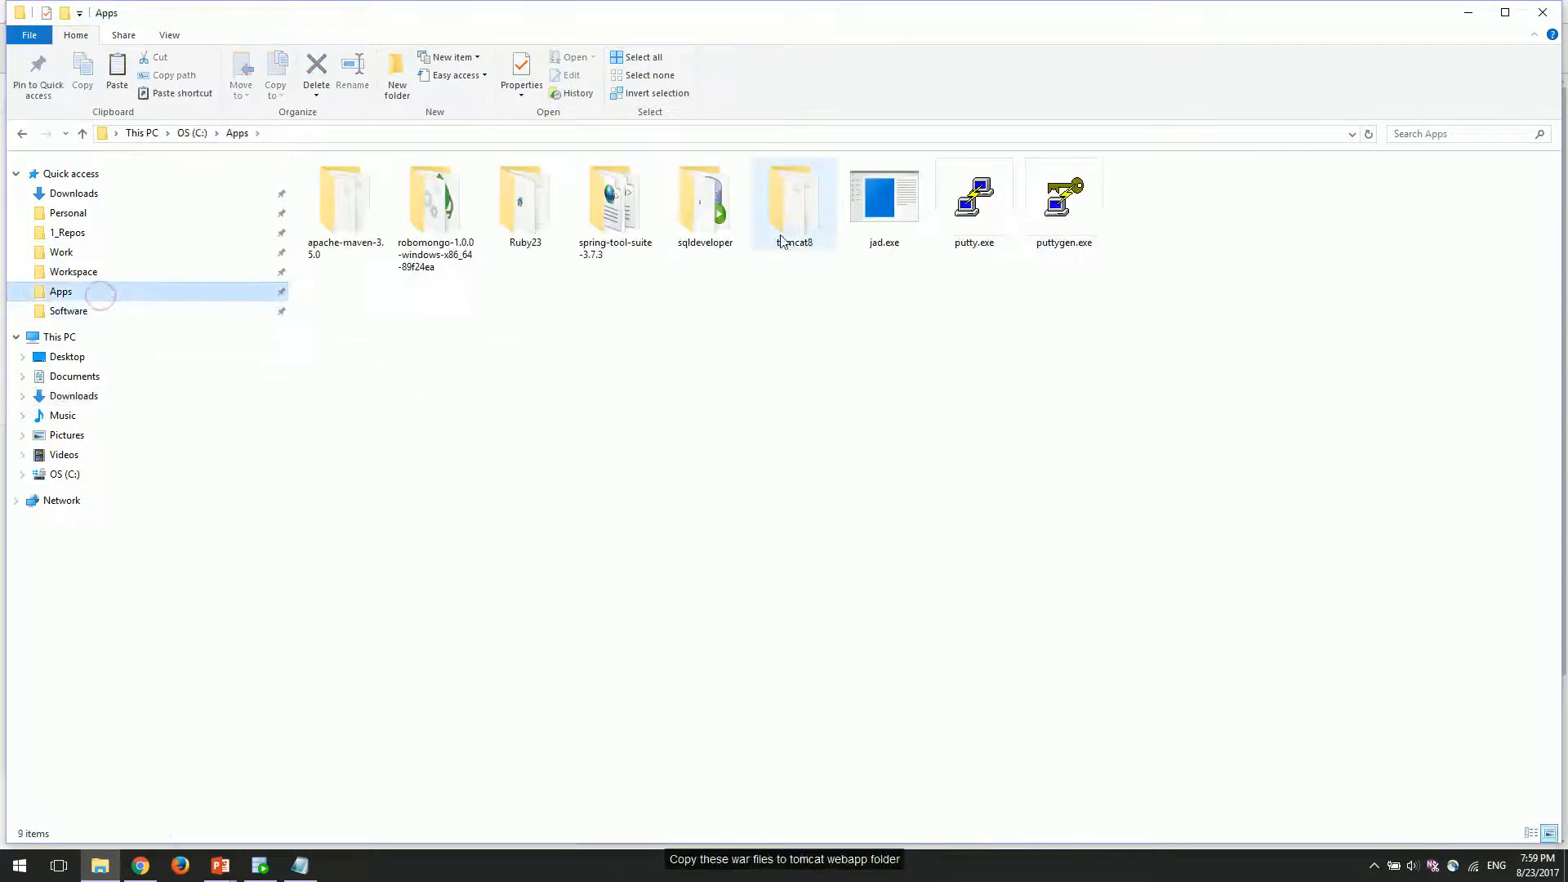
pyautogui.doubleClick(794, 199)
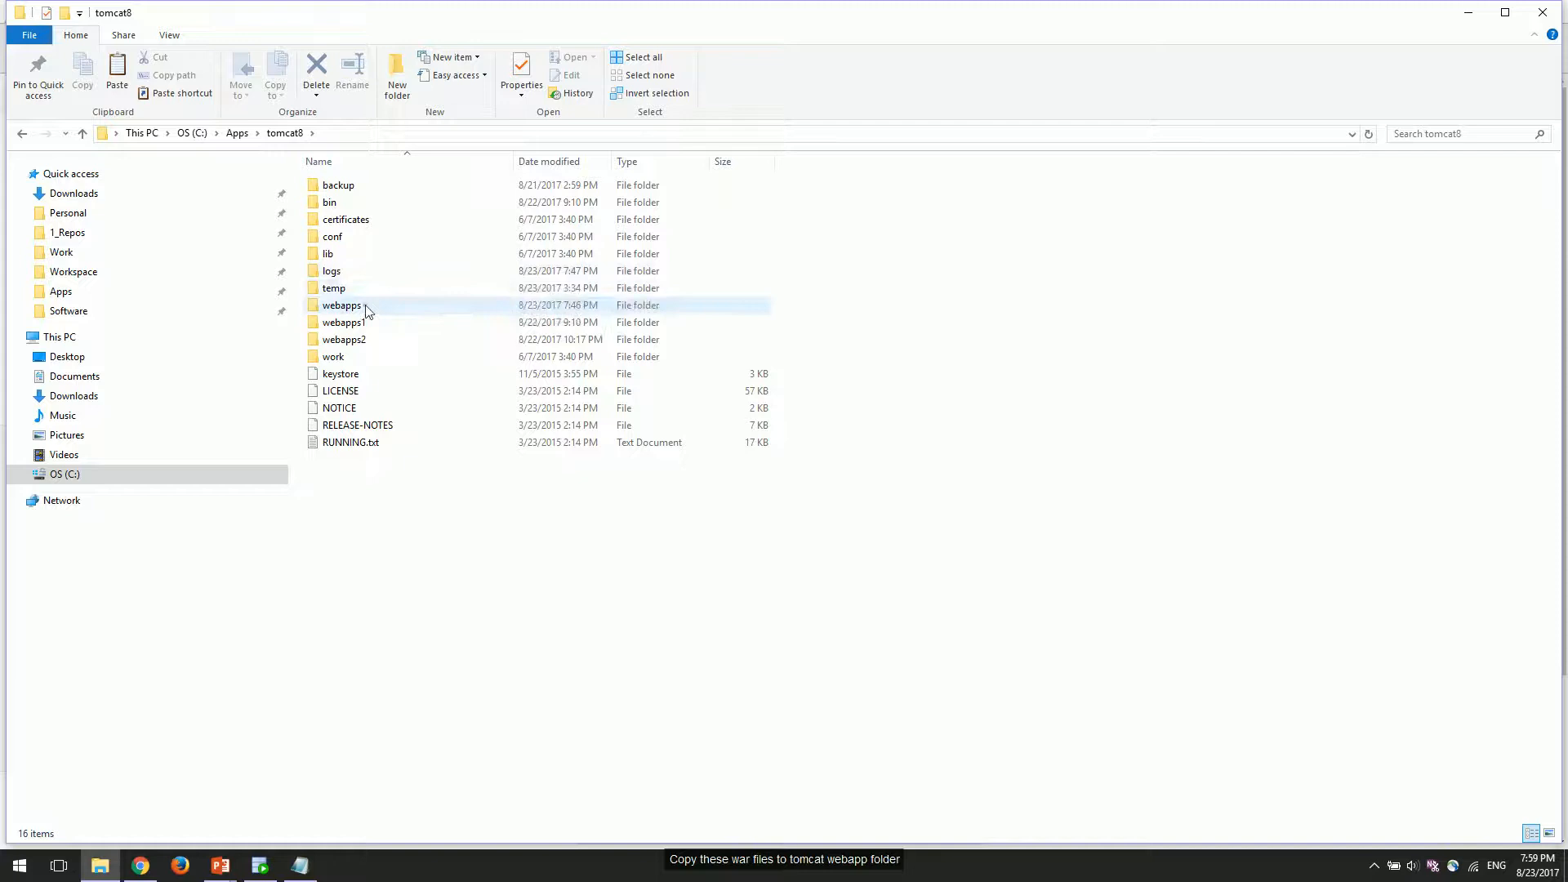
pyautogui.doubleClick(341, 306)
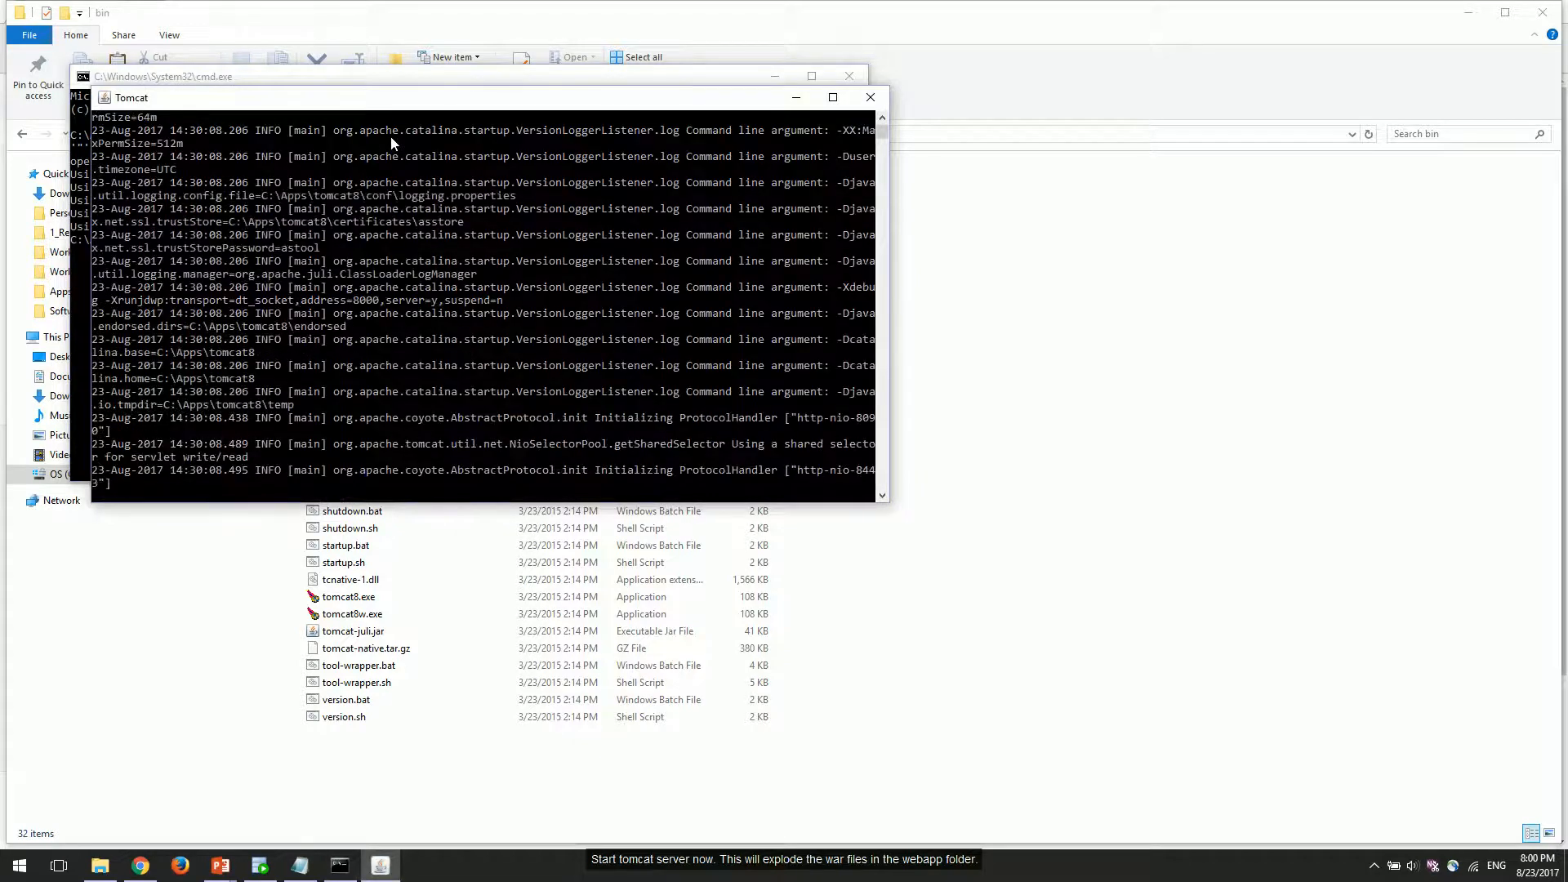
# Start Tomcat with startup.bat and wait for the server startup message.
pyautogui.click(831, 97)
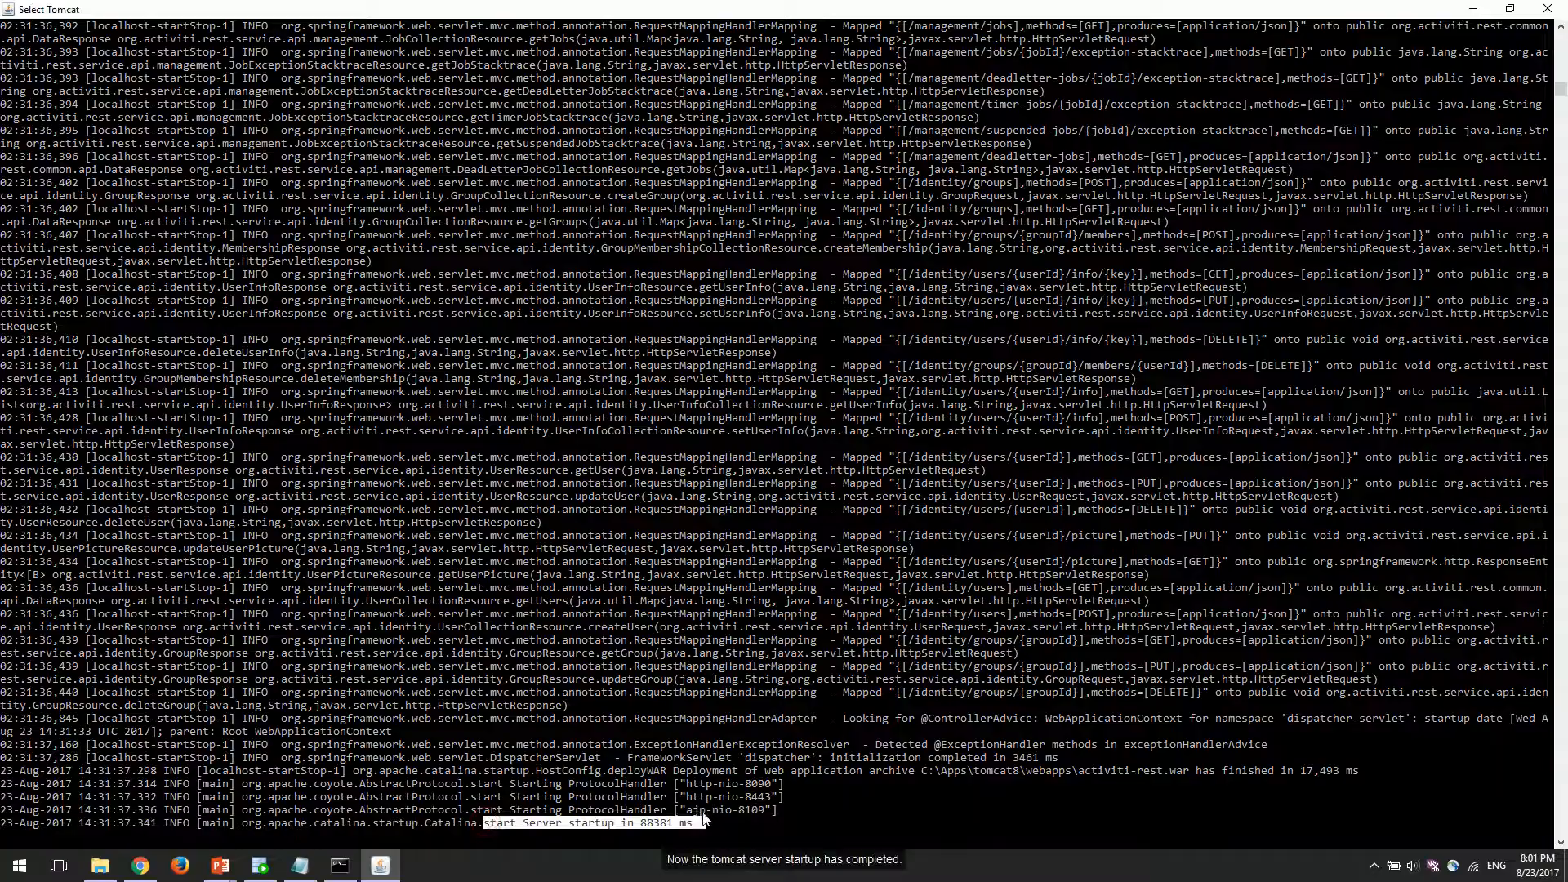
pyautogui.click(99, 866)
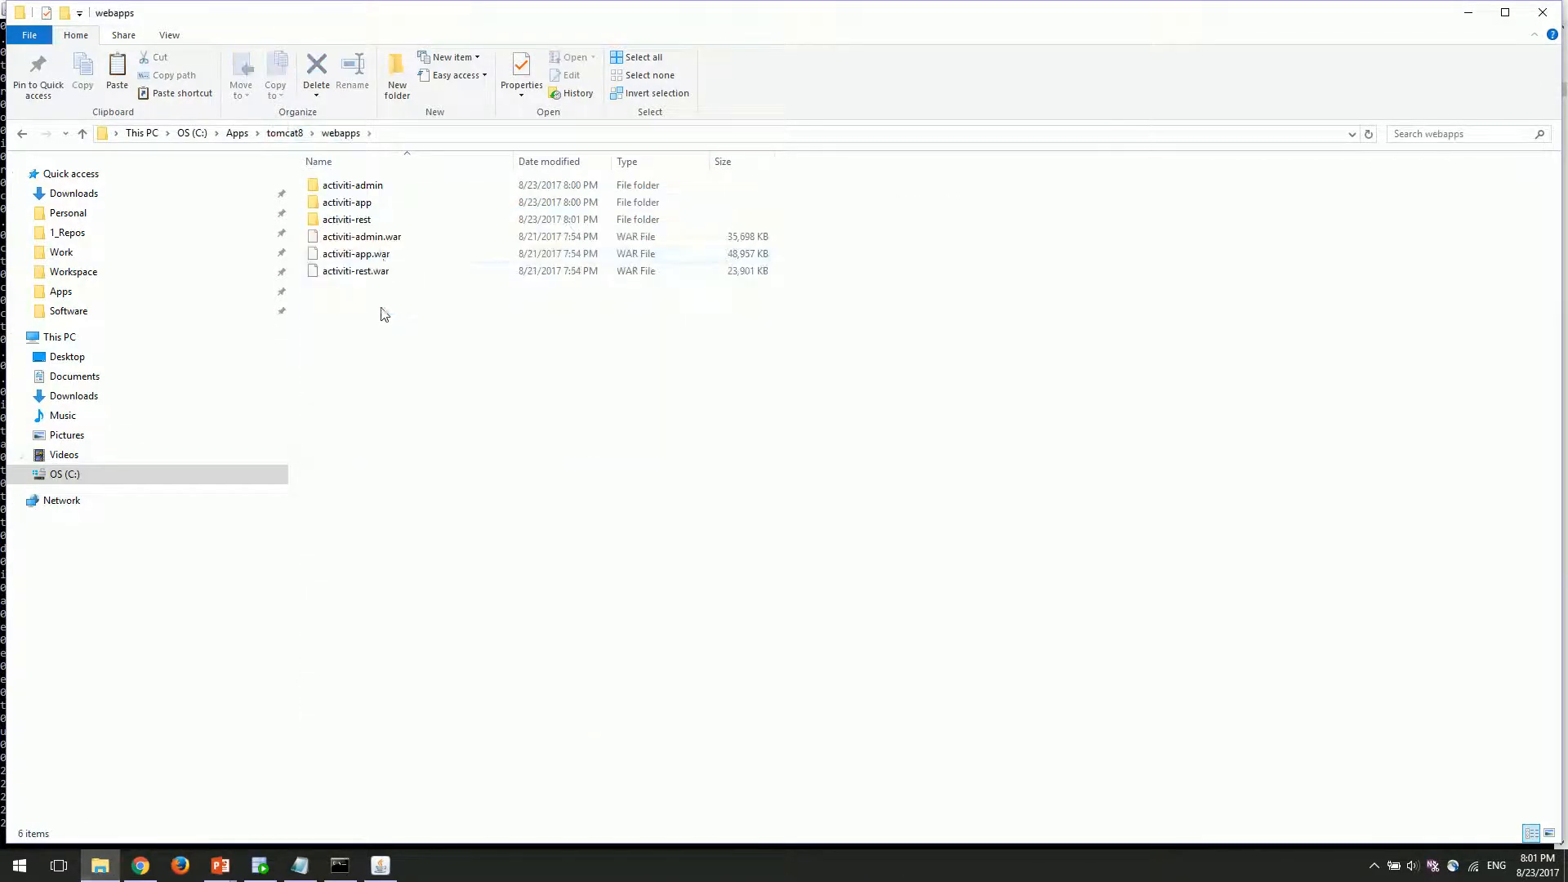
# Delete the WAR files from webapps now that they are unpacked.
pyautogui.click(346, 202)
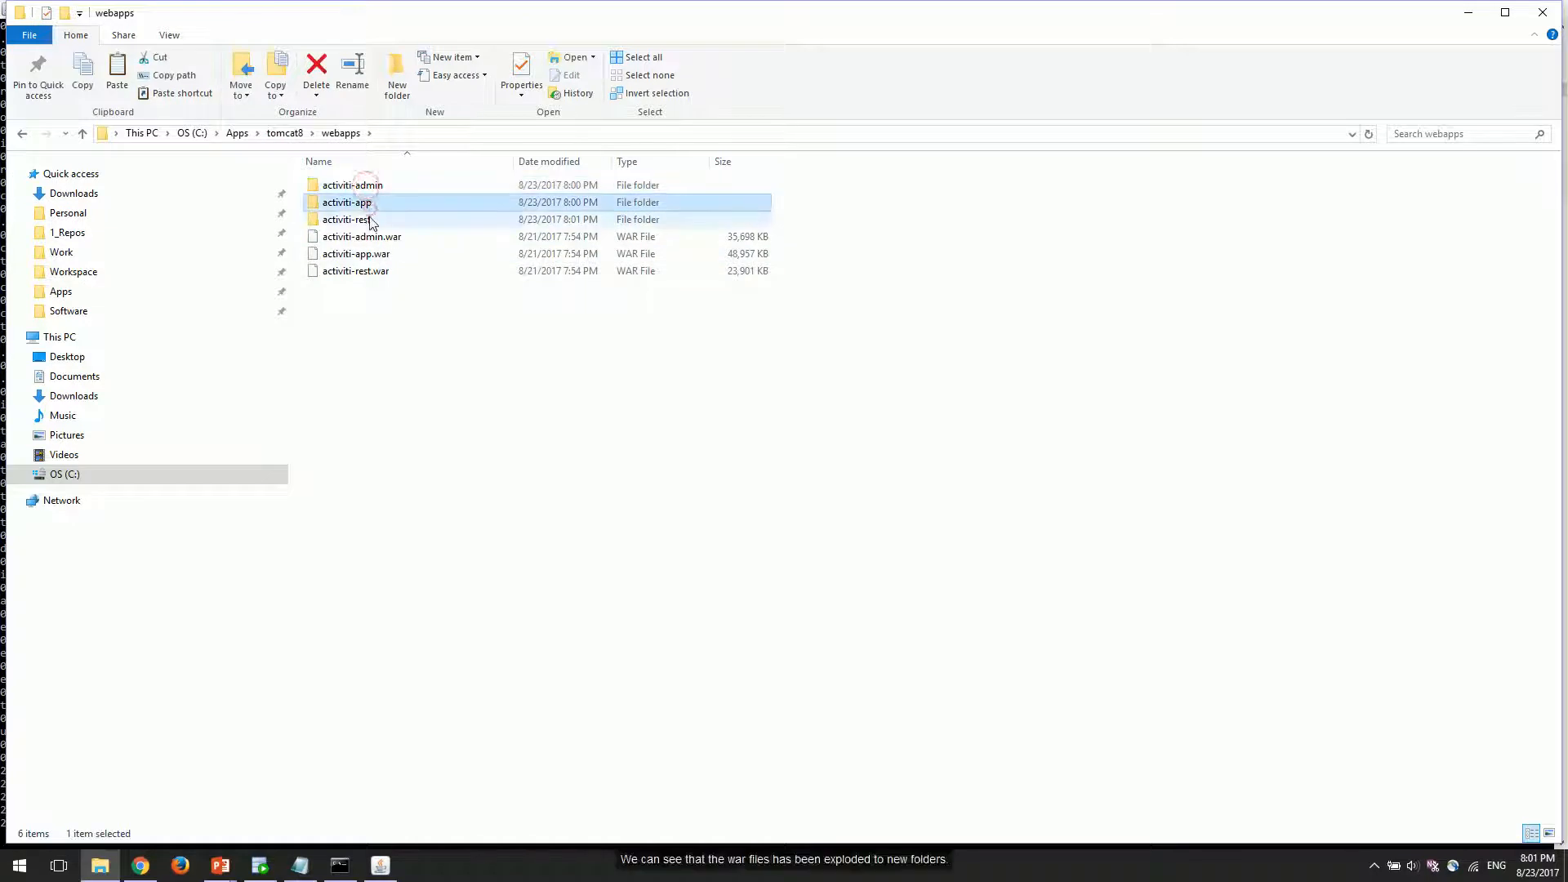
pyautogui.click(361, 235)
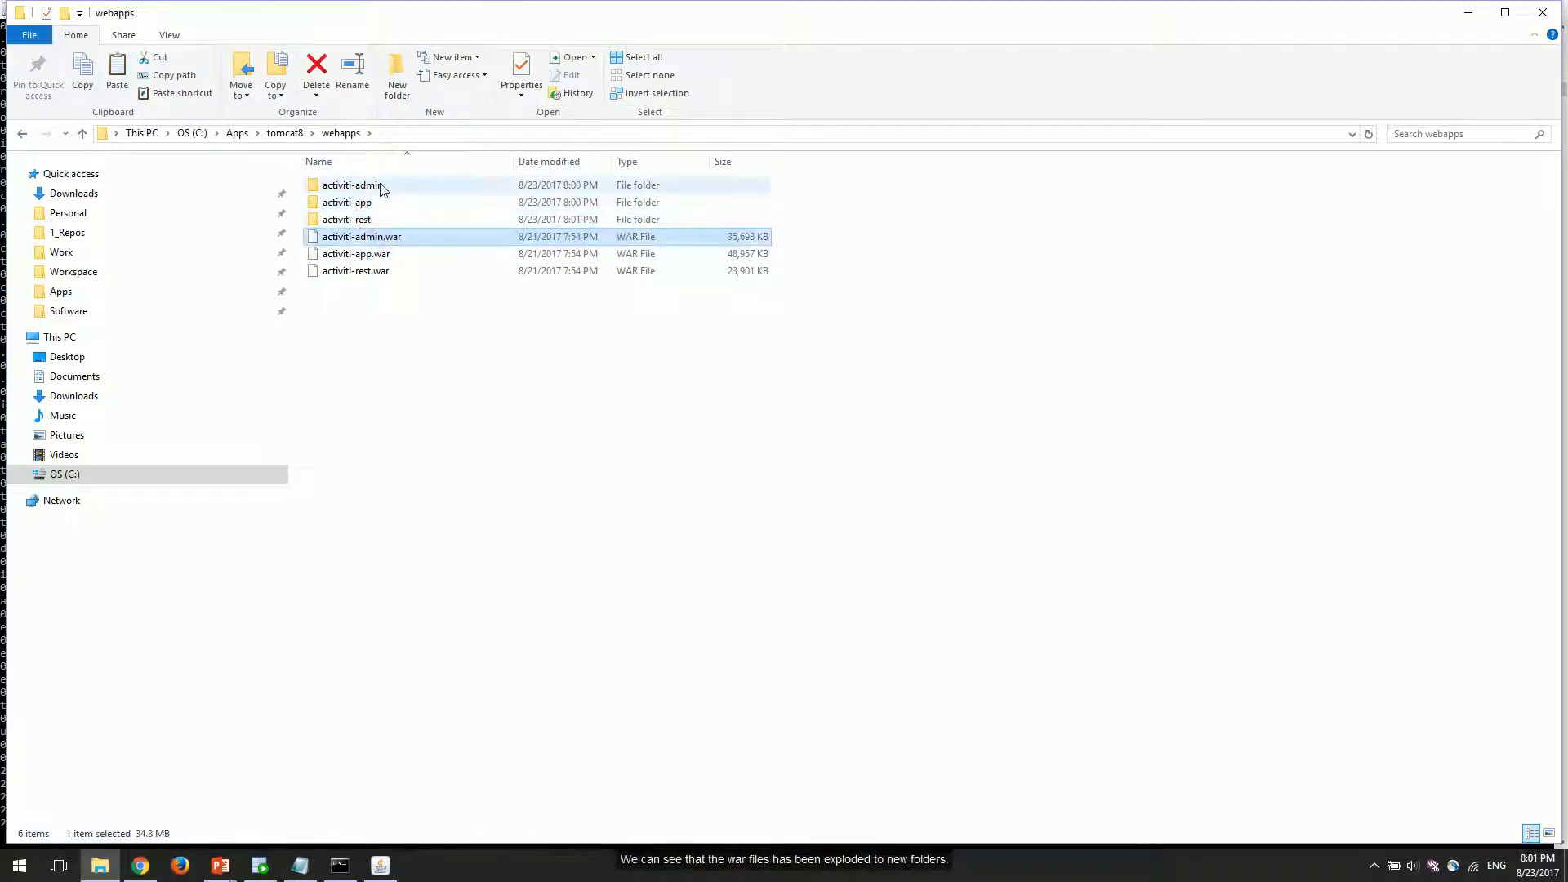
pyautogui.click(352, 185)
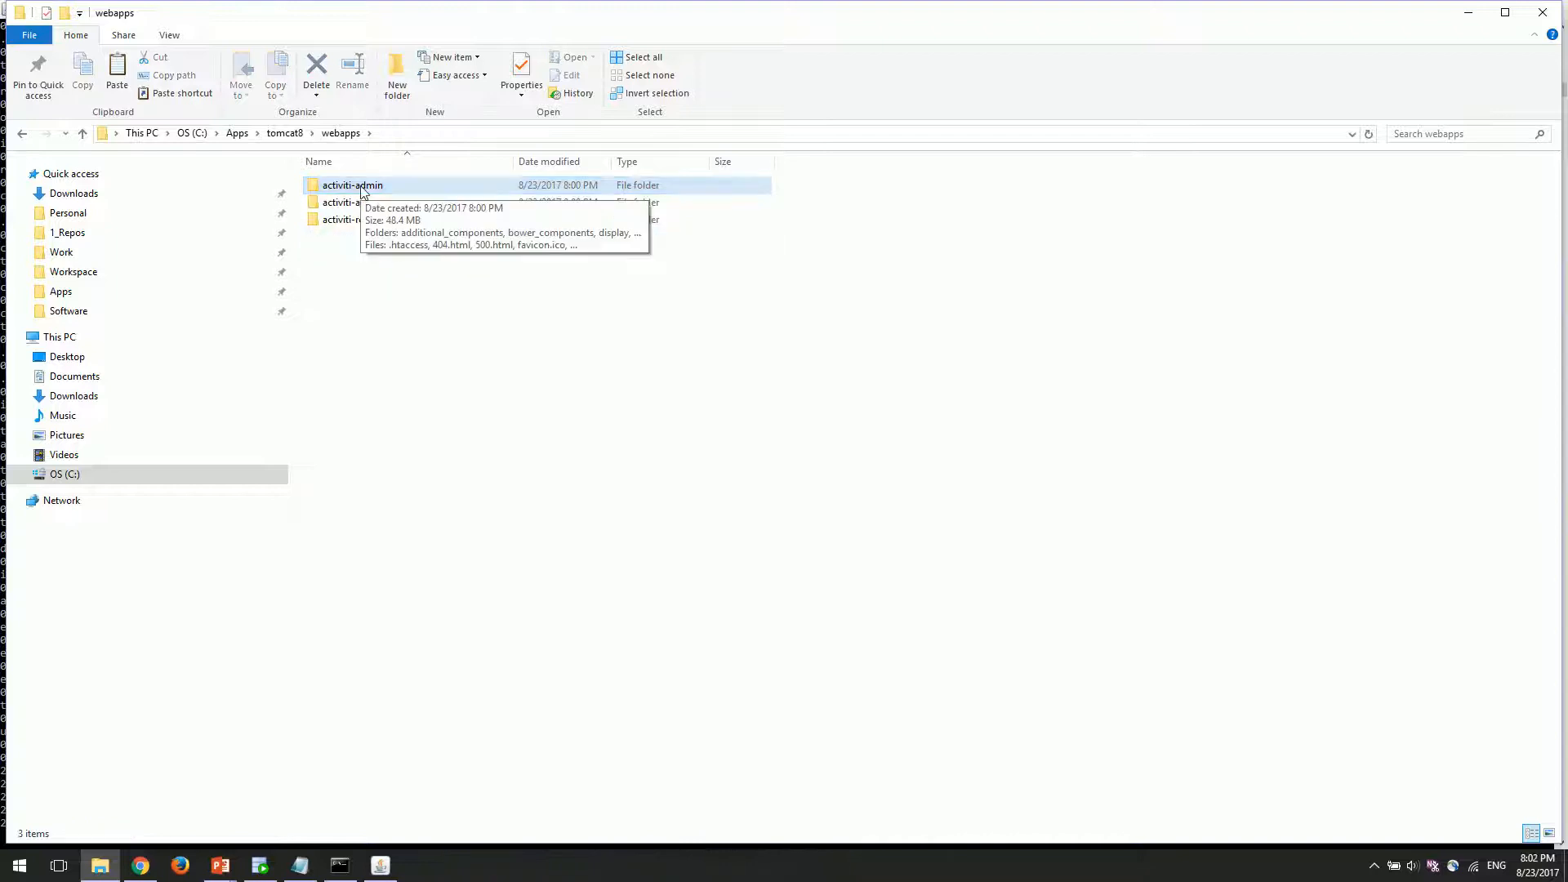
# Browse to activiti-admin's WEB-INF/classes/META-INF/activiti-admin folder holding activiti-admin.properties.
pyautogui.doubleClick(353, 184)
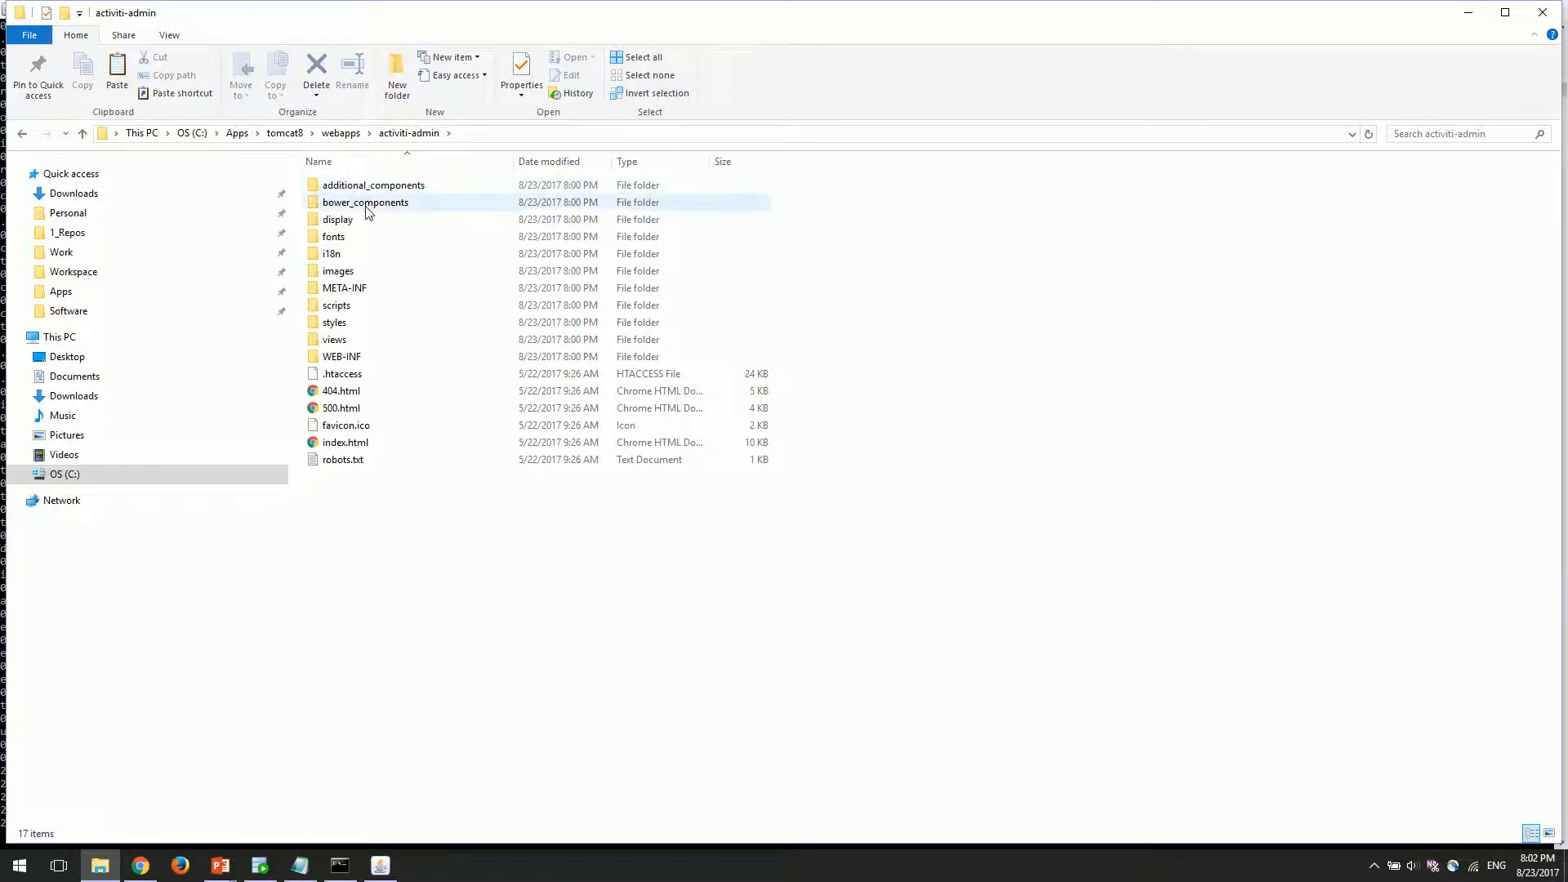
pyautogui.moveTo(337, 218)
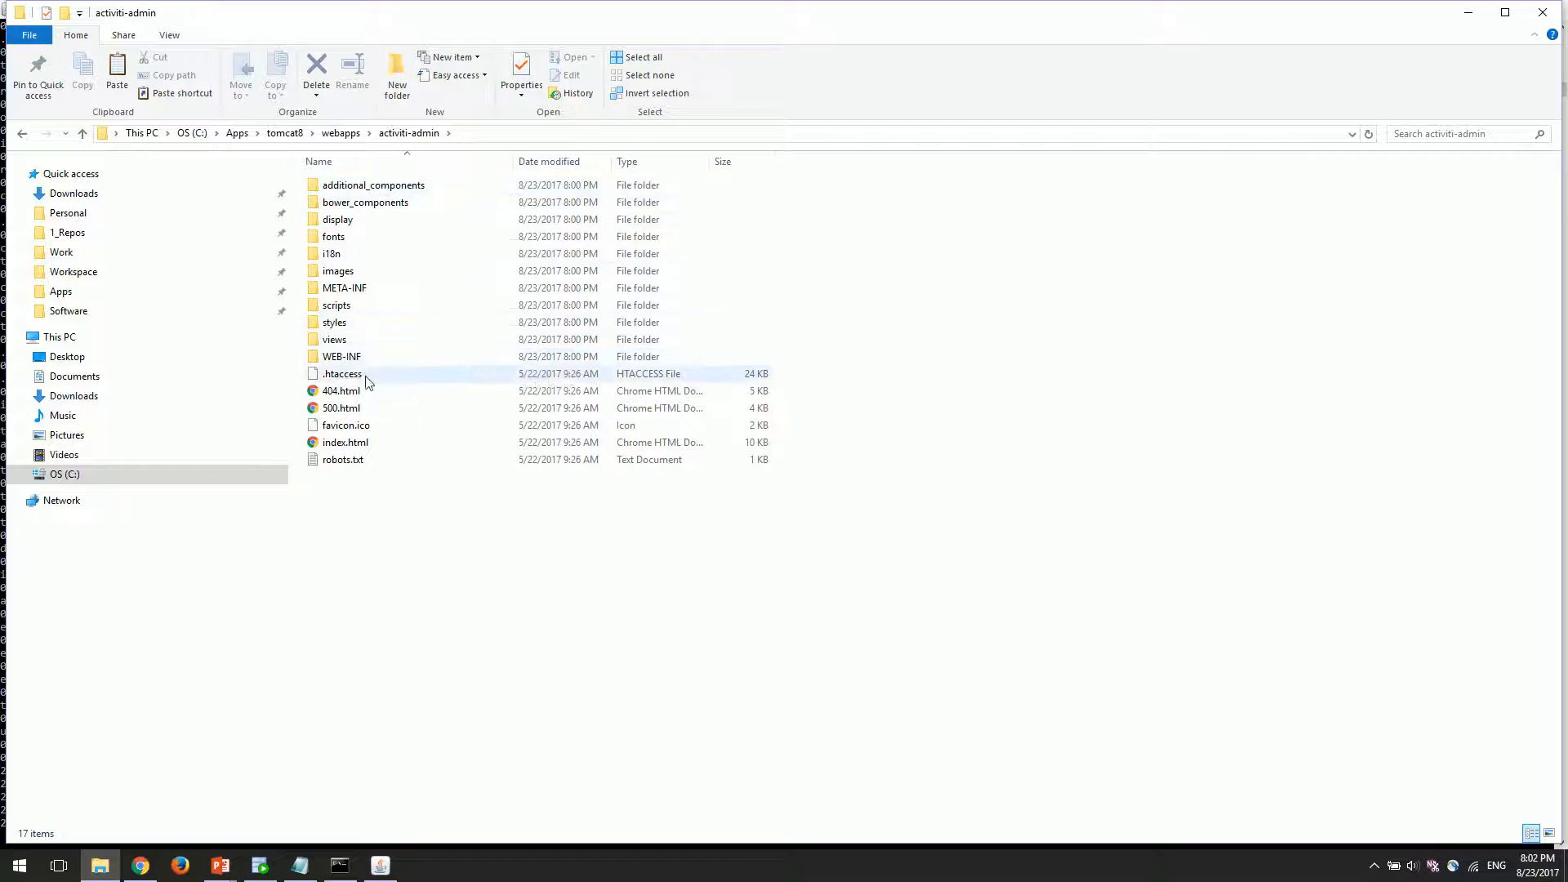
pyautogui.doubleClick(341, 356)
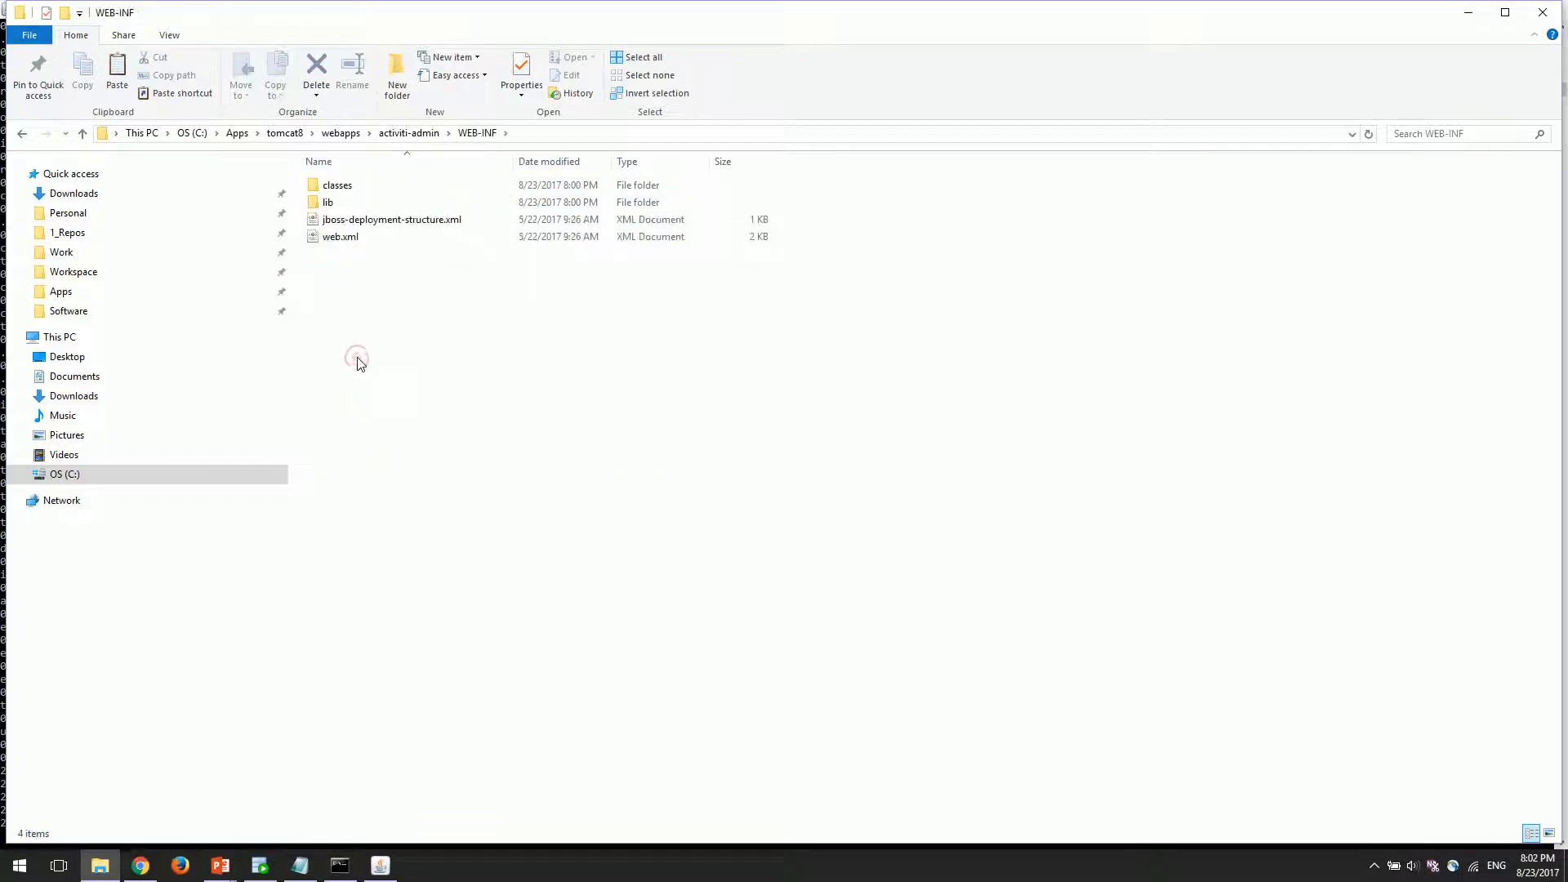
pyautogui.click(340, 235)
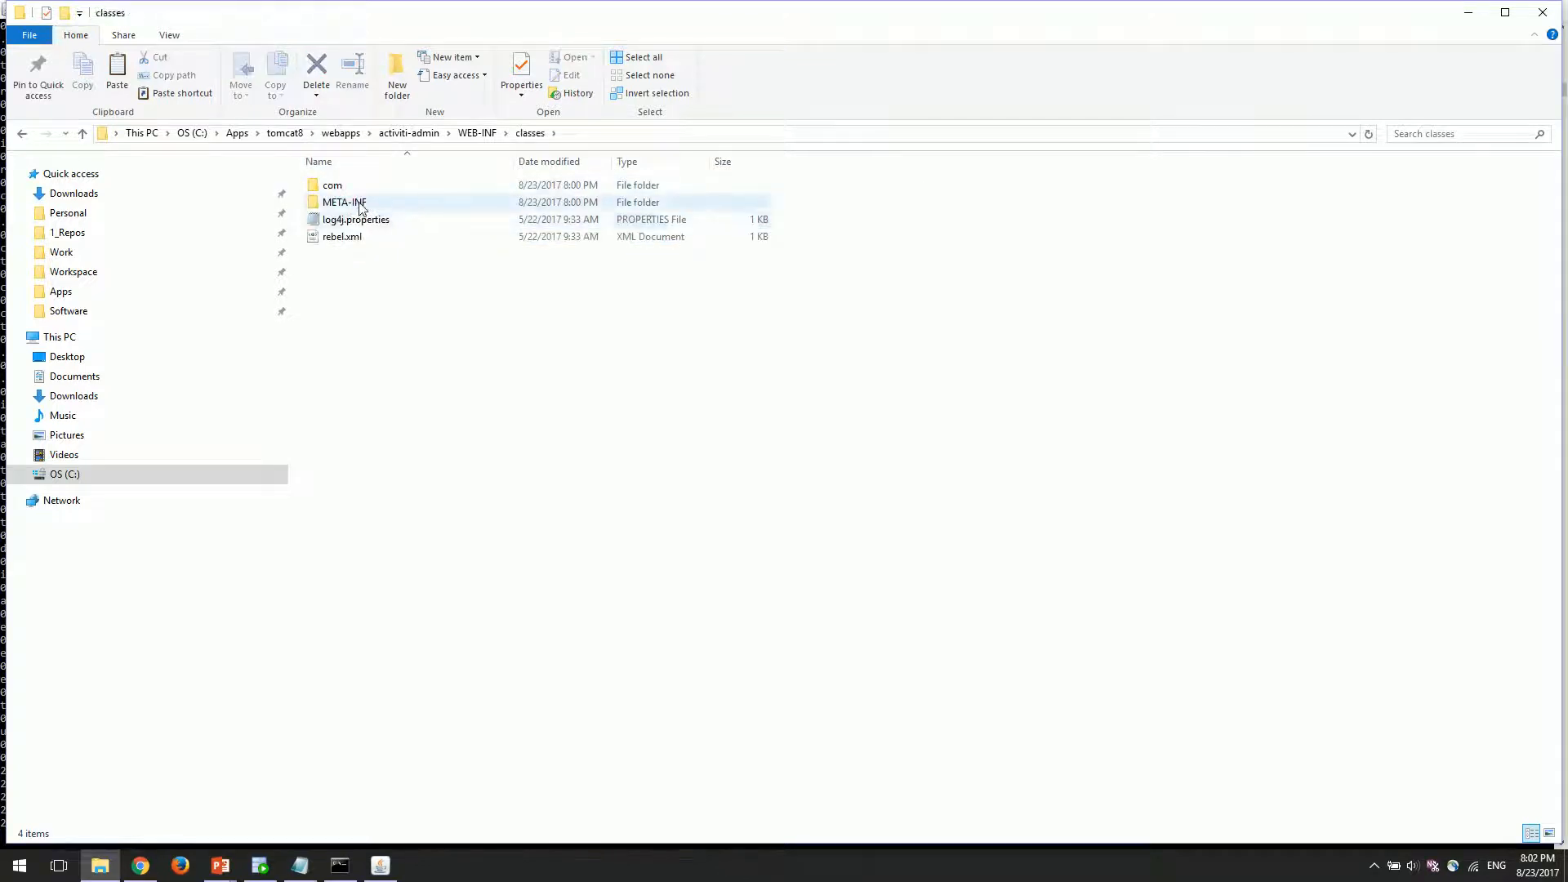
pyautogui.moveTo(345, 203)
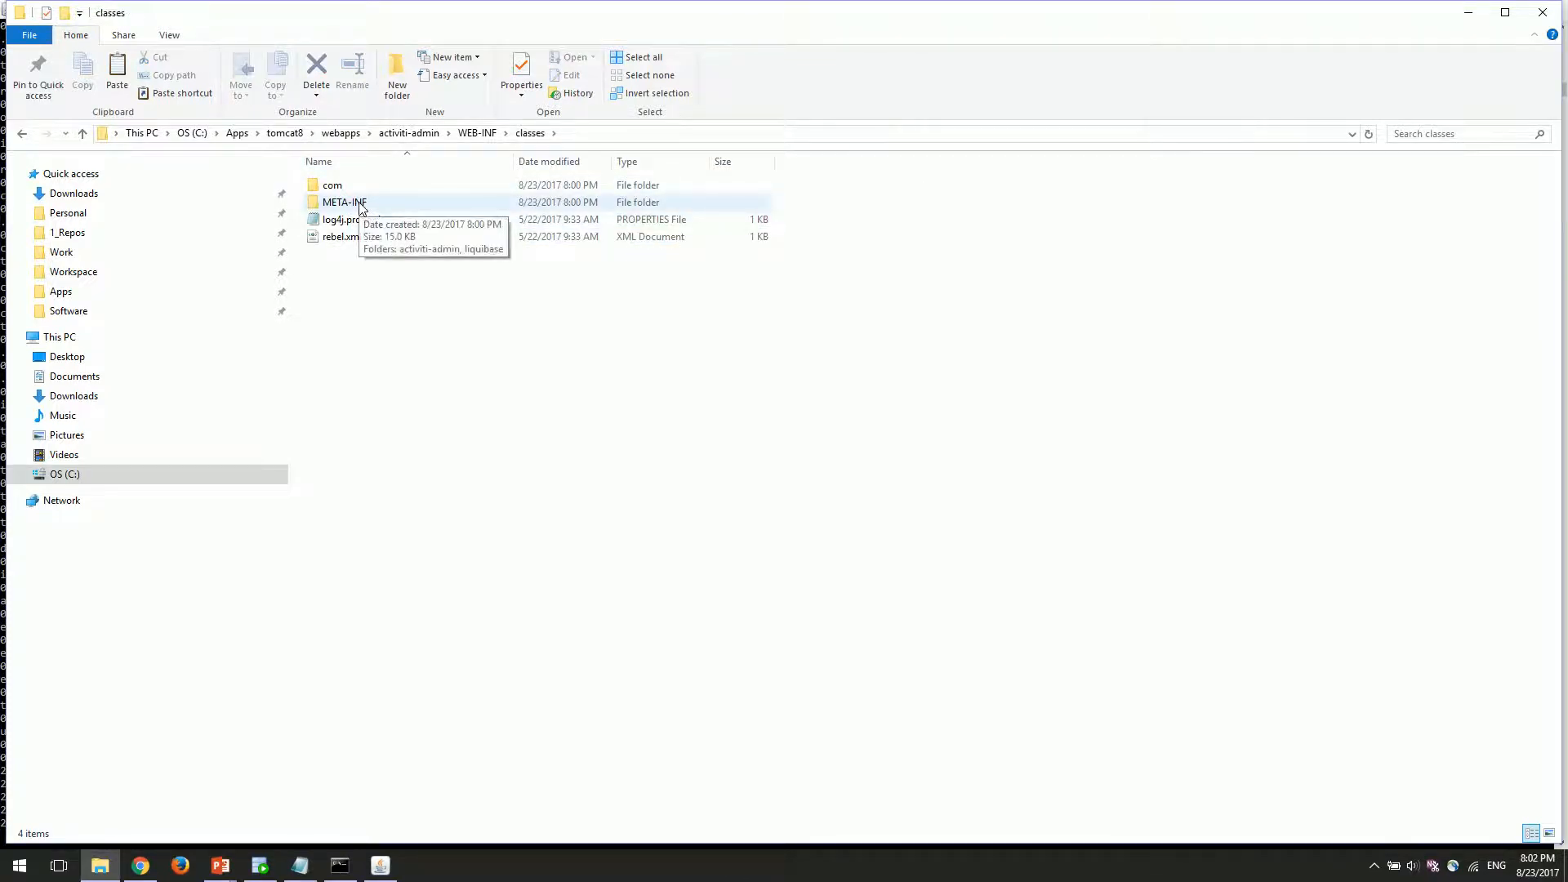
pyautogui.doubleClick(345, 203)
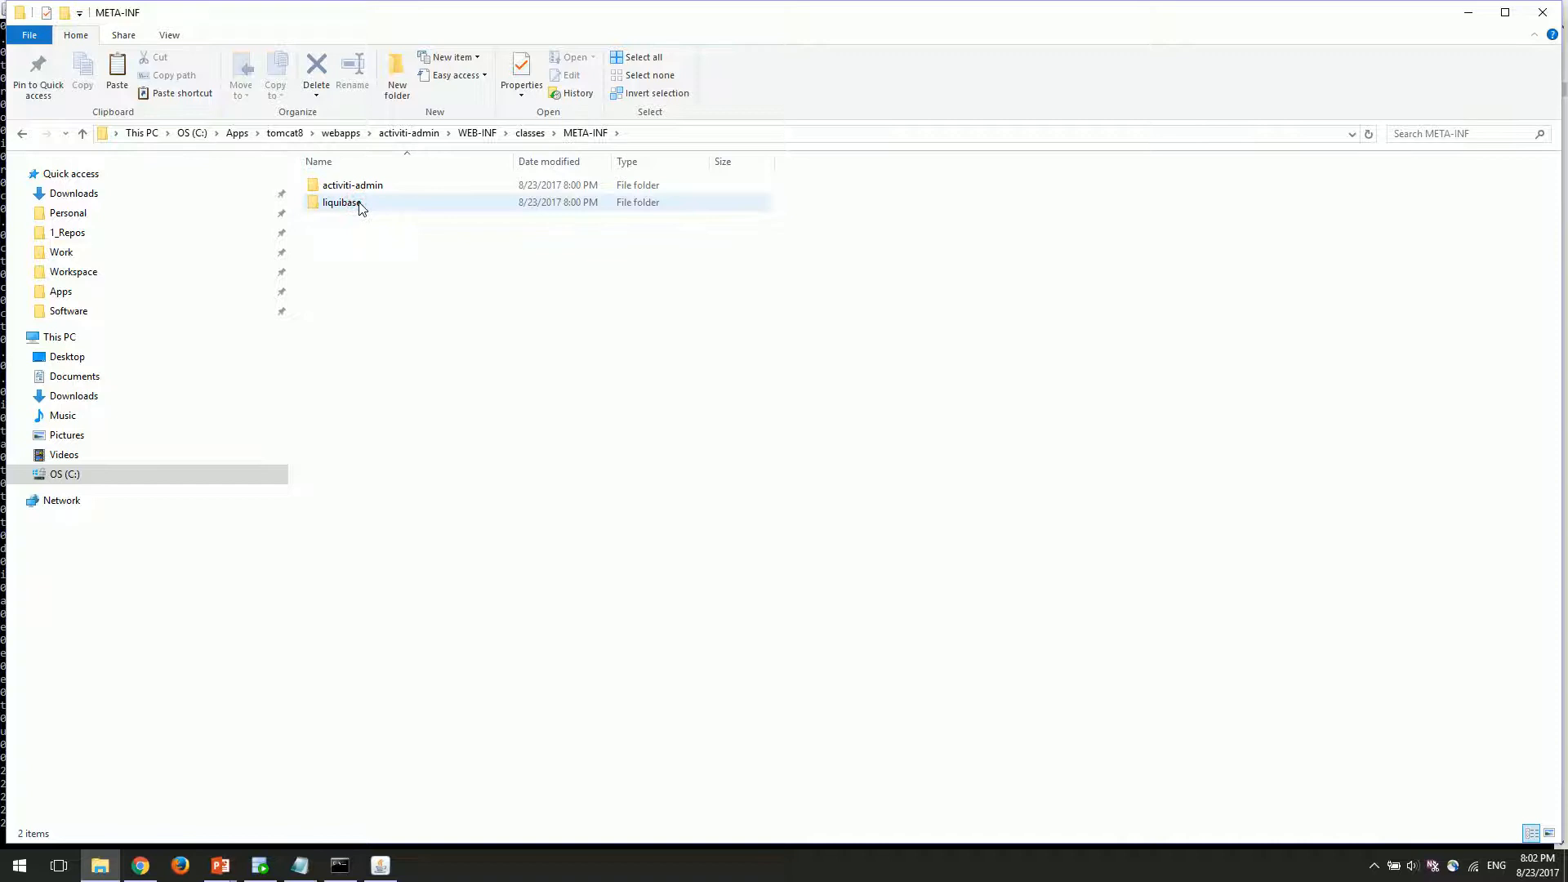
pyautogui.doubleClick(353, 185)
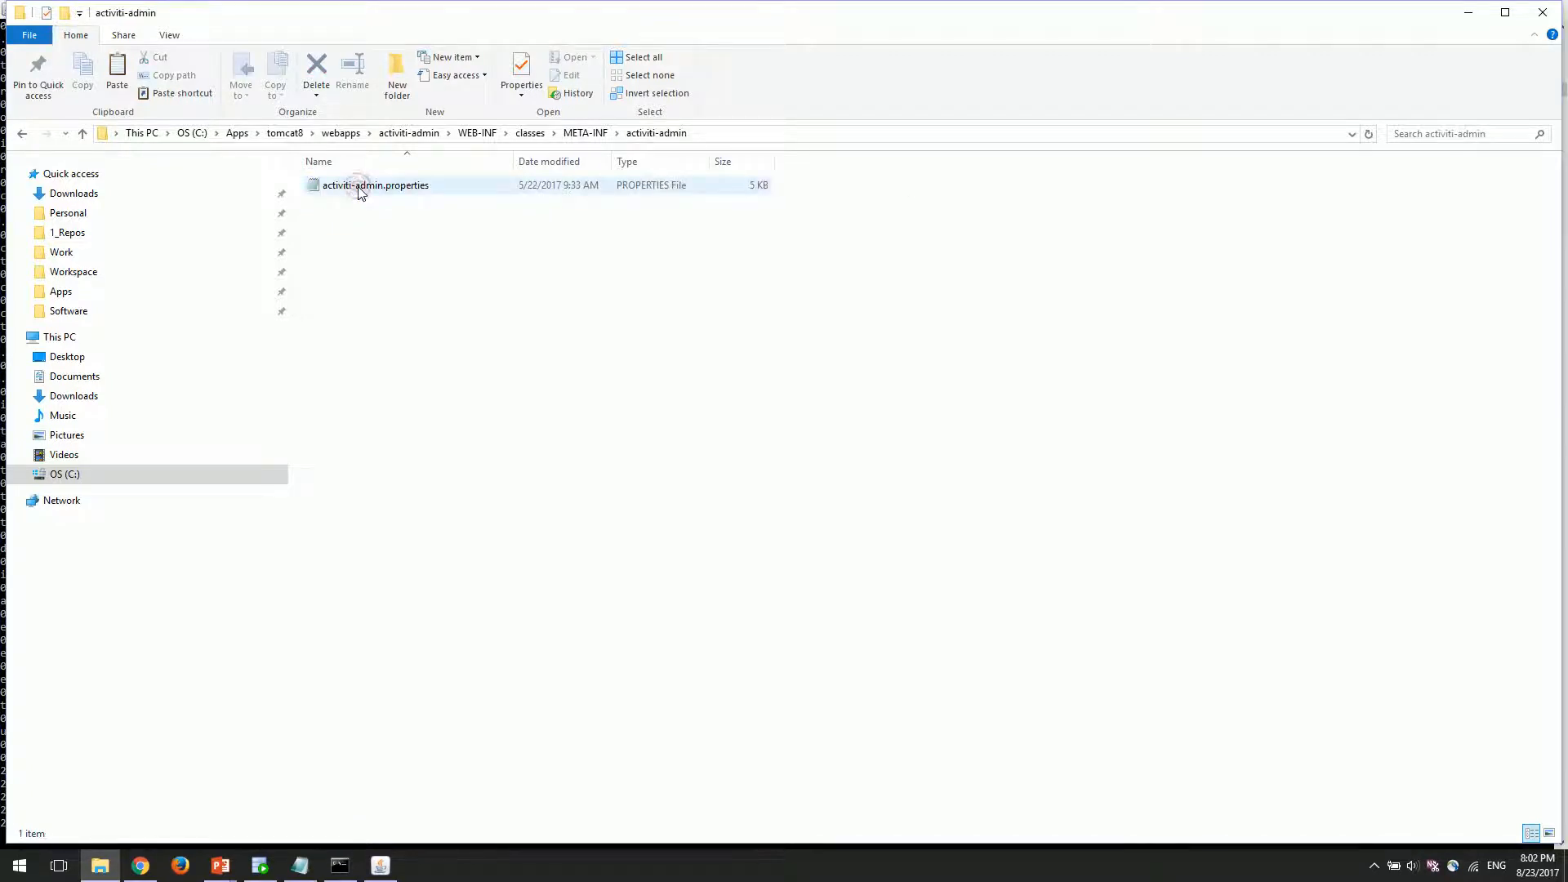
pyautogui.rightClick(376, 185)
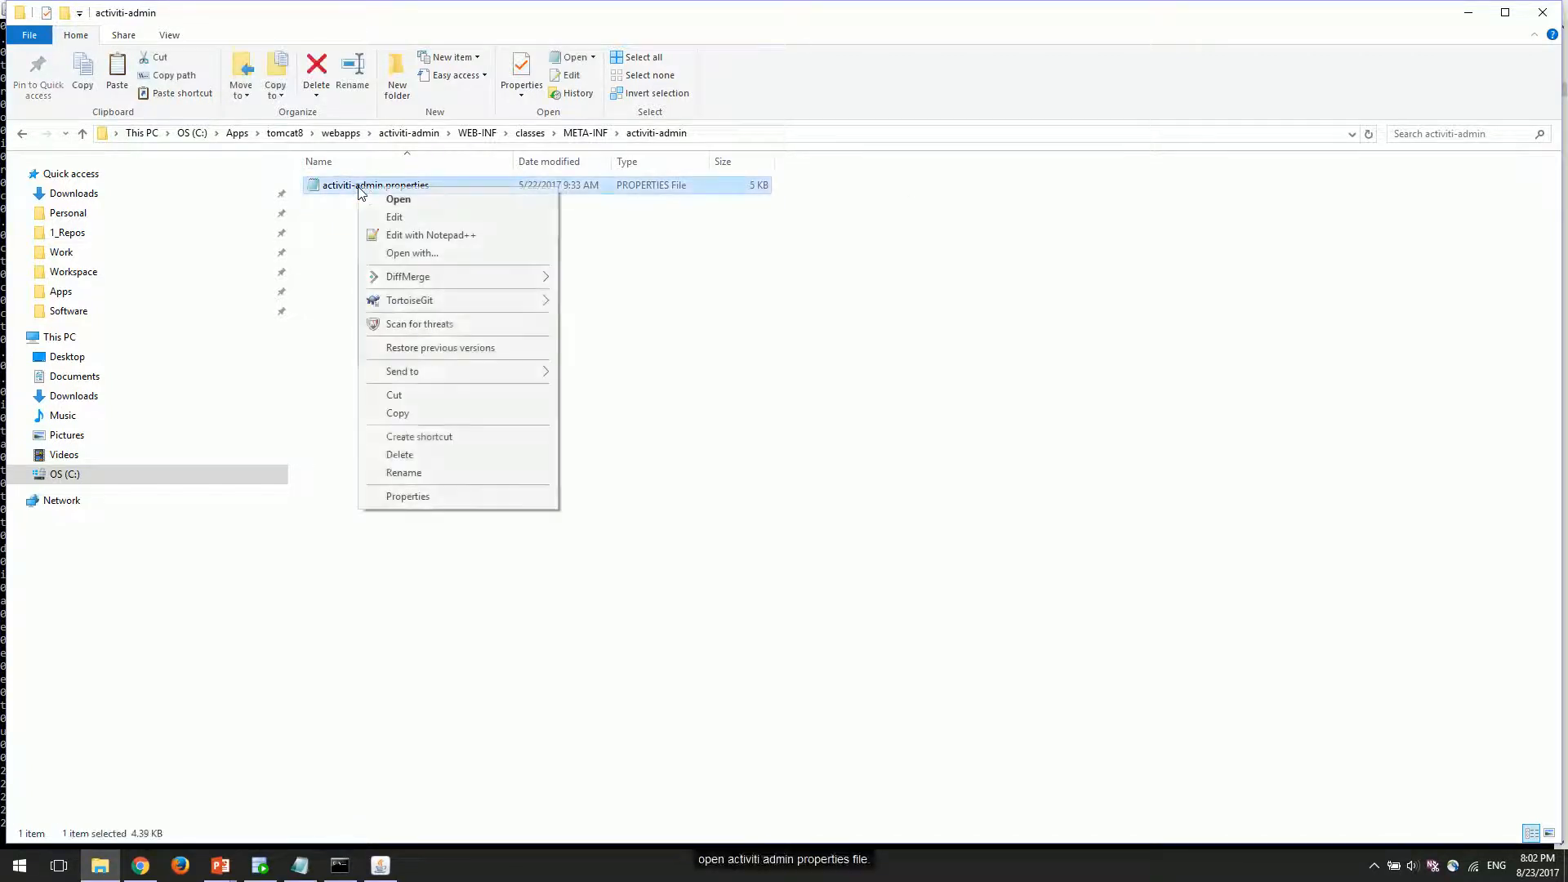
# Enable the Oracle driver and URL lines in activiti-admin.properties and point the URL at estore.
pyautogui.click(431, 233)
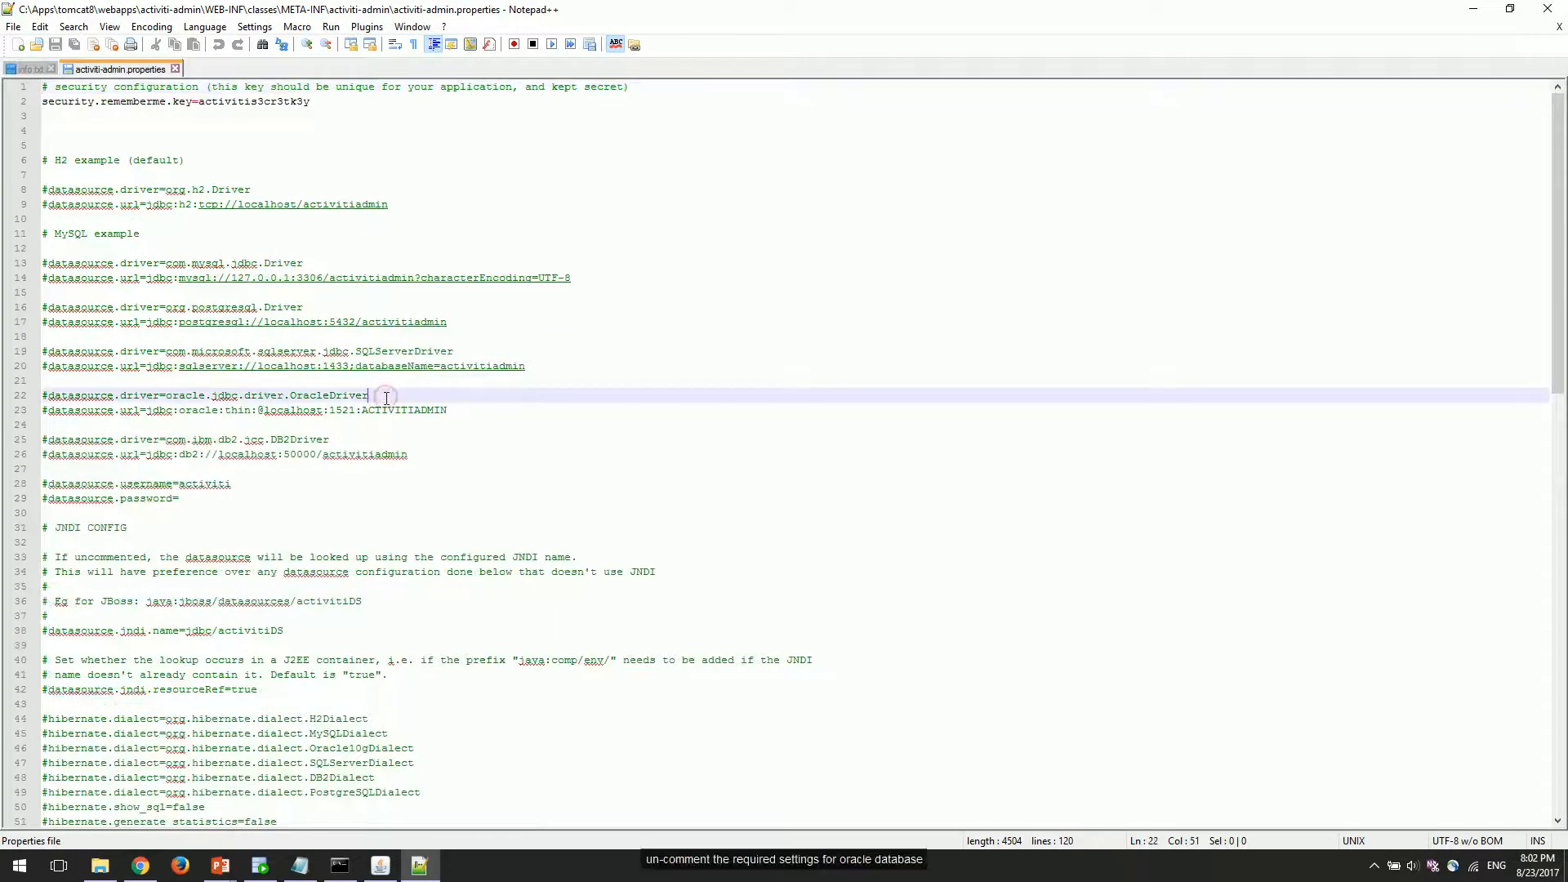
pyautogui.press('Delete')
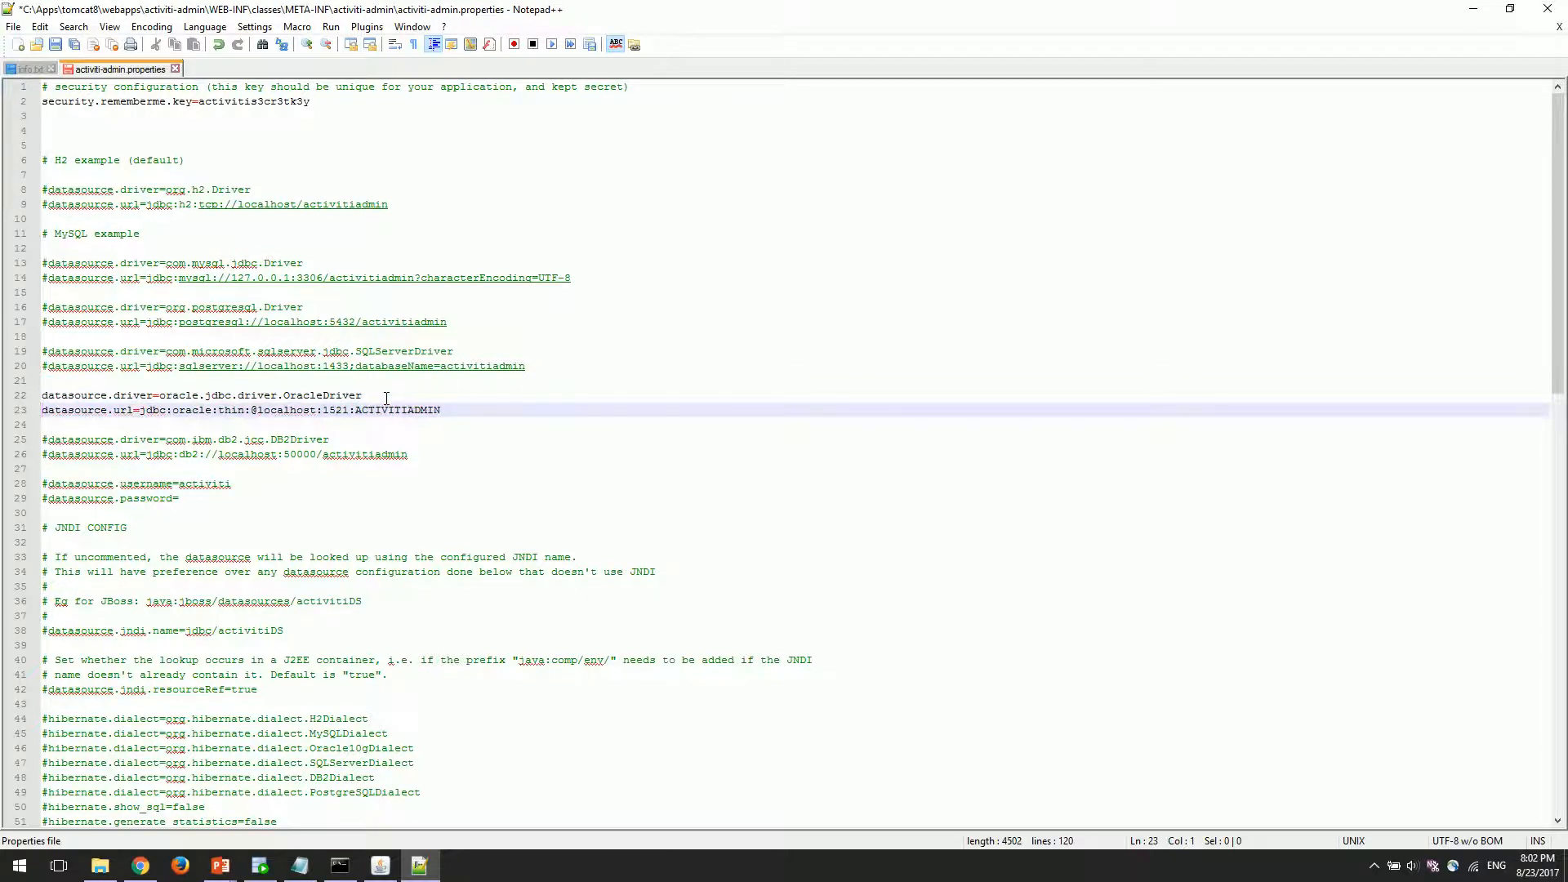
pyautogui.doubleClick(335, 410)
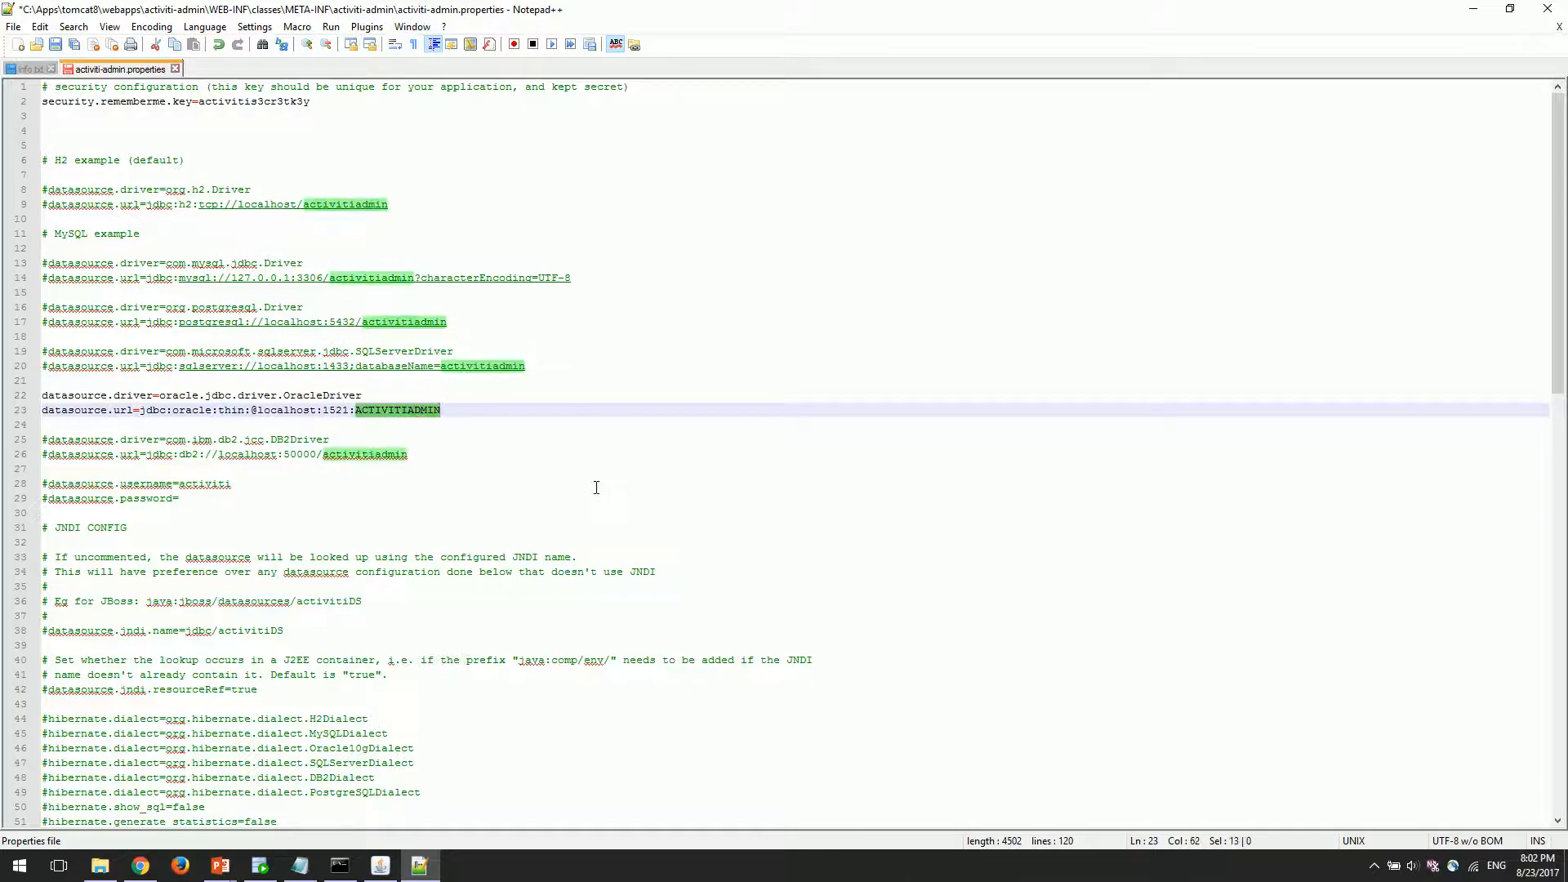
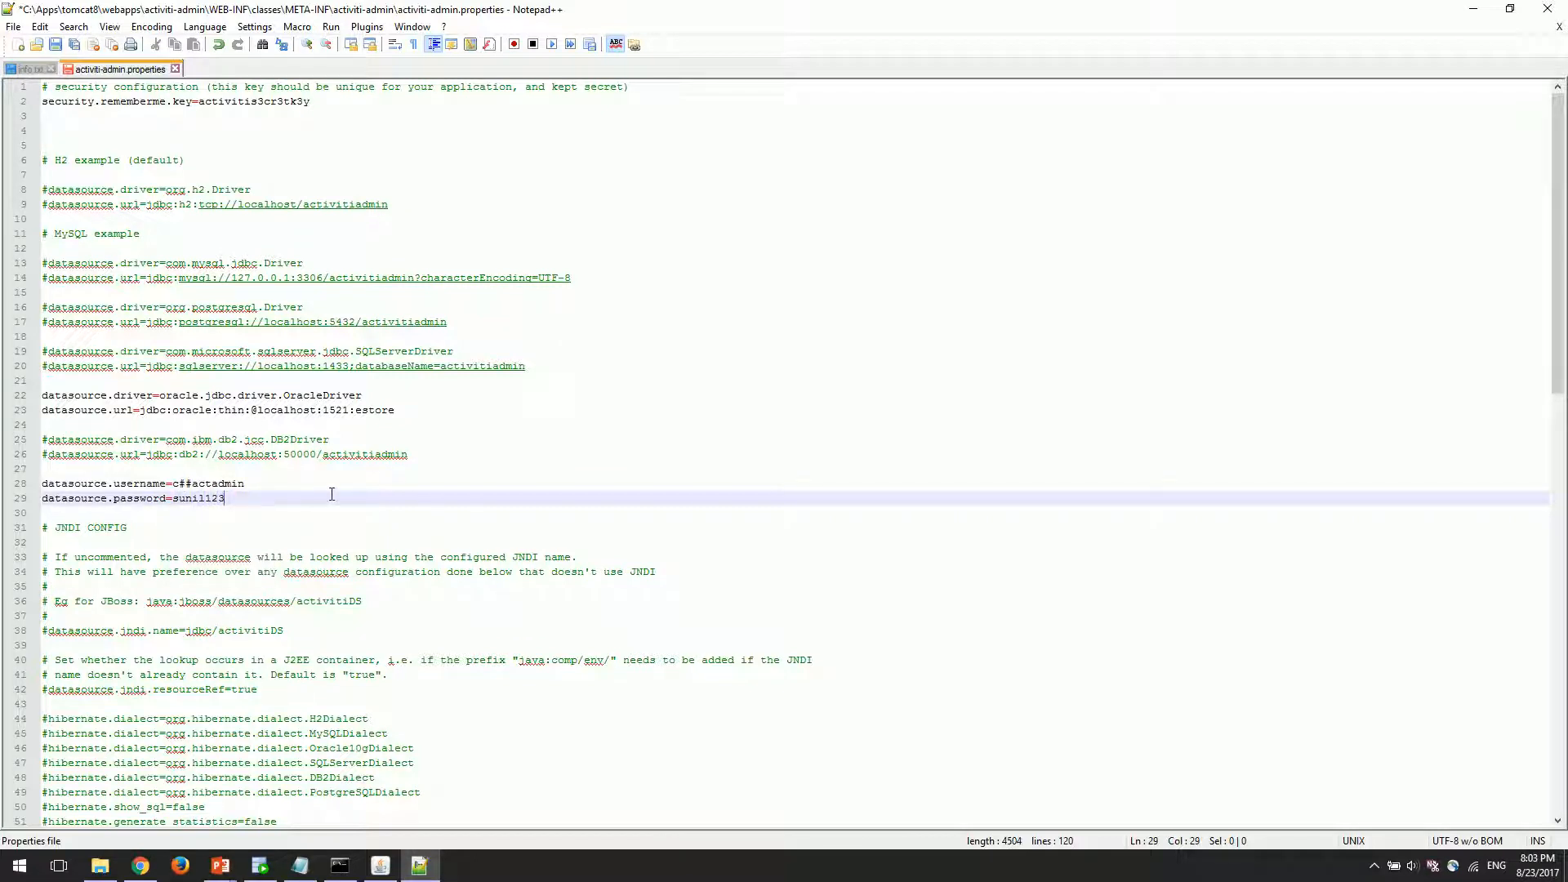
# Enable hibernate.dialect=org.hibernate.dialect.Oracle10gDialect in activiti-admin.properties, other dialects stay commented.
pyautogui.scroll(-3)
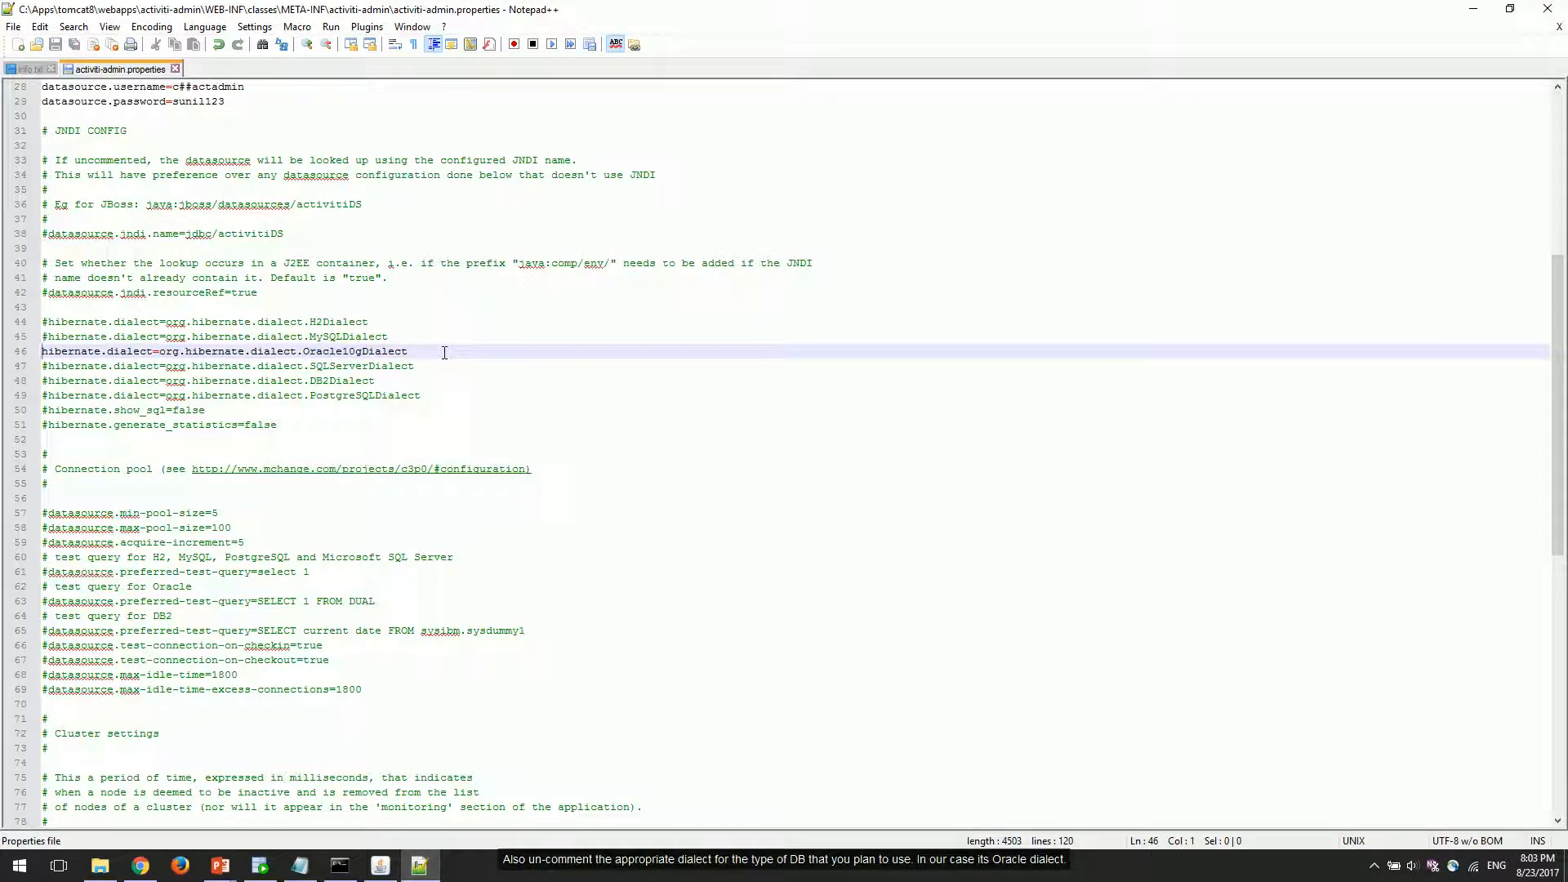
pyautogui.doubleClick(353, 351)
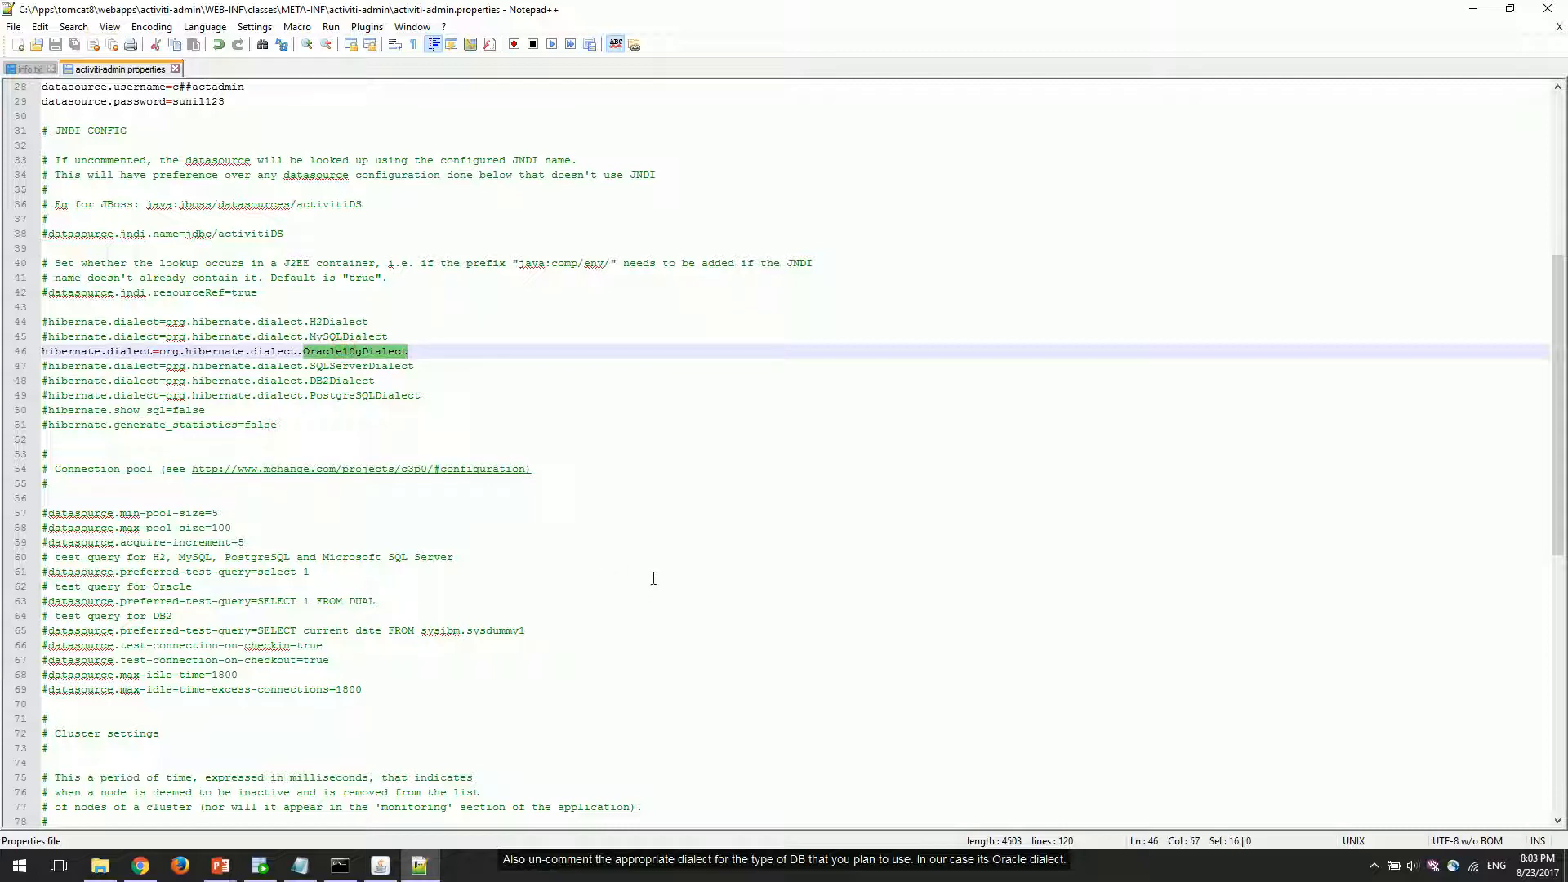
pyautogui.scroll(3)
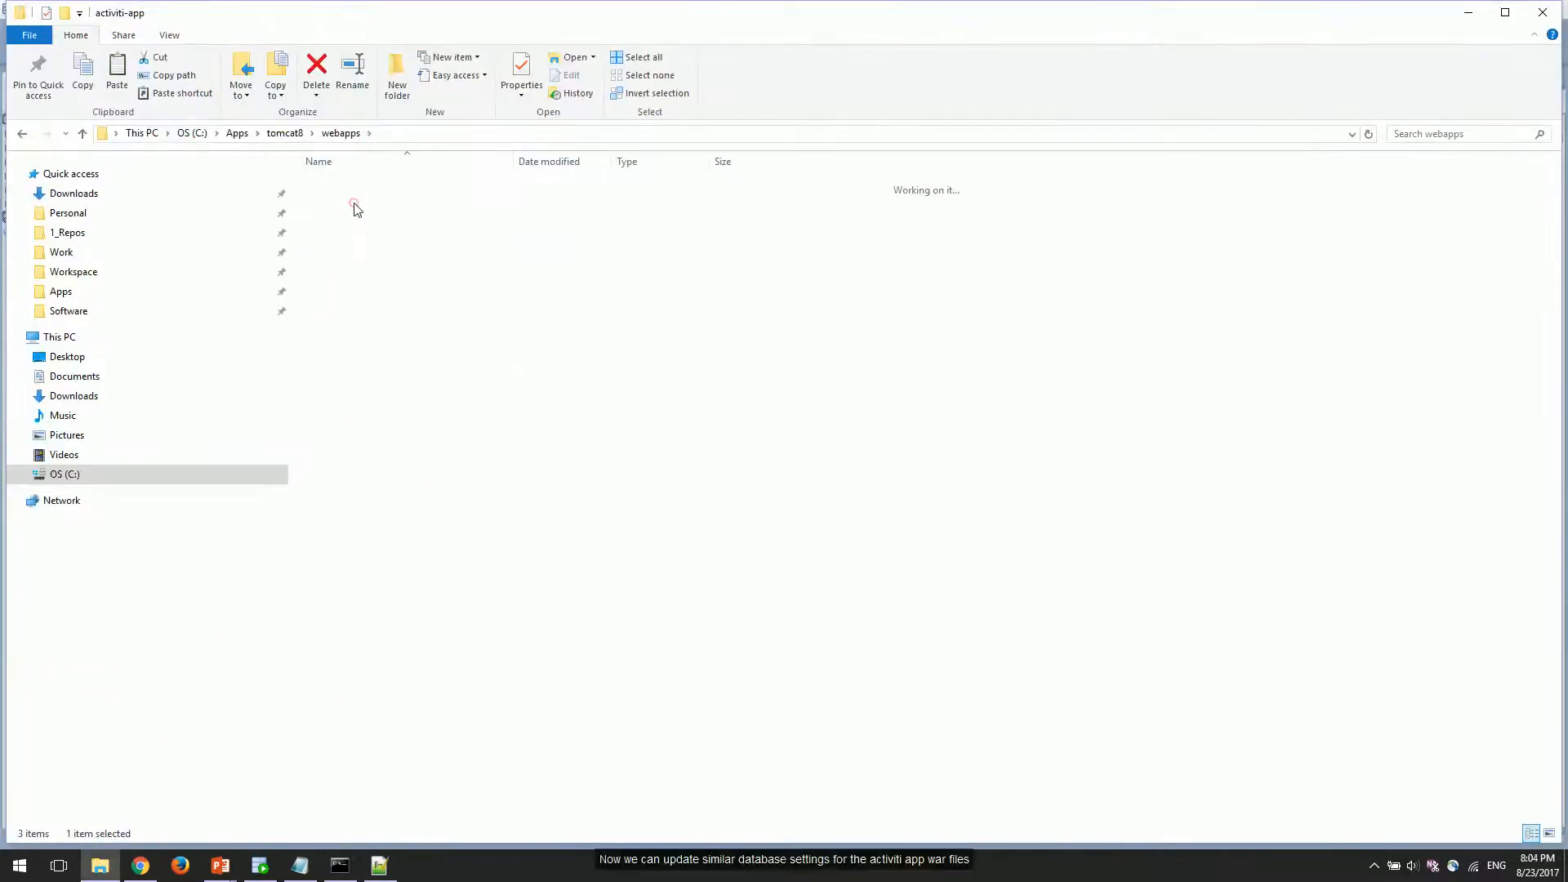
# Open activiti-app.properties from activiti-app > WEB-INF > classes > META-INF in Notepad++.
pyautogui.doubleClick(354, 206)
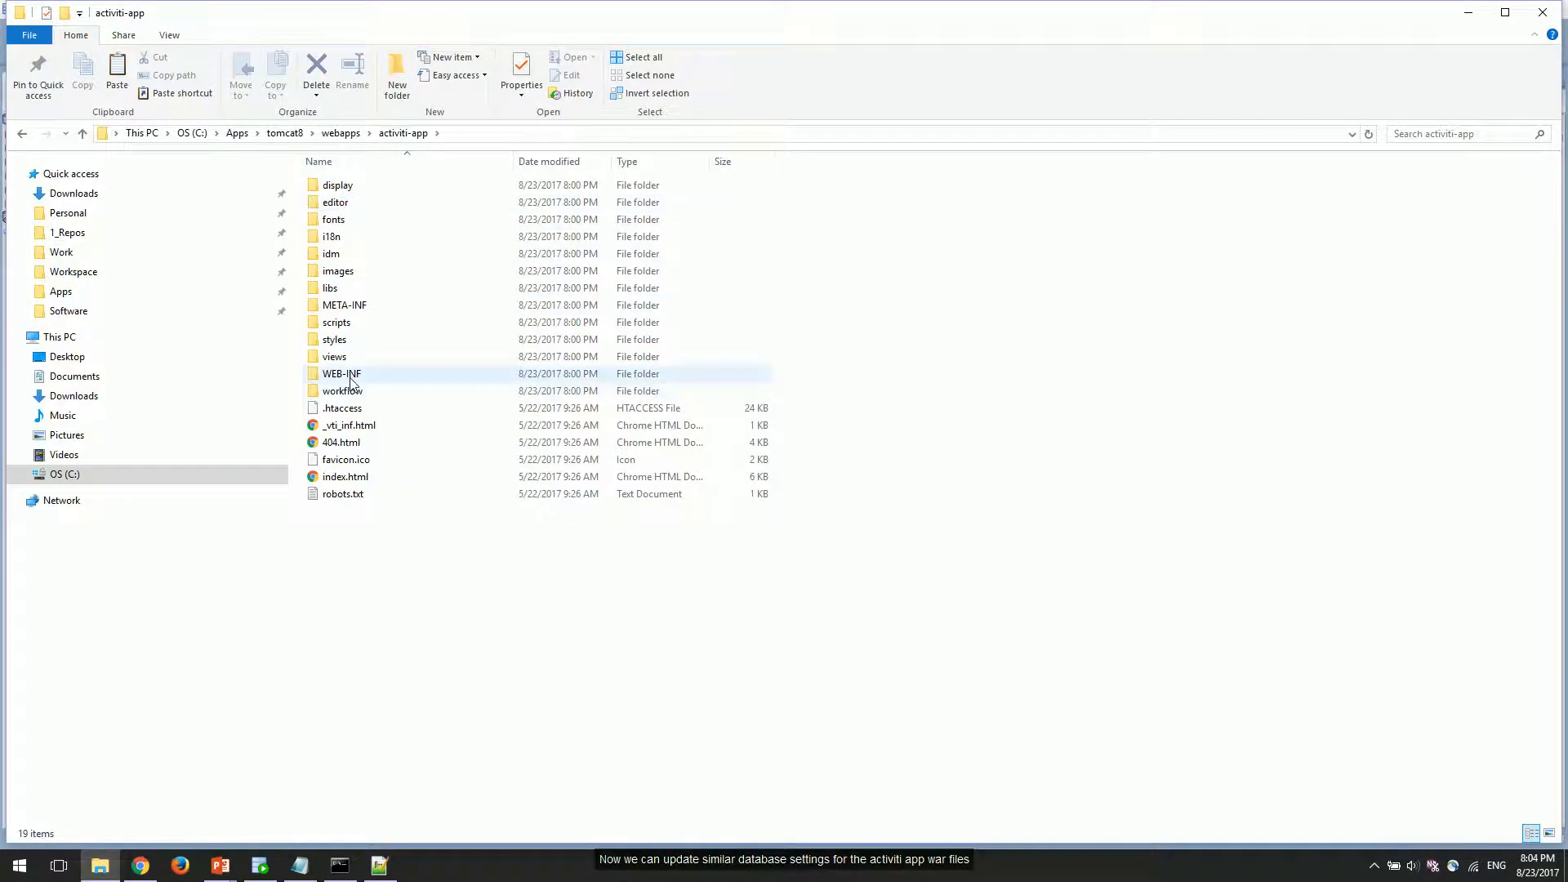
pyautogui.doubleClick(341, 373)
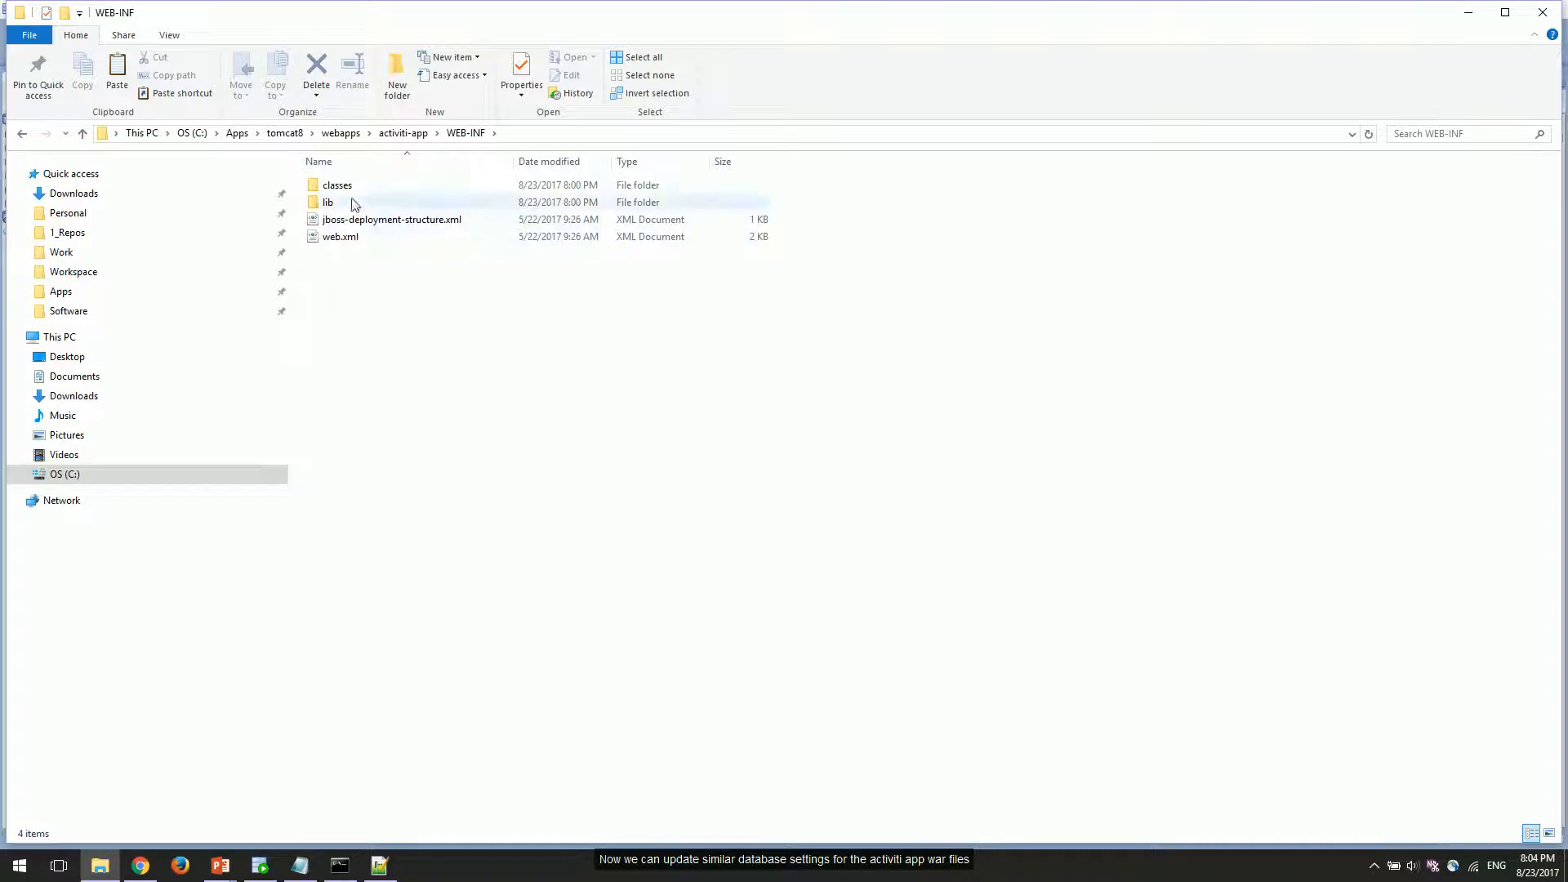
pyautogui.click(337, 185)
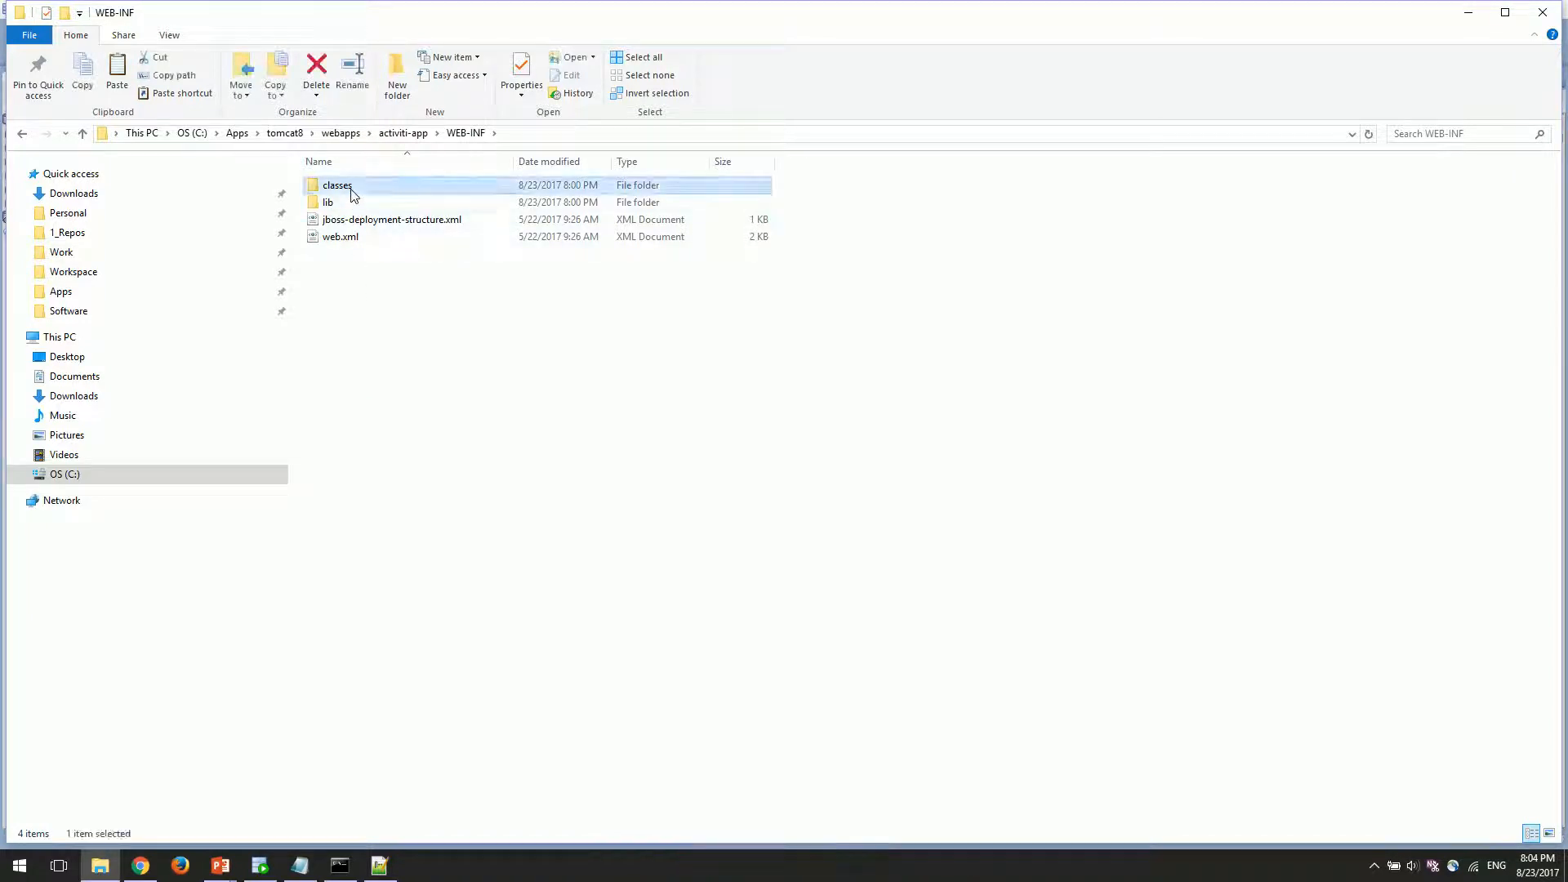
pyautogui.doubleClick(336, 184)
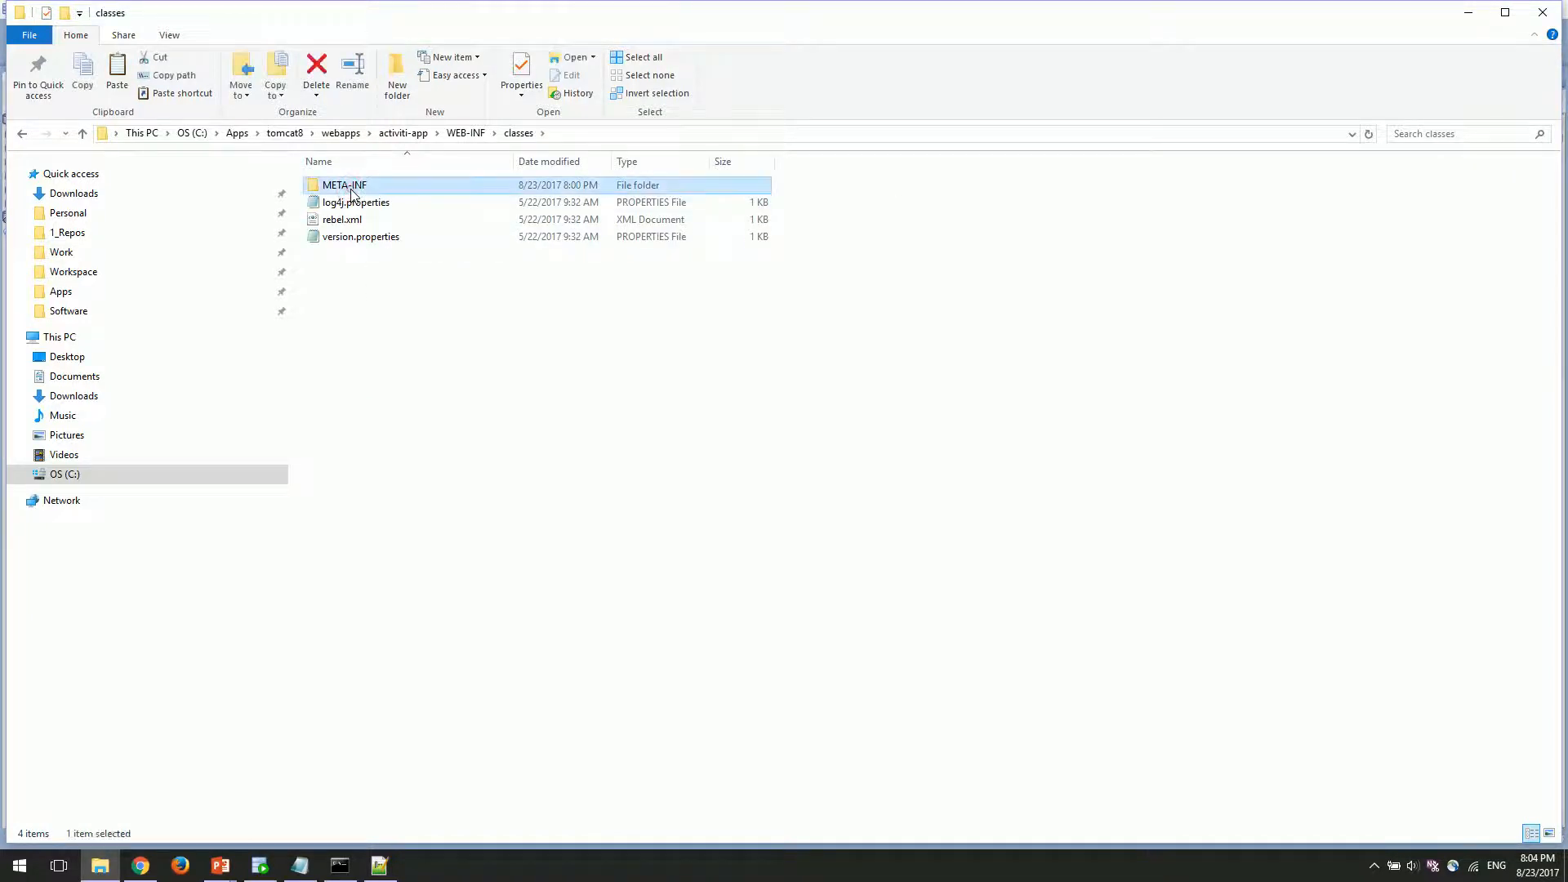
pyautogui.doubleClick(345, 185)
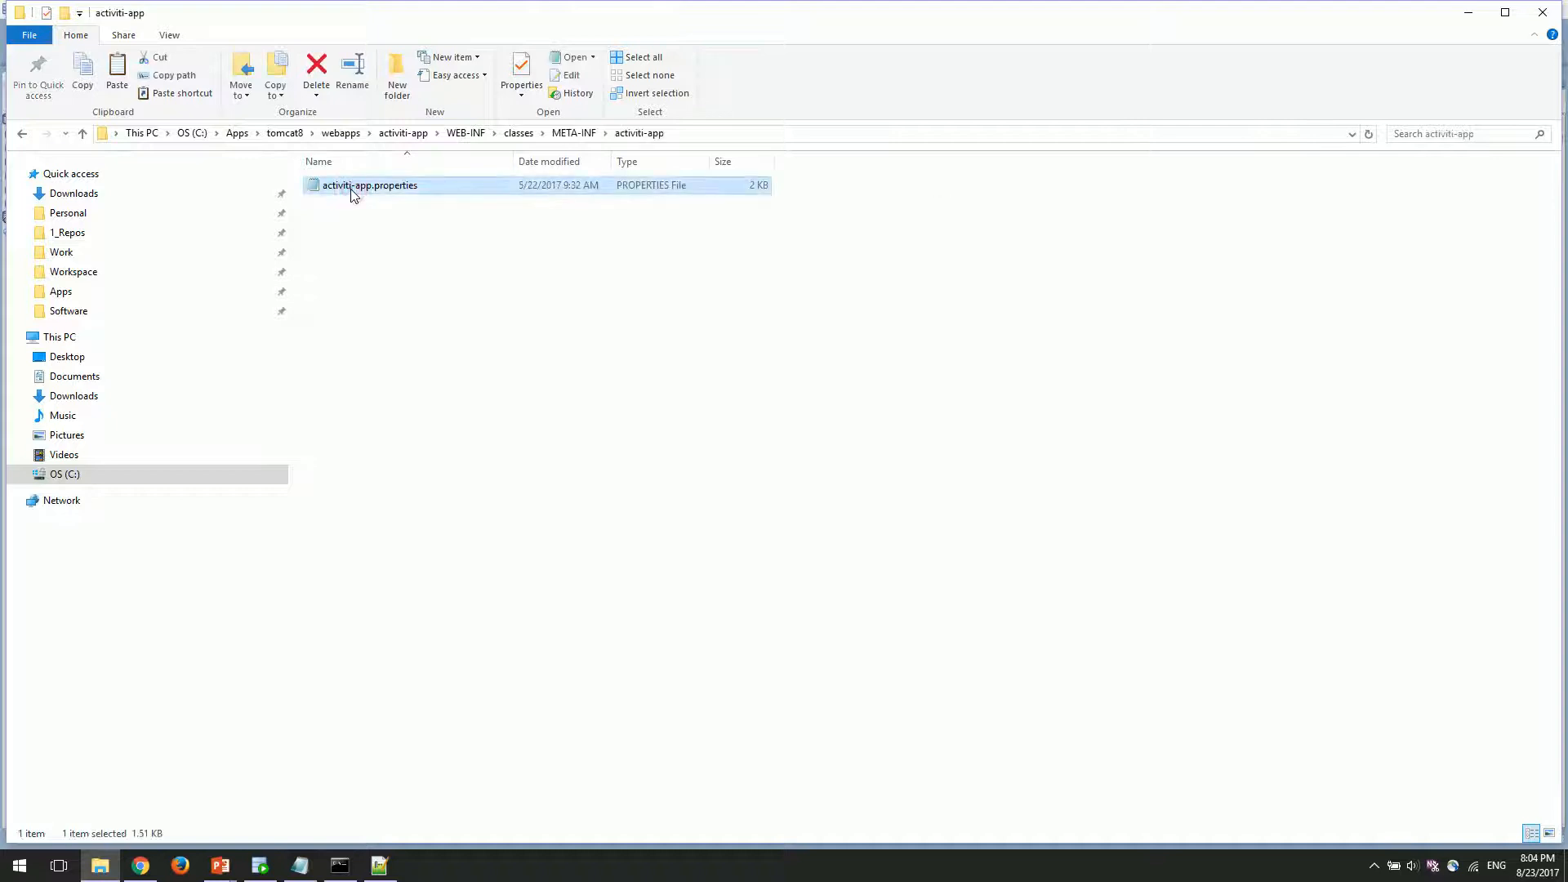
pyautogui.doubleClick(369, 184)
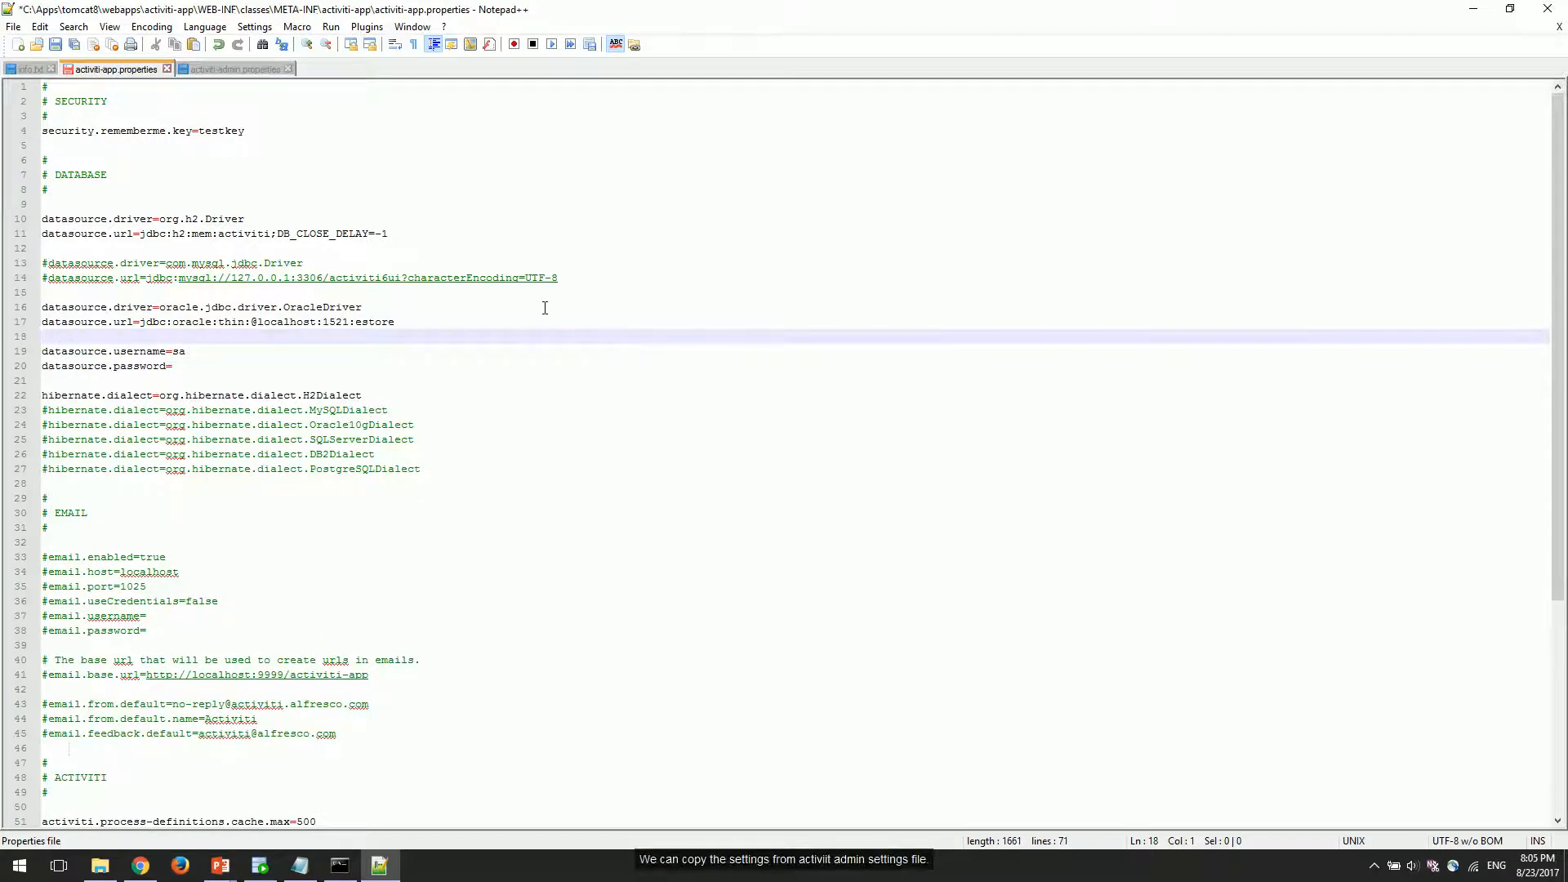
# Paste the Oracle datasource.driver and estore datasource.url lines into activiti-app.properties.
pyautogui.click(234, 69)
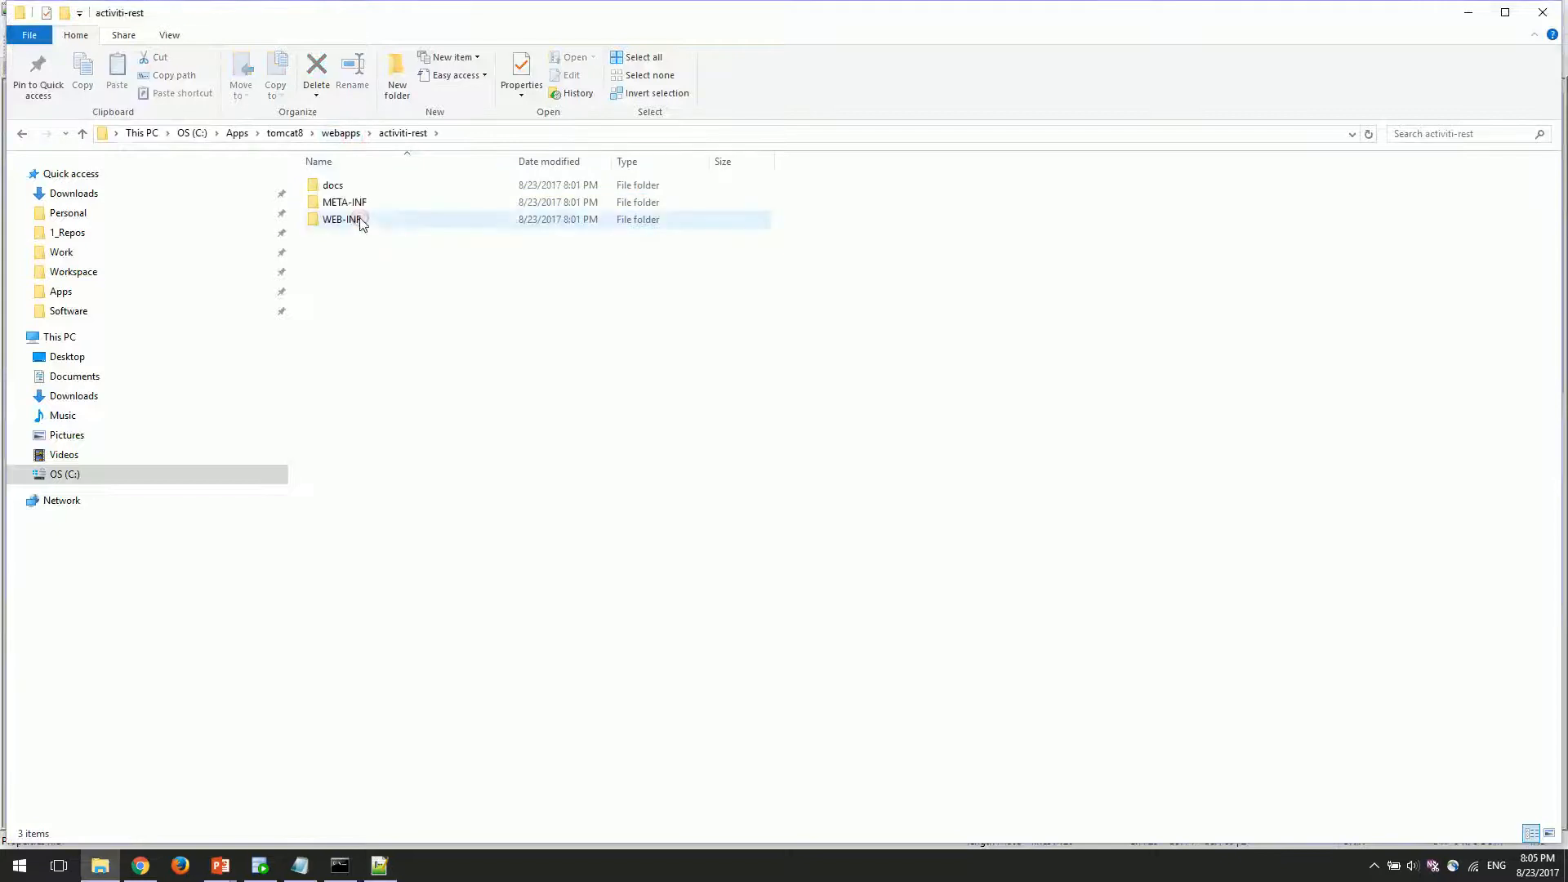
# Edit activiti-rest's db.properties in Notepad++ with db=oracle, Oracle driver, estore URL and c##actapp credentials.
pyautogui.doubleClick(344, 219)
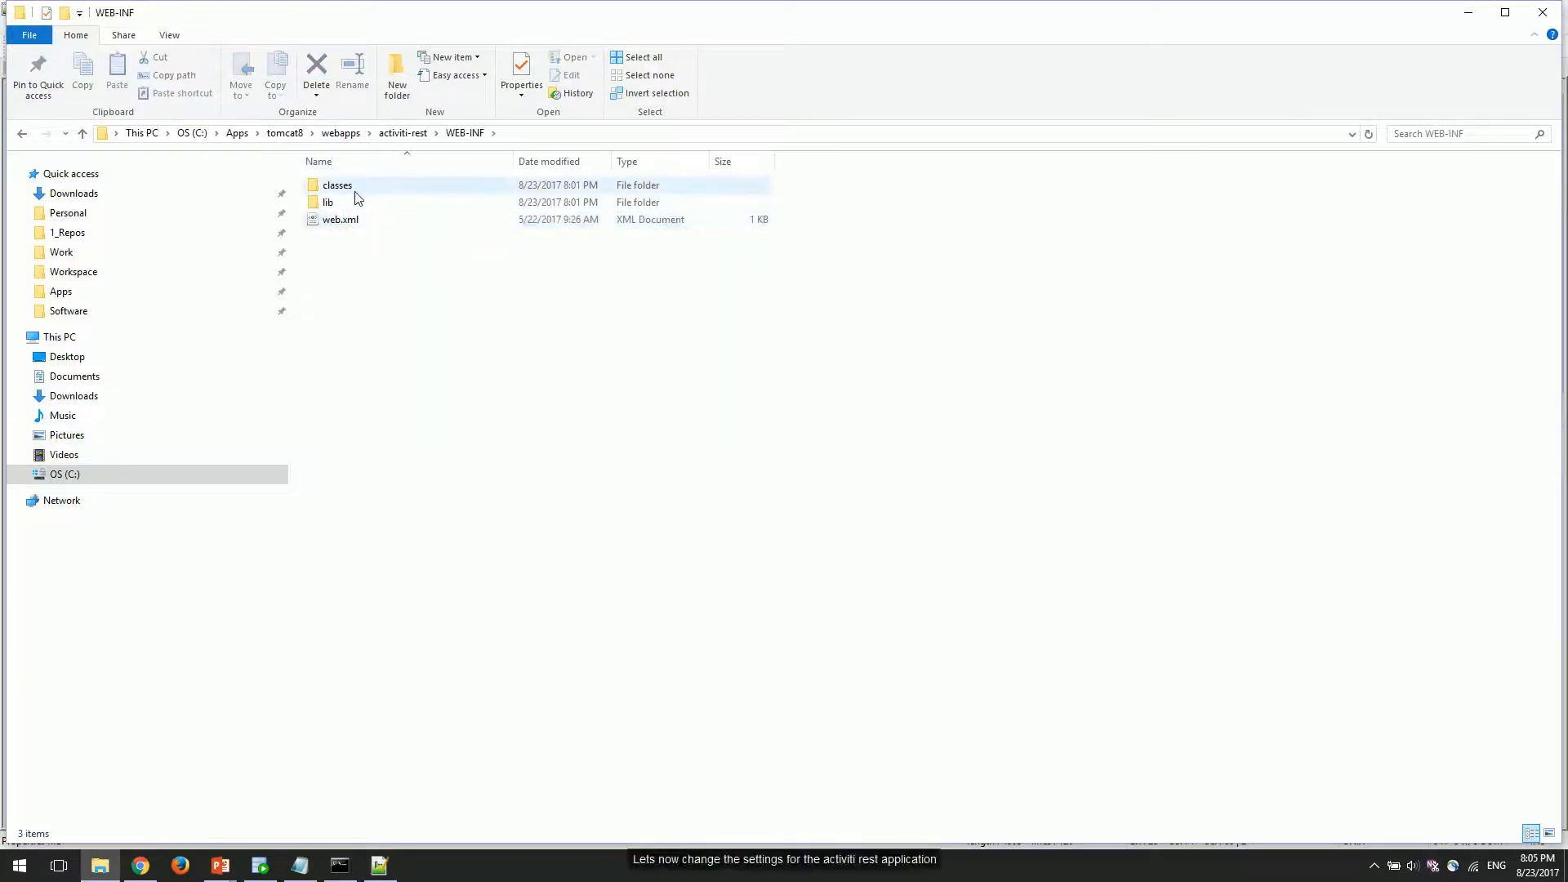
pyautogui.doubleClick(336, 185)
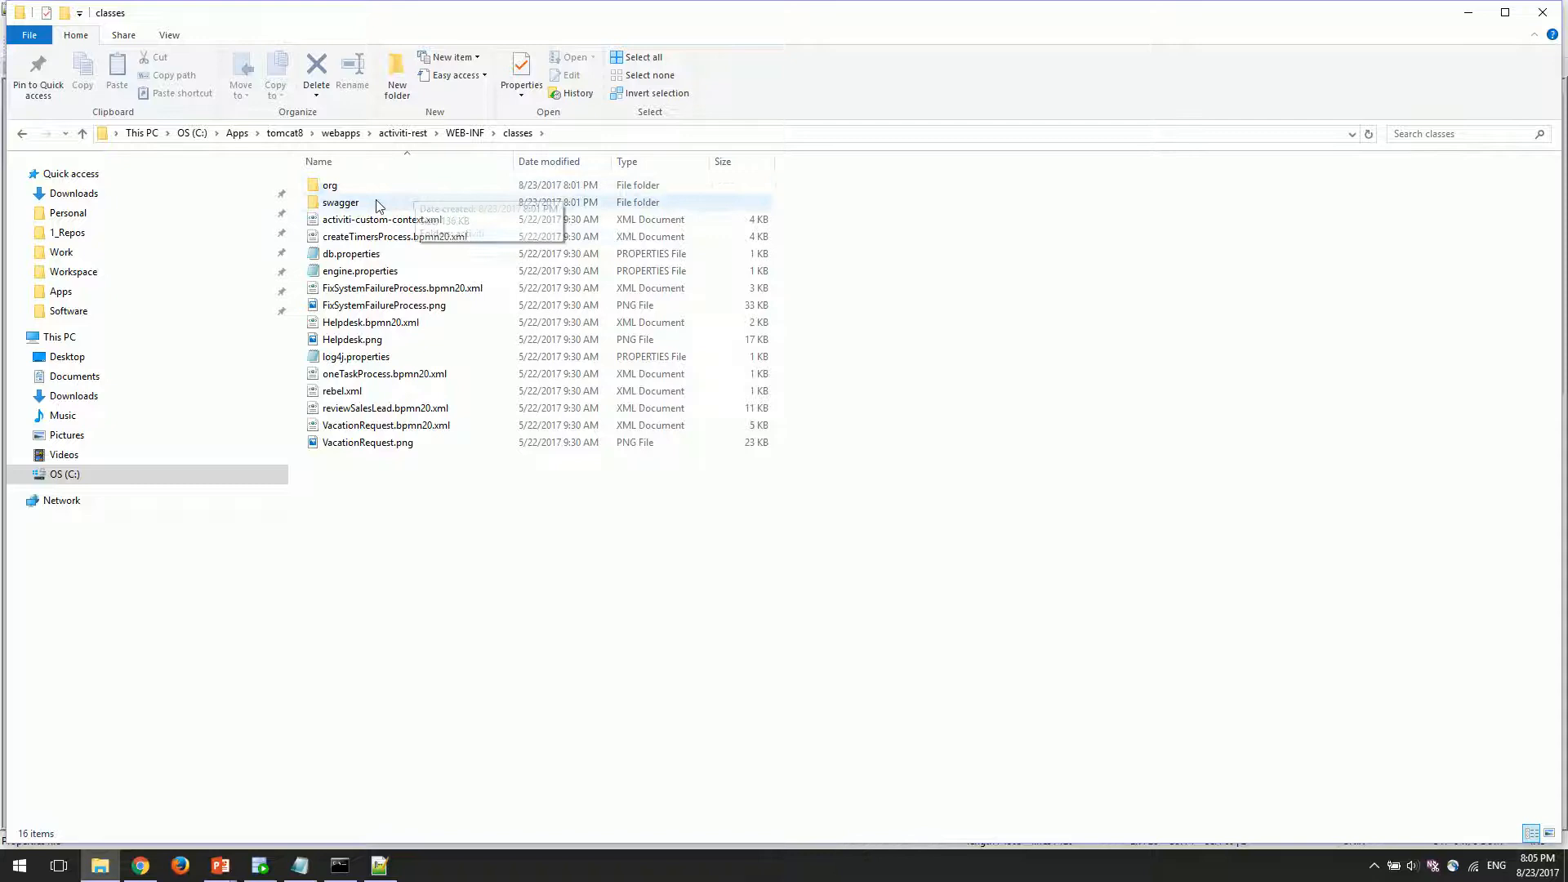
pyautogui.rightClick(350, 253)
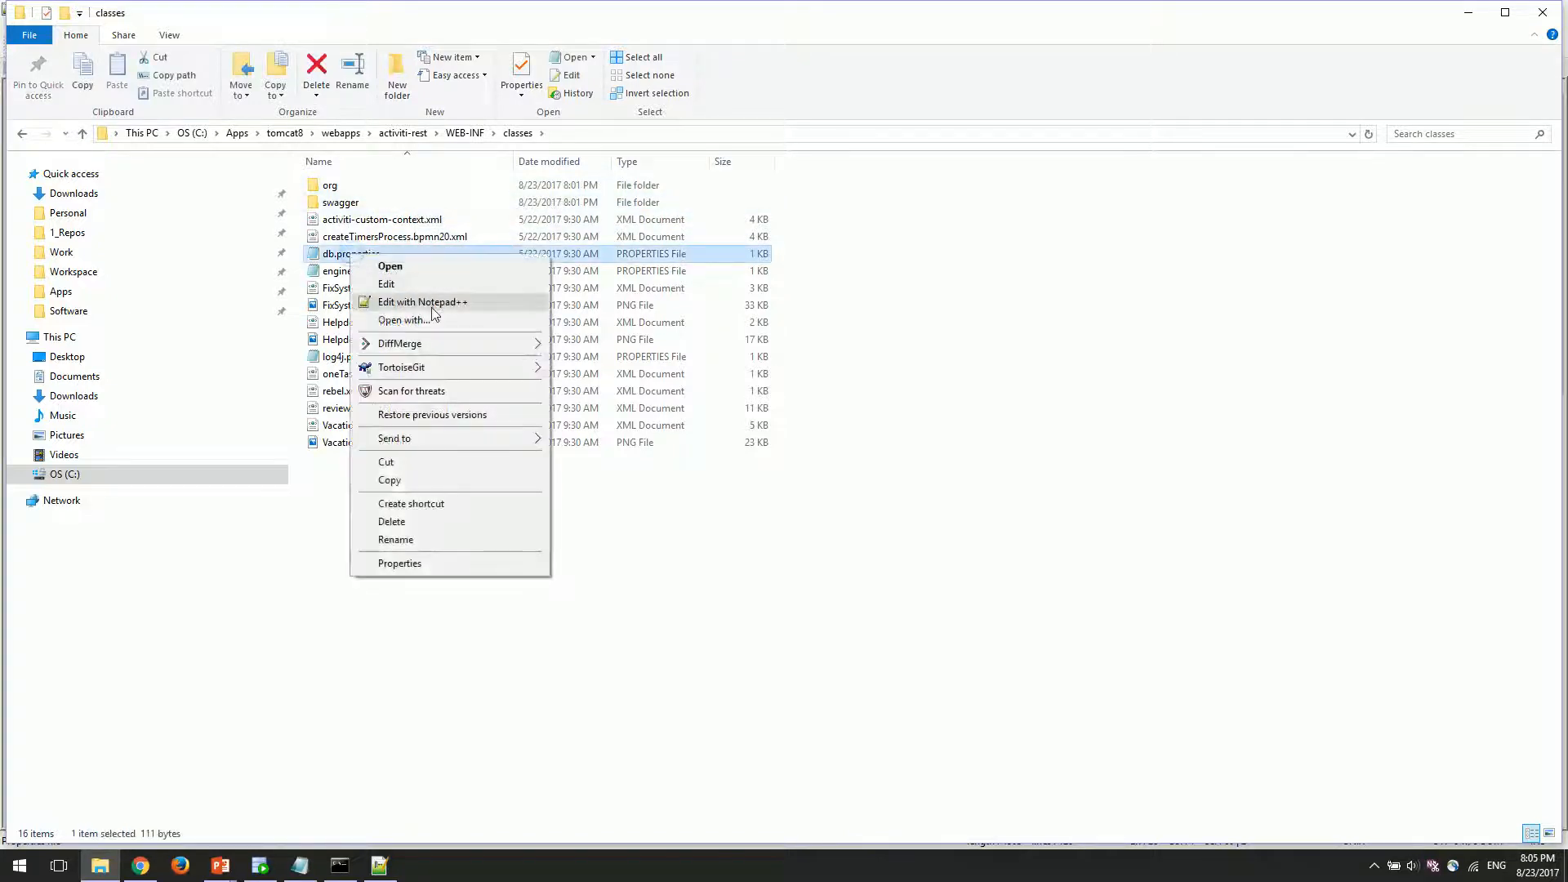
pyautogui.click(421, 302)
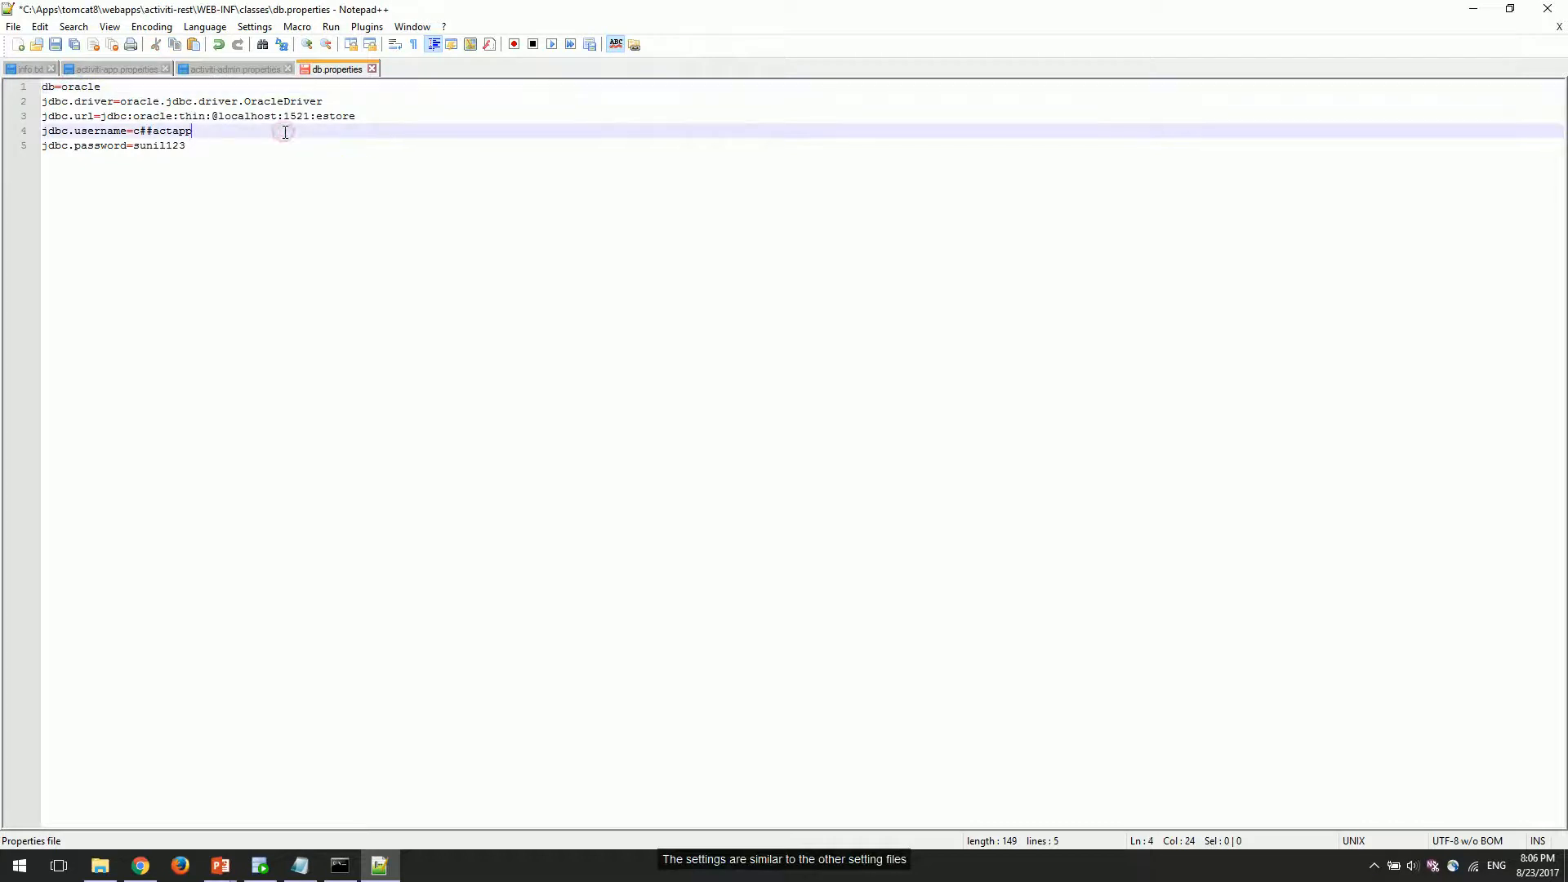
pyautogui.click(113, 68)
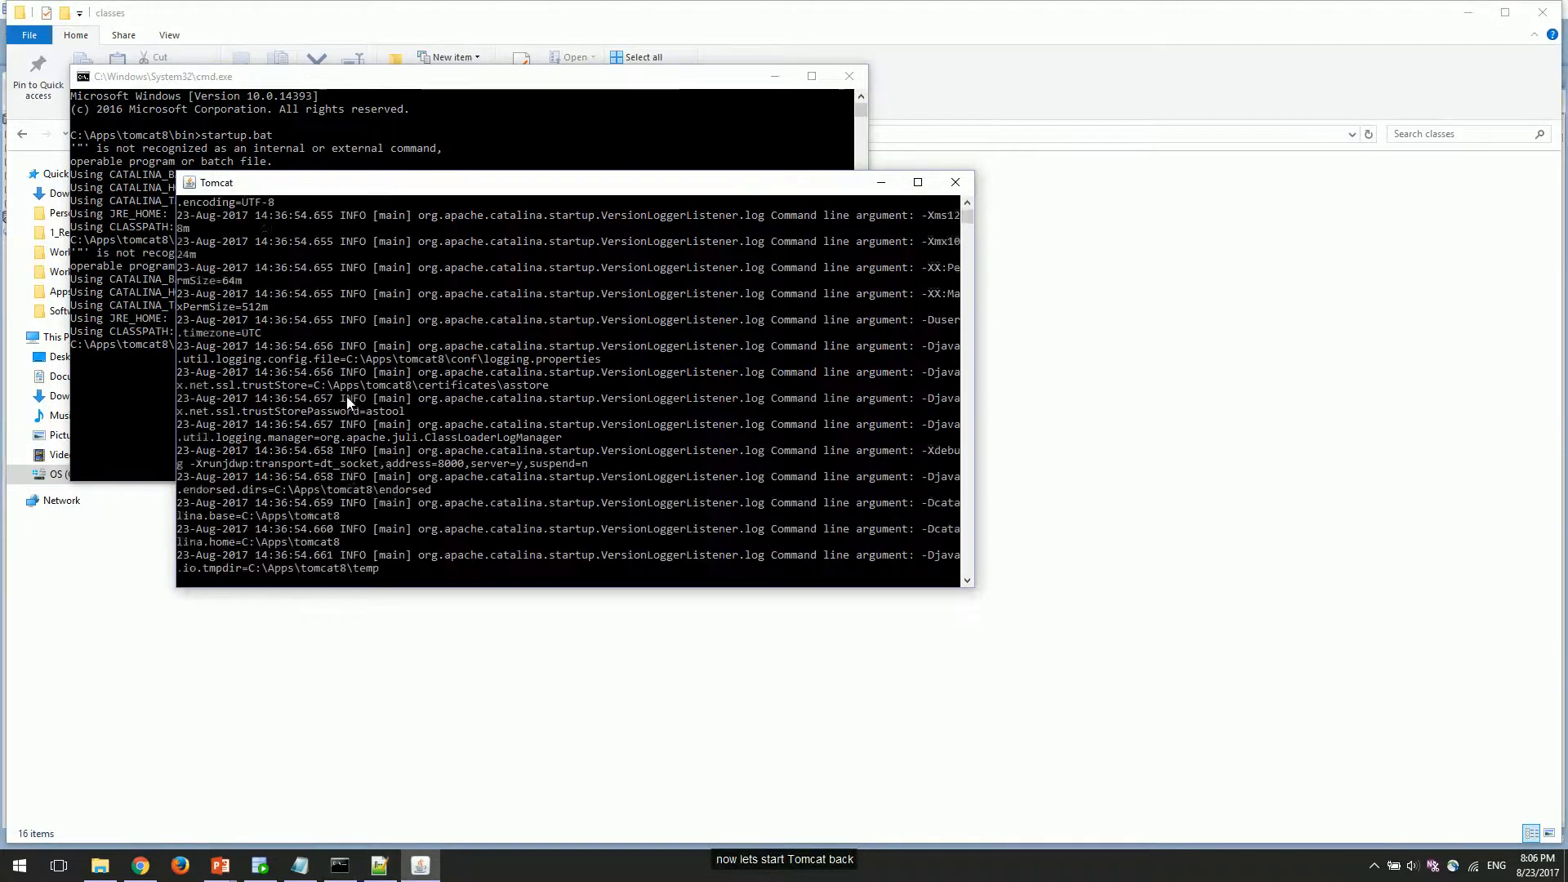
# Watch the Tomcat console until server startup completes, then move to the browser.
pyautogui.click(917, 181)
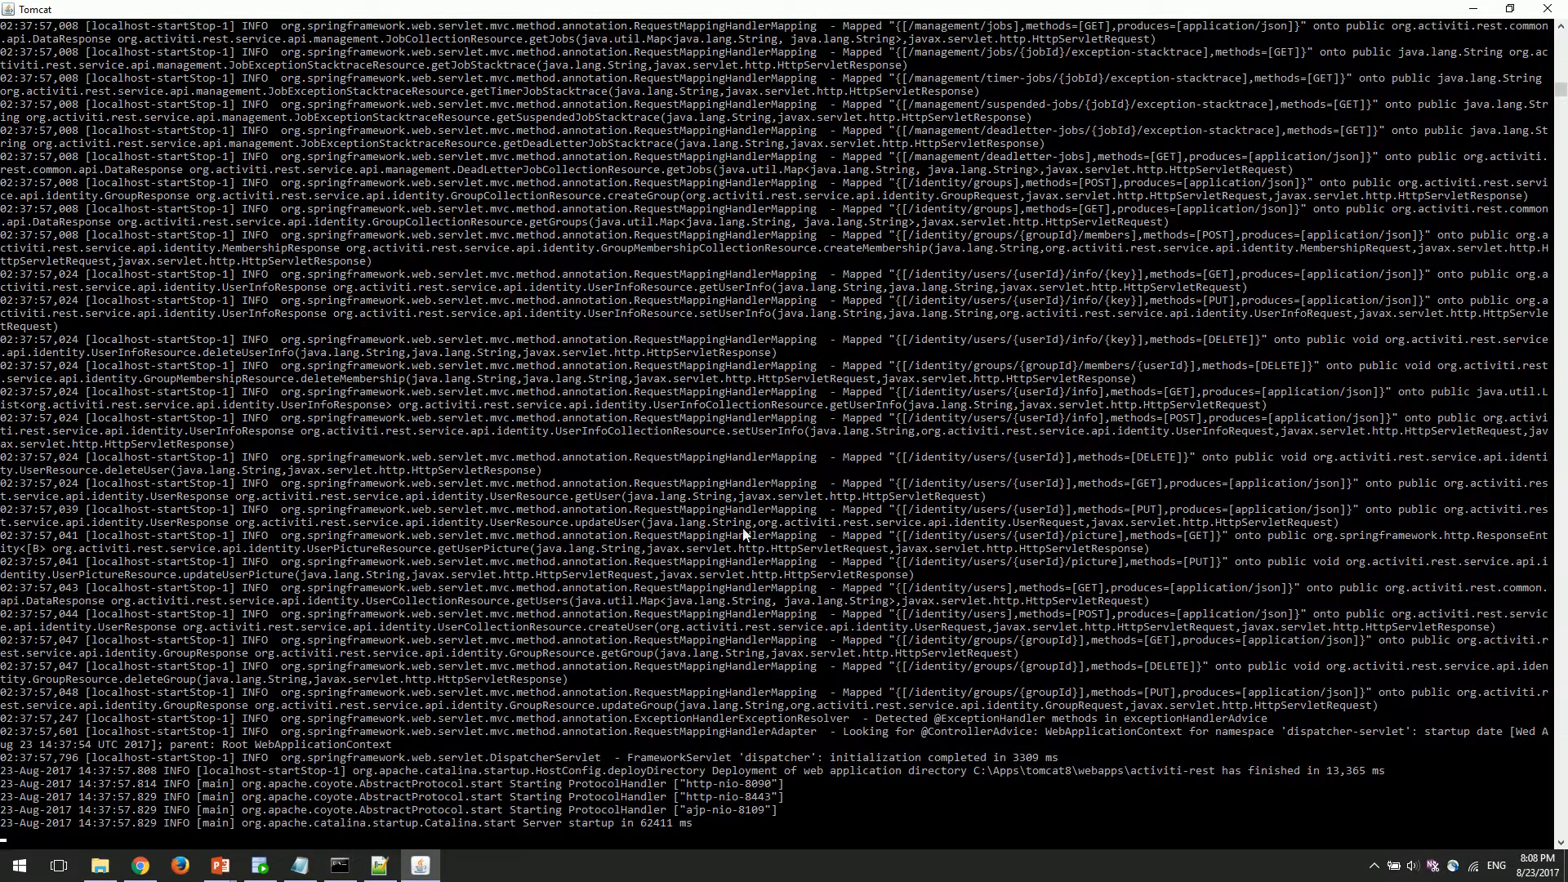
pyautogui.click(140, 866)
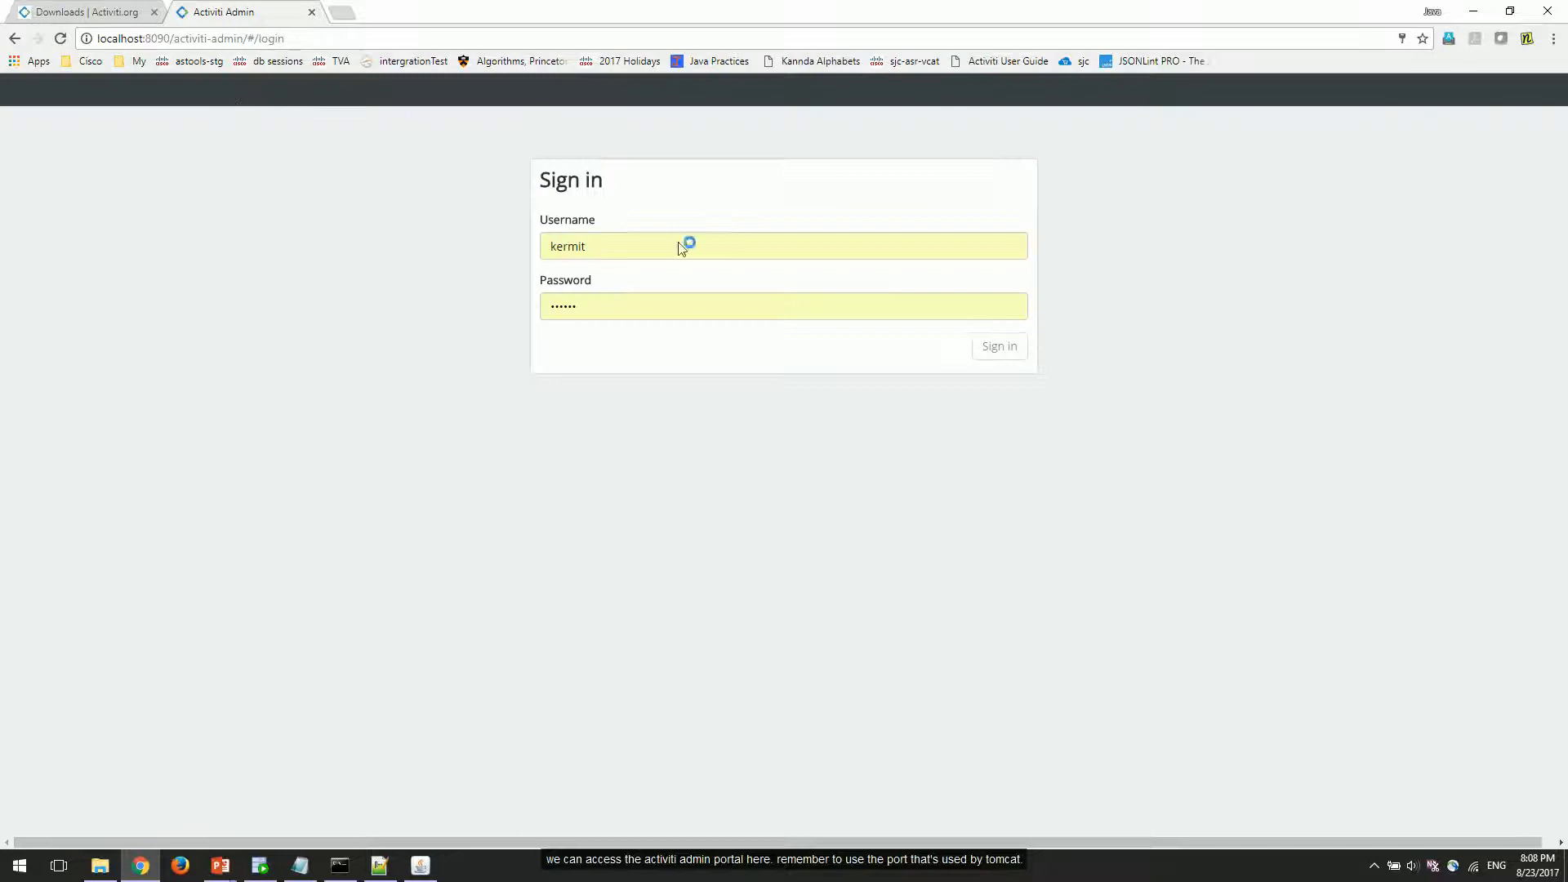
pyautogui.click(784, 247)
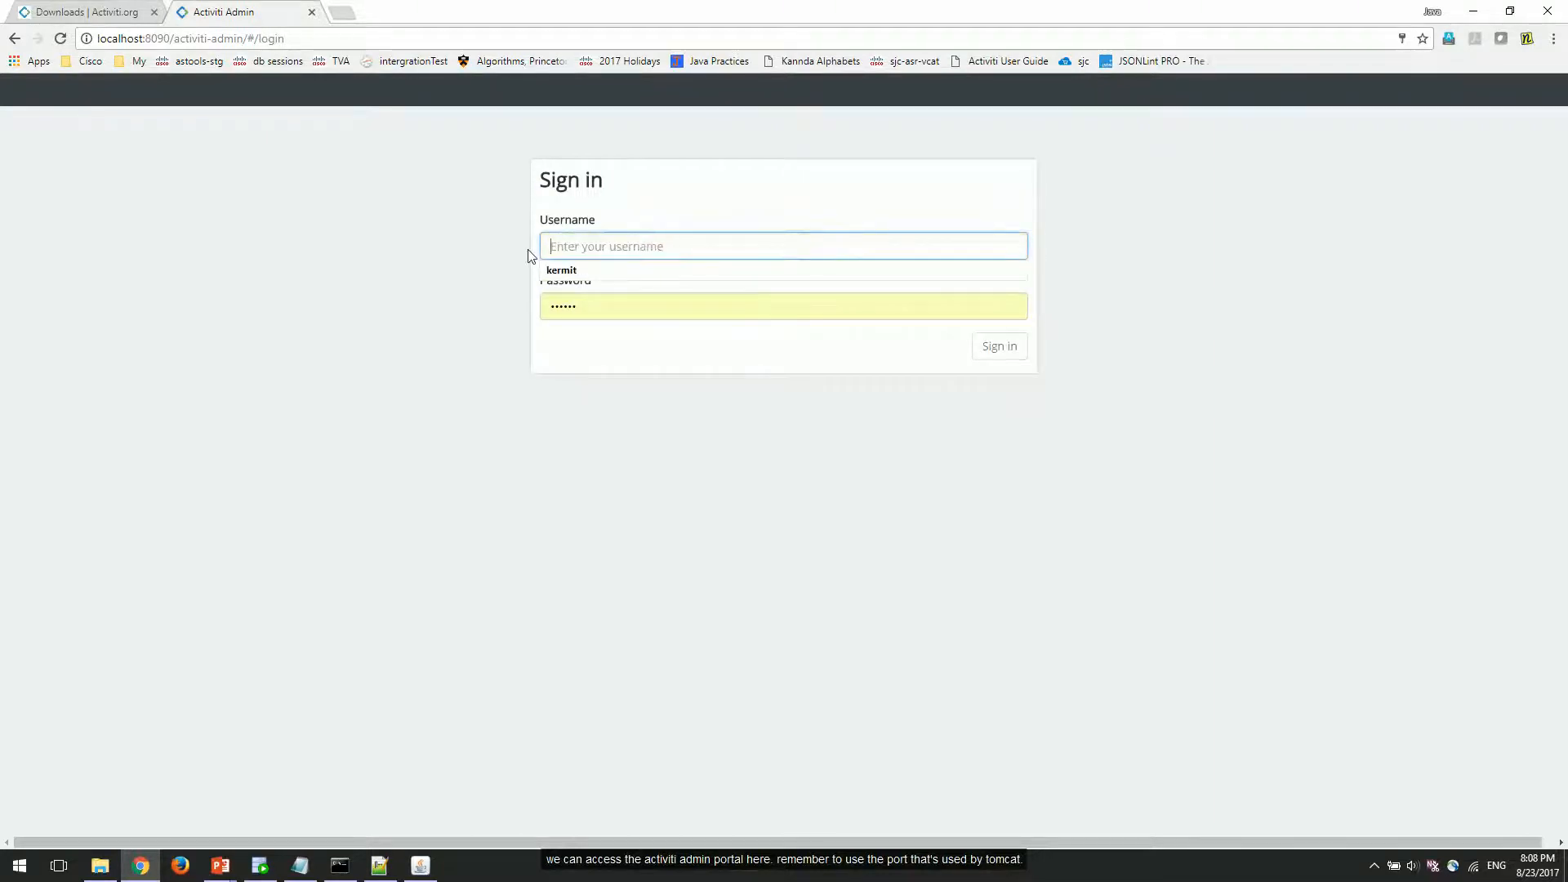
pyautogui.write('admin')
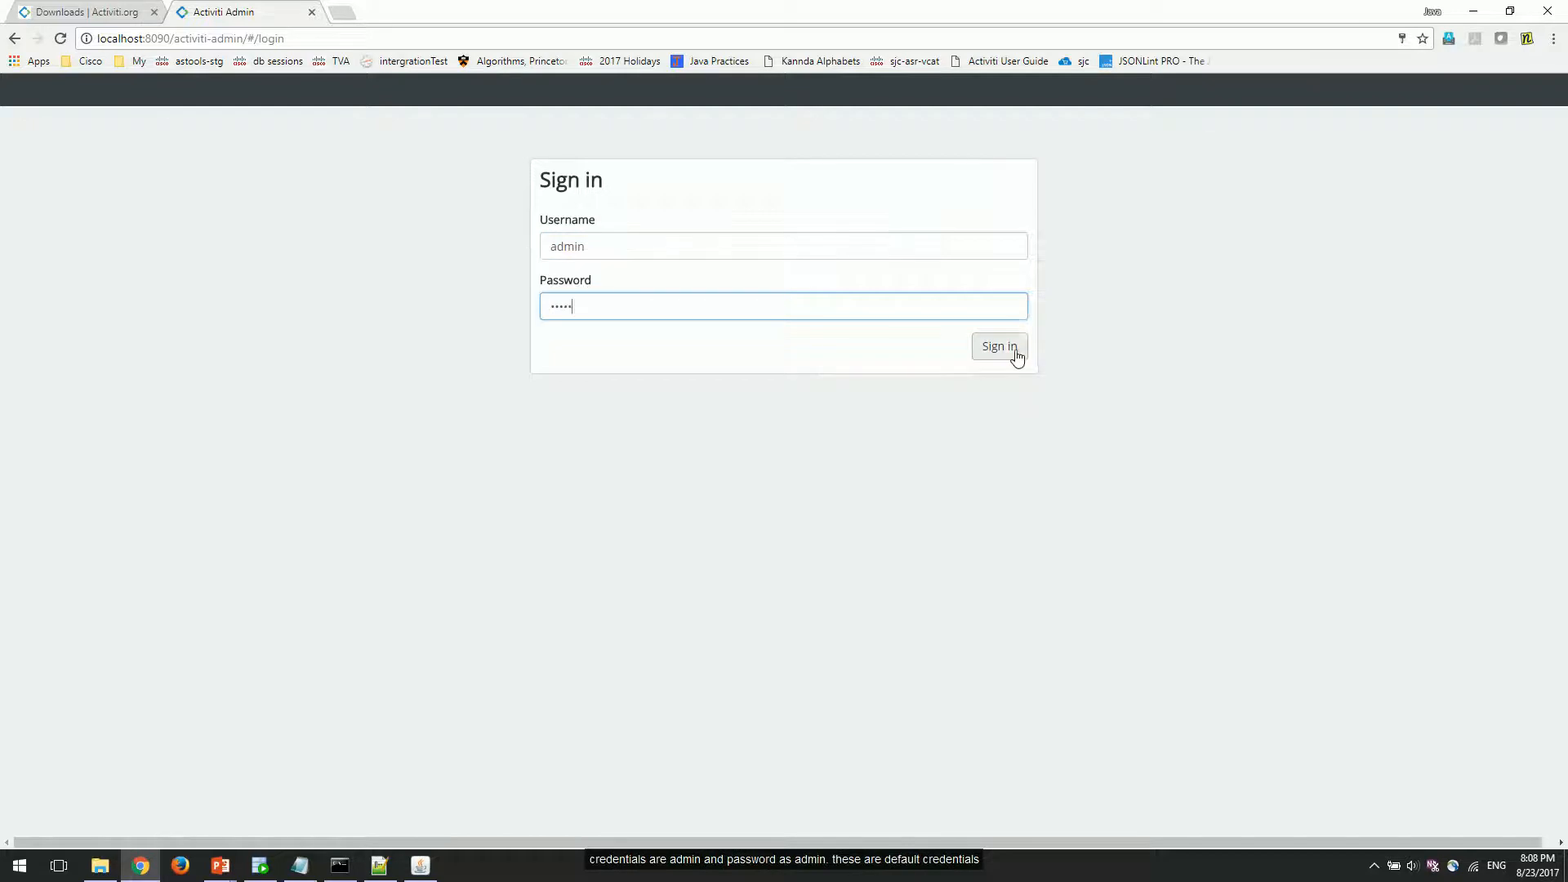
pyautogui.click(998, 346)
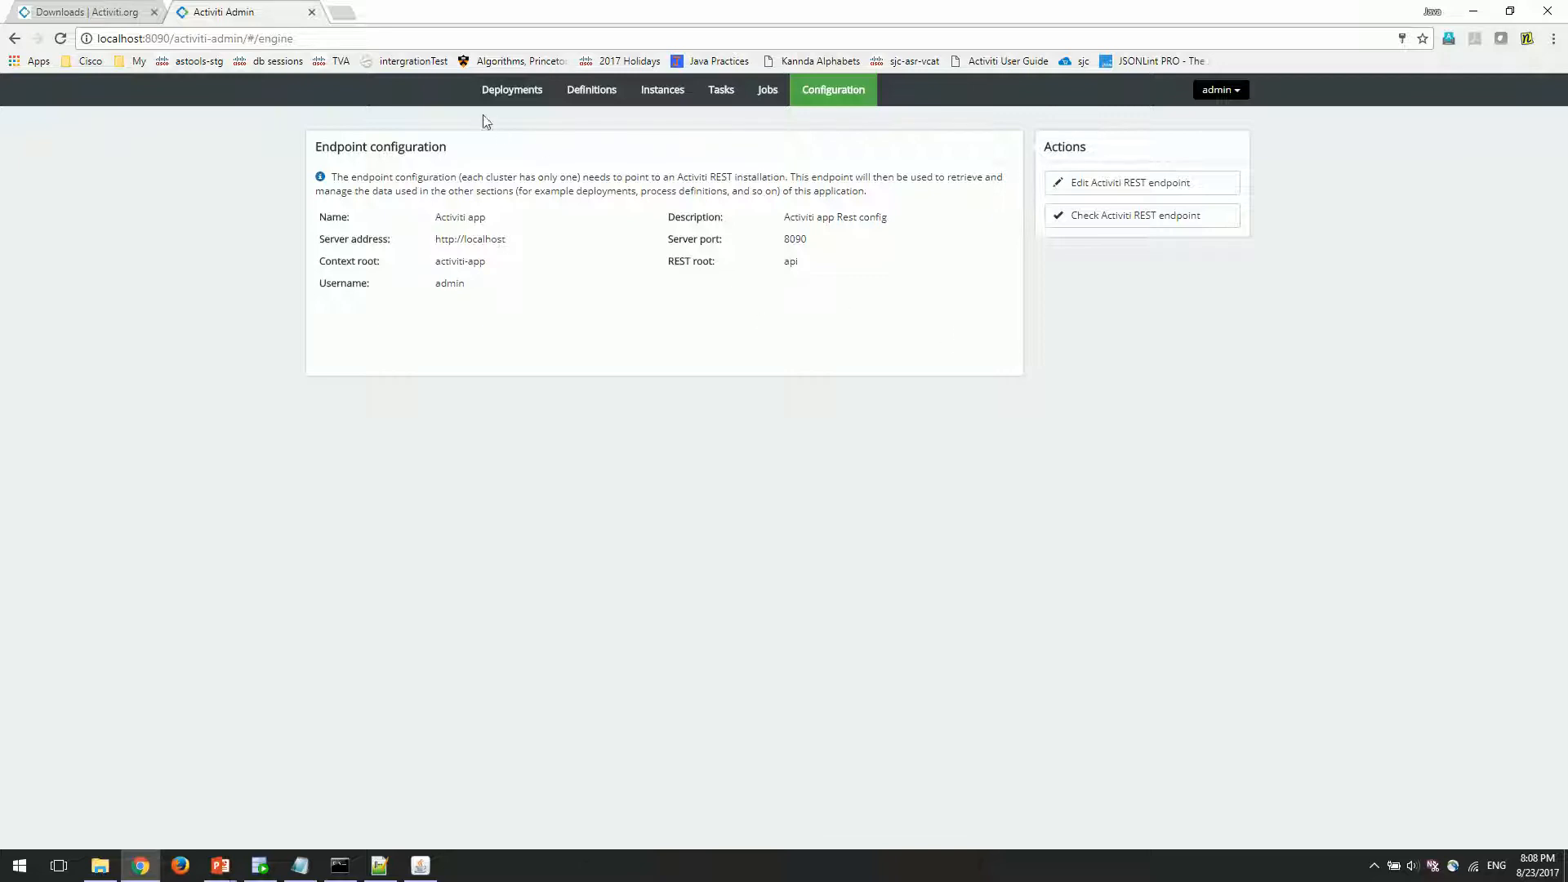
# Browse the Deployments, Instances and Tasks pages of Activiti Admin.
pyautogui.click(511, 88)
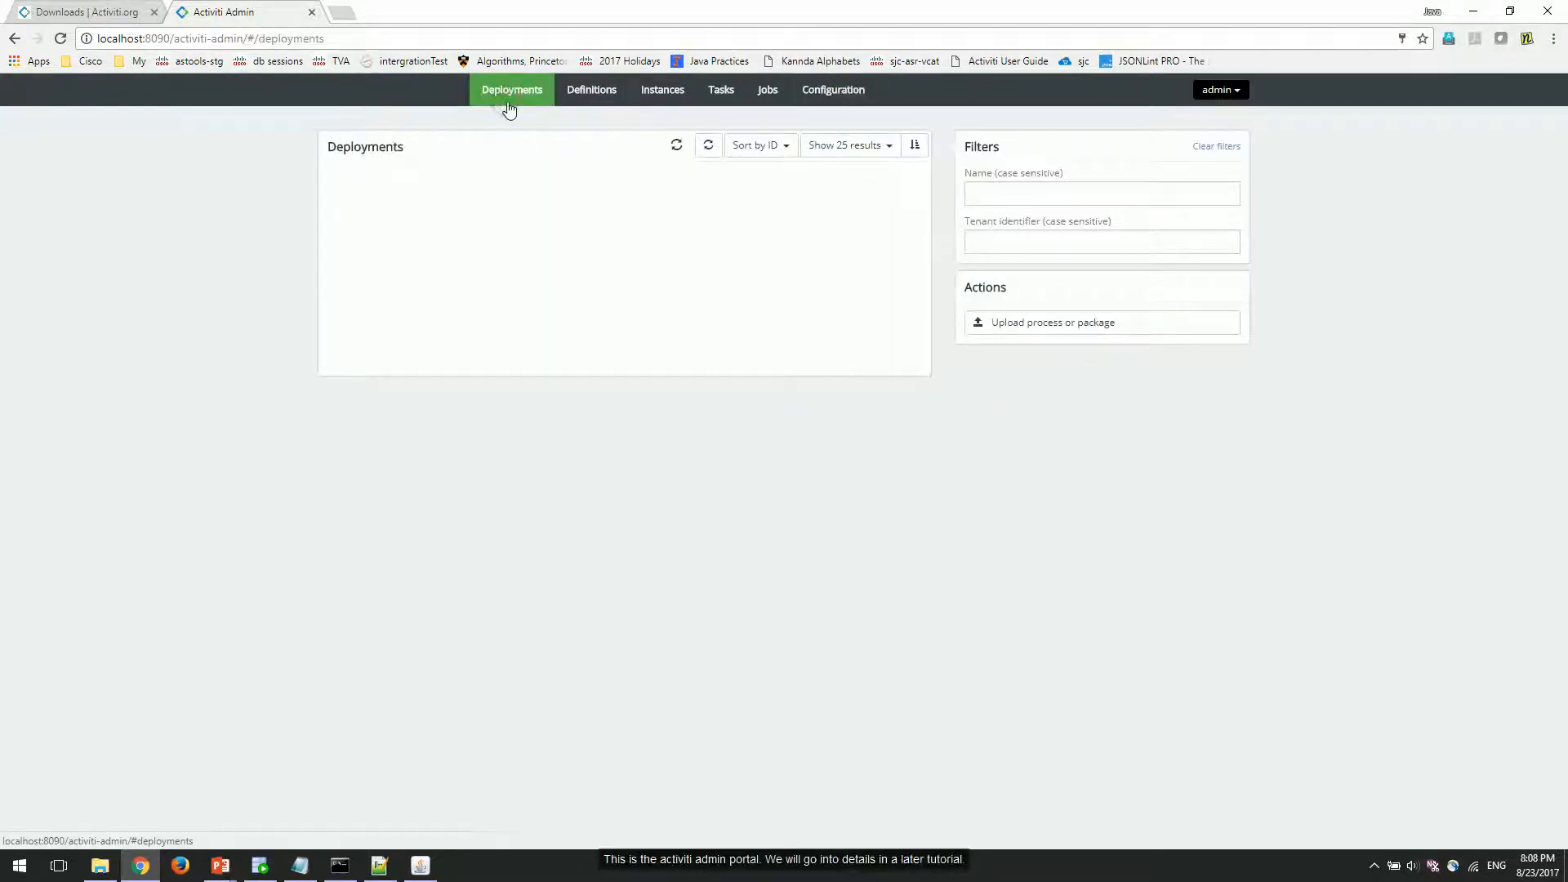
pyautogui.click(661, 88)
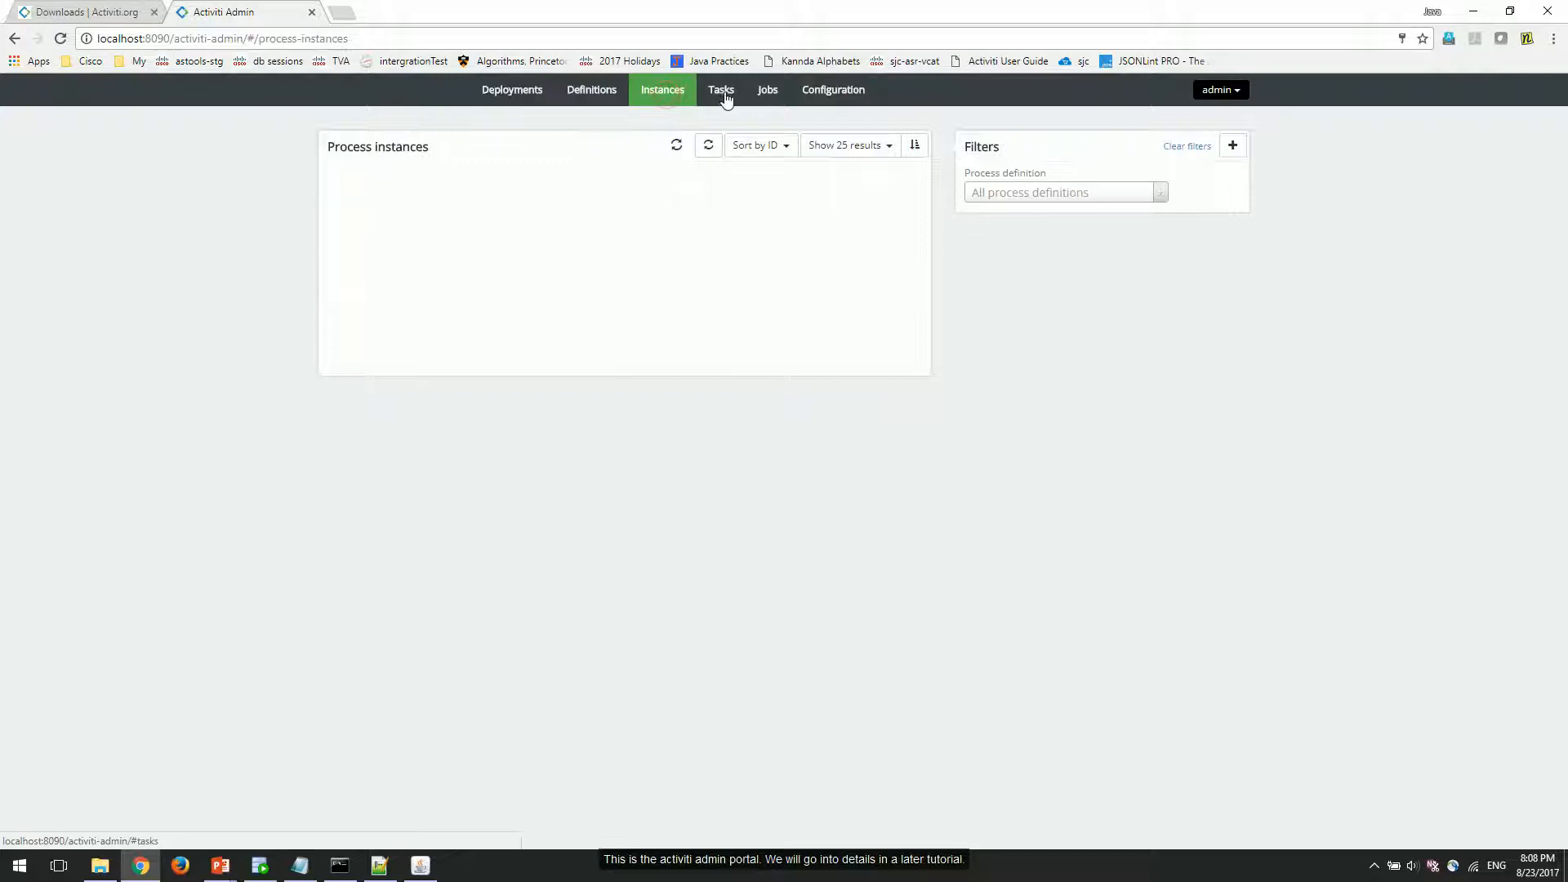
pyautogui.click(720, 88)
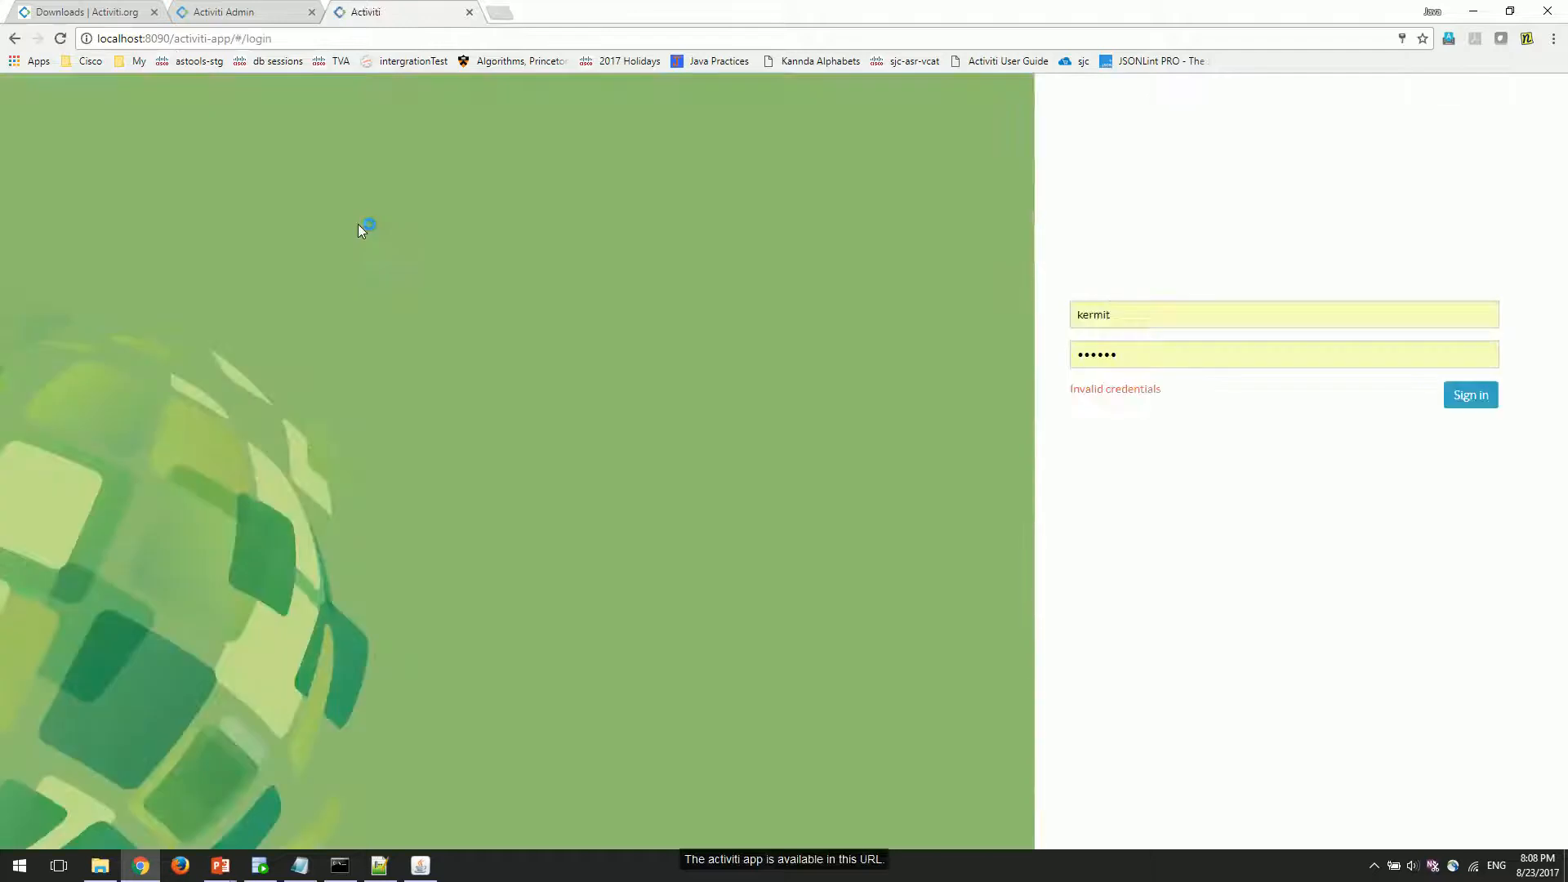
# Sign in to Activiti App as admin and reach the dashboard, then head to localhost:8090/activiti-rest/.
pyautogui.click(1284, 314)
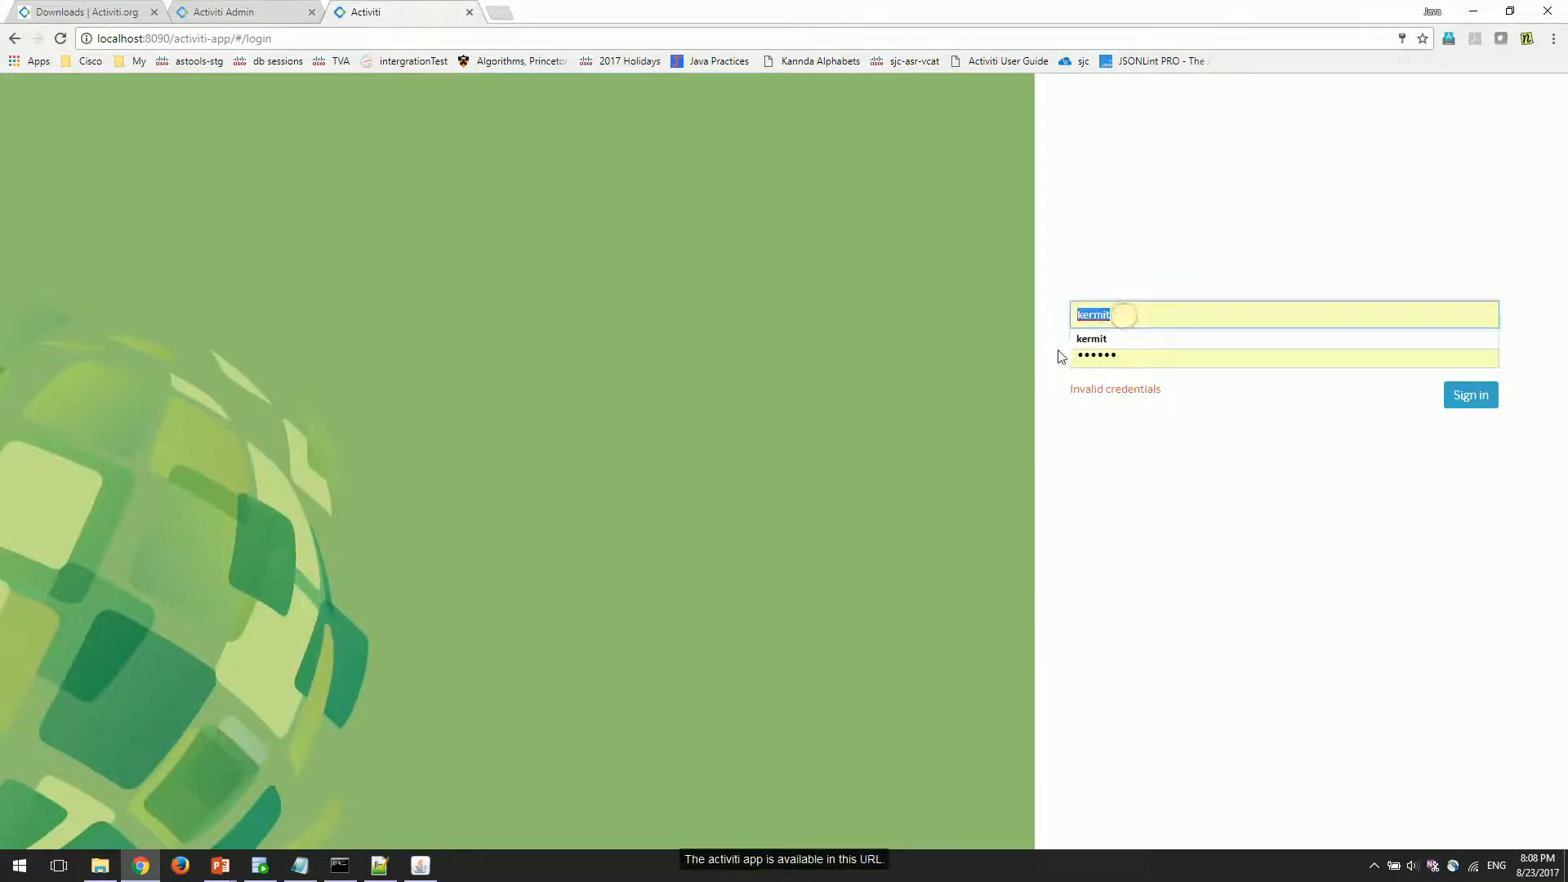
pyautogui.write('admin')
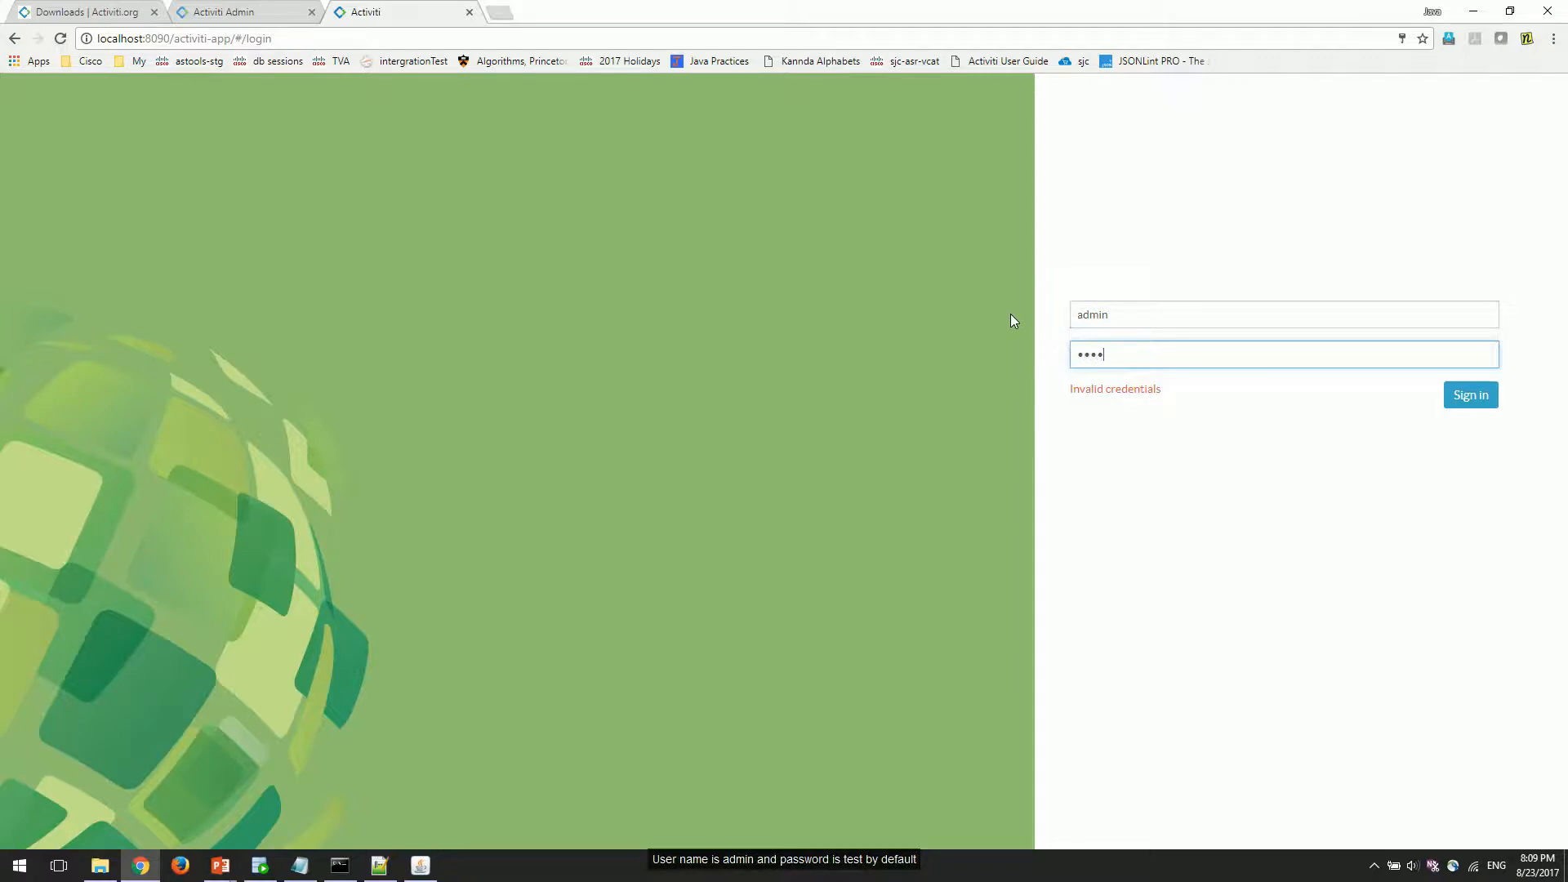
pyautogui.click(1470, 393)
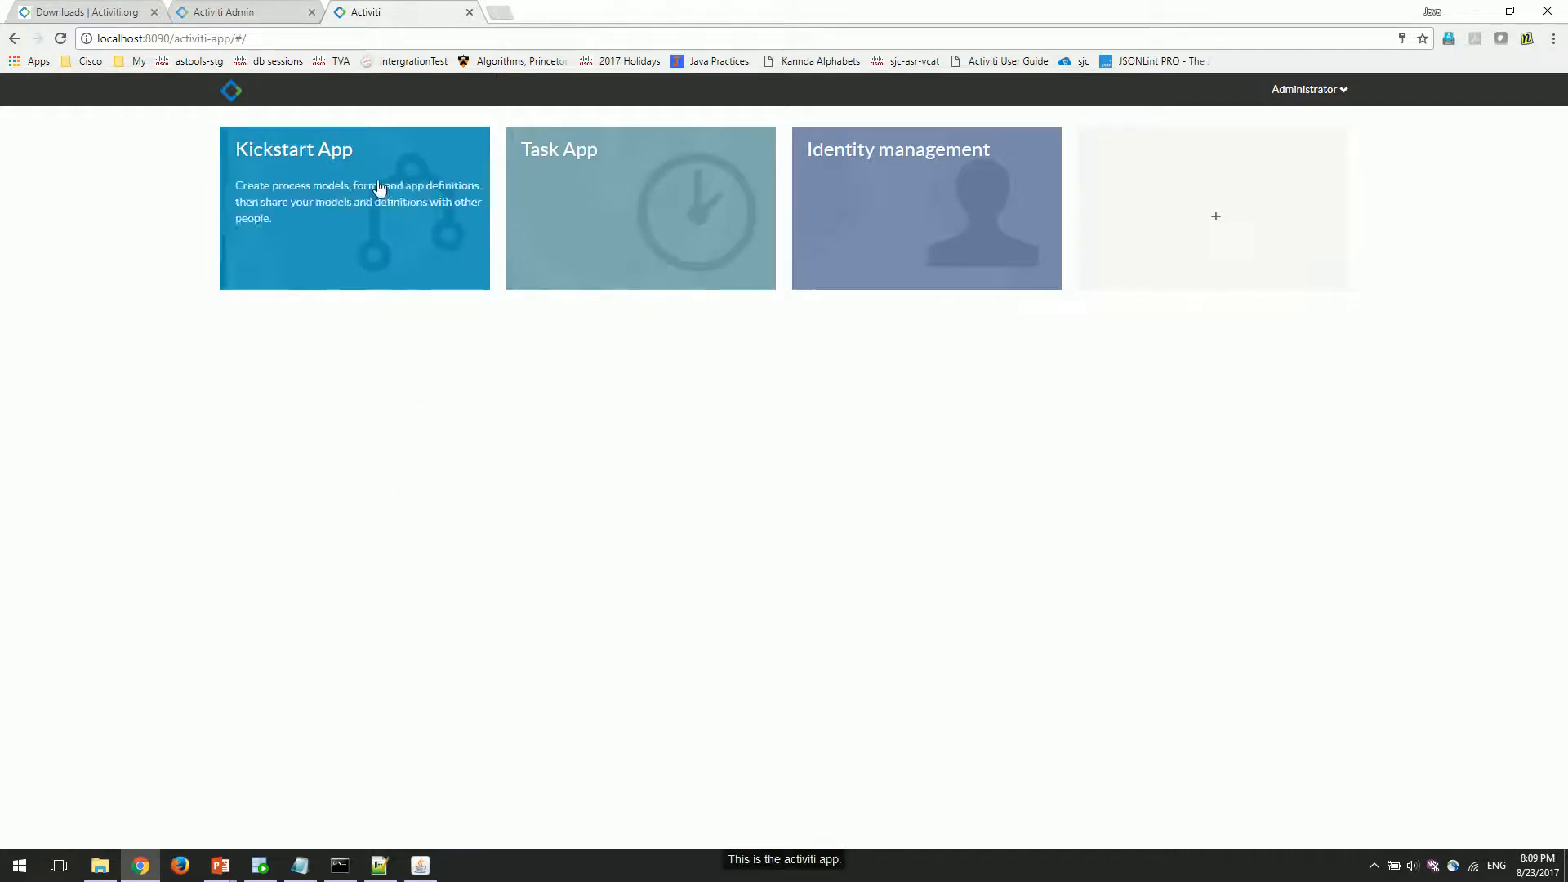
pyautogui.write('localhost:8090/activiti-rest/')
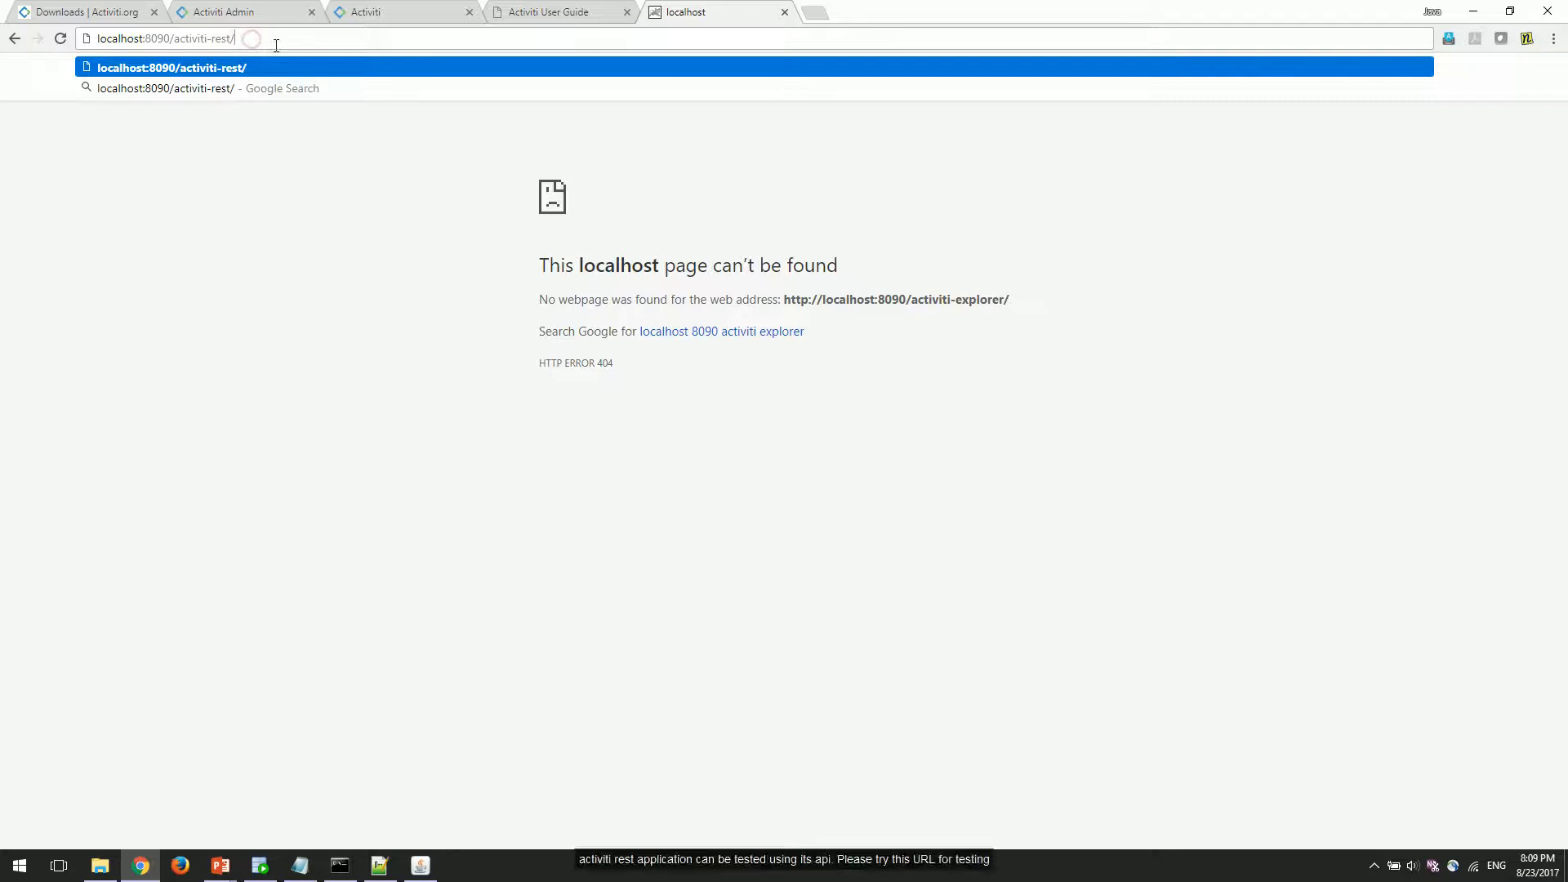
pyautogui.write('service')
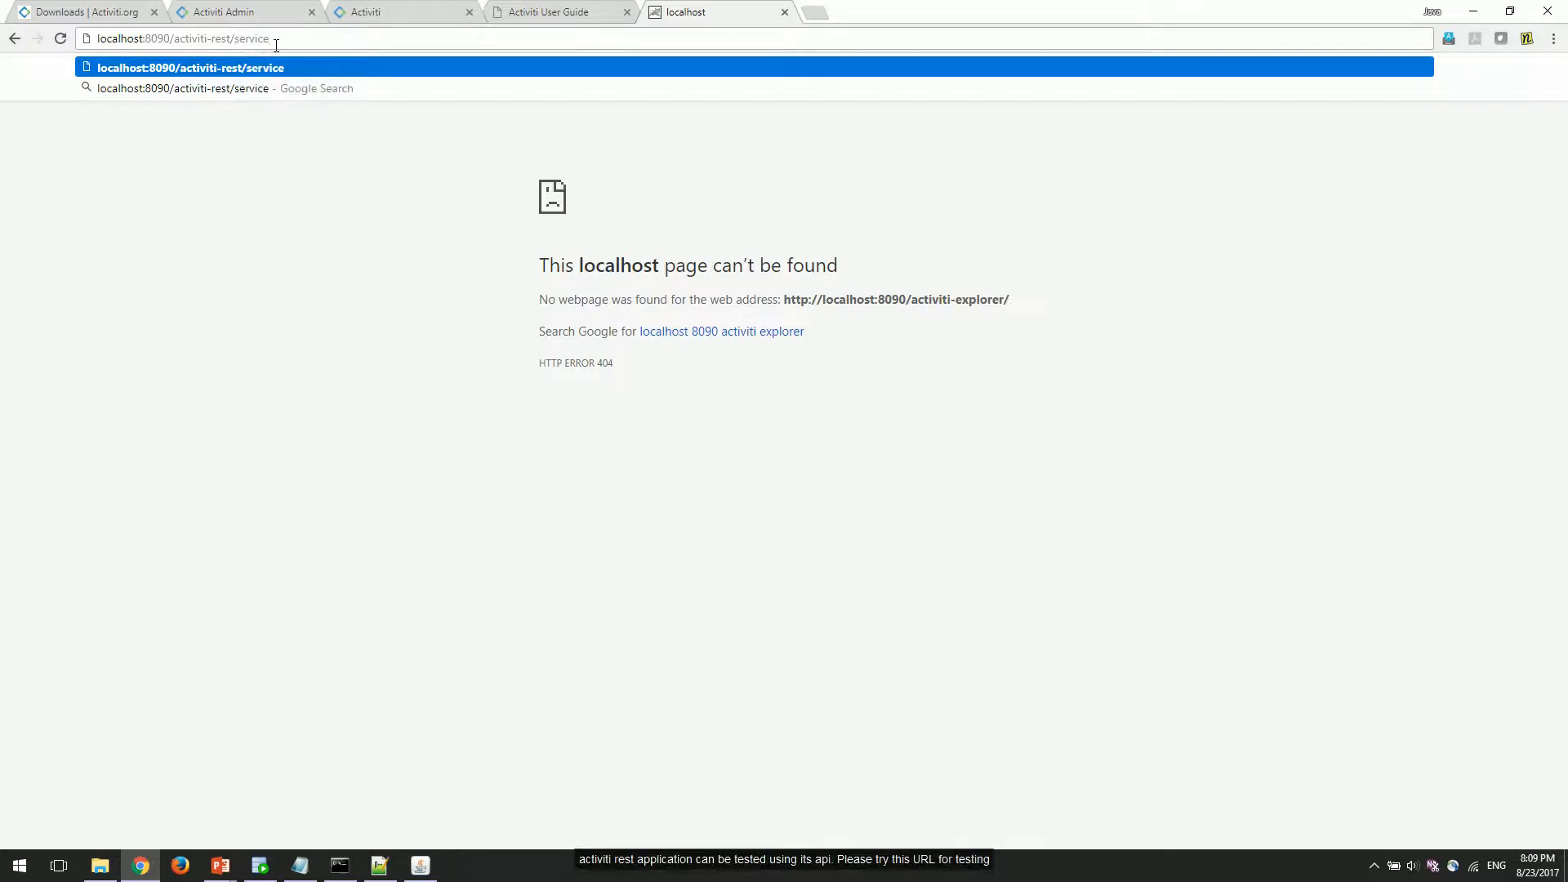
pyautogui.write('/repository/deployments')
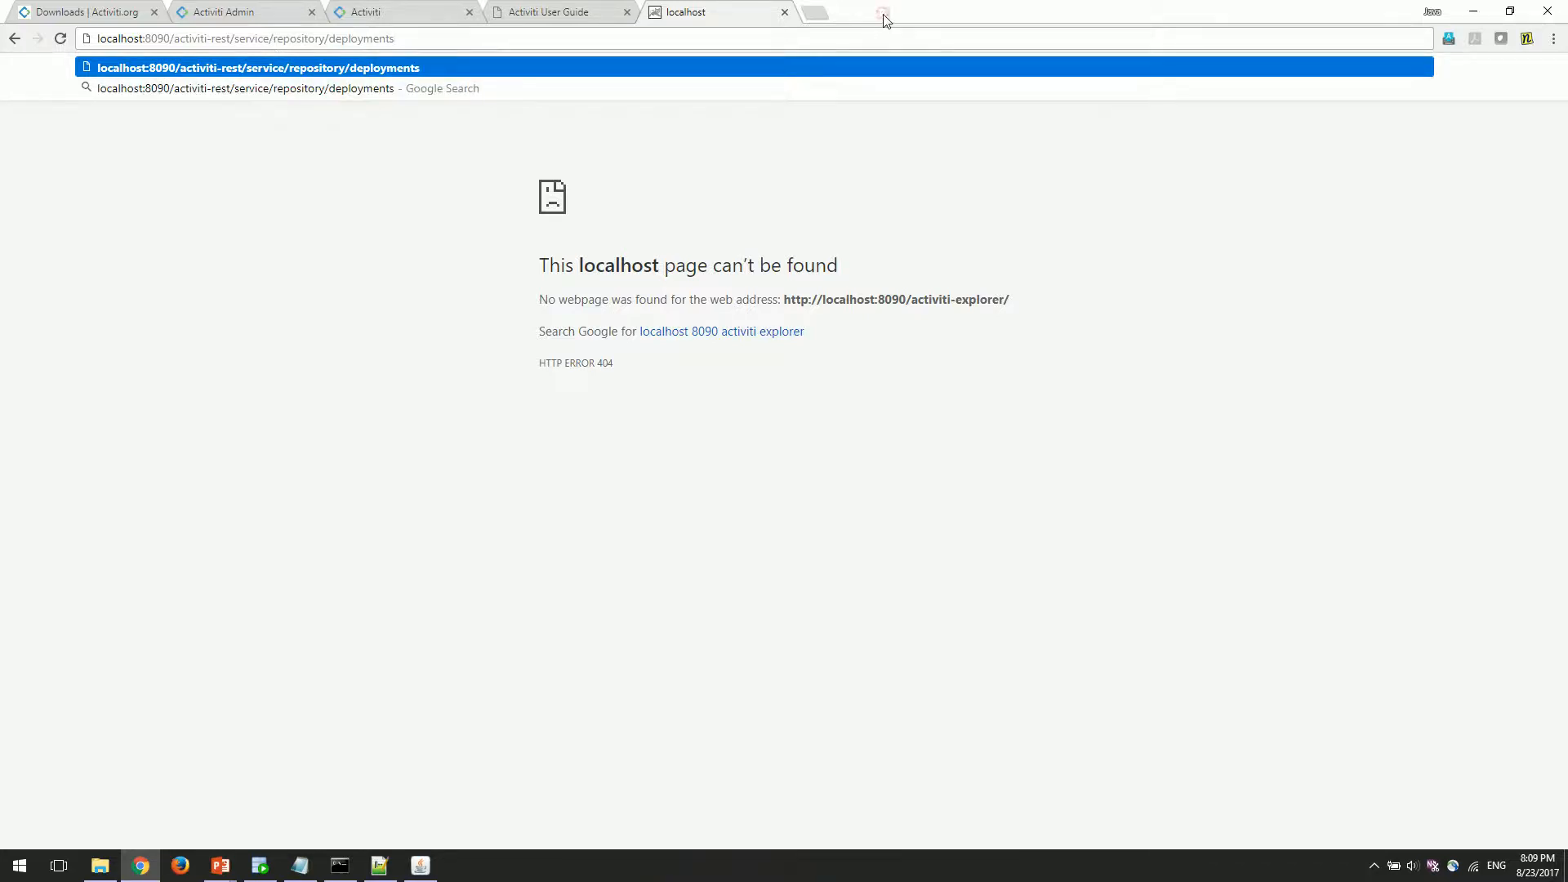
pyautogui.moveTo(420, 46)
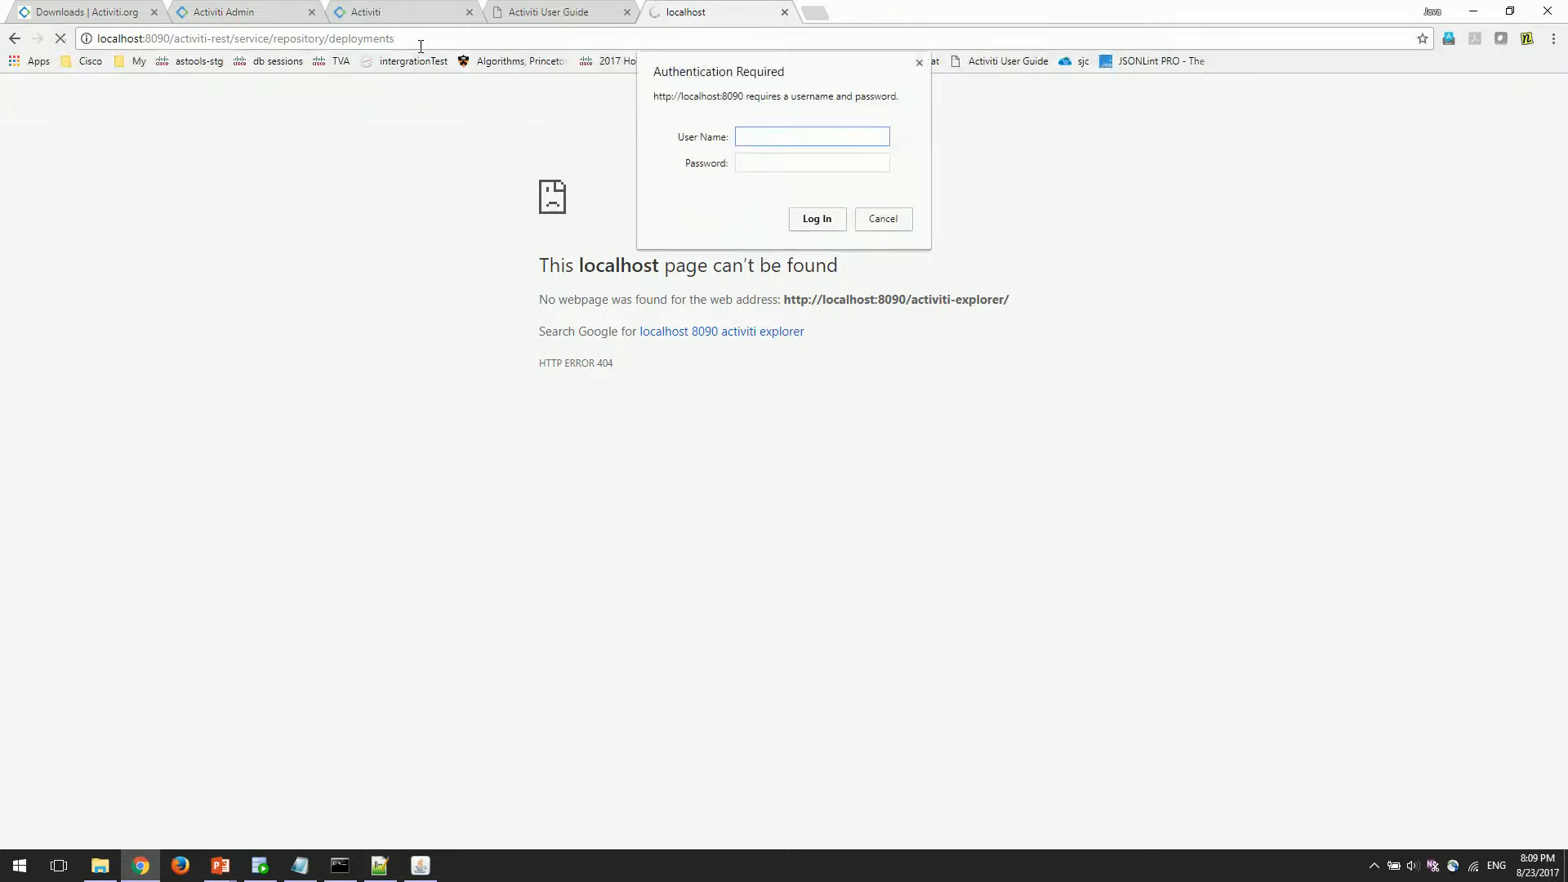
pyautogui.write('kermit')
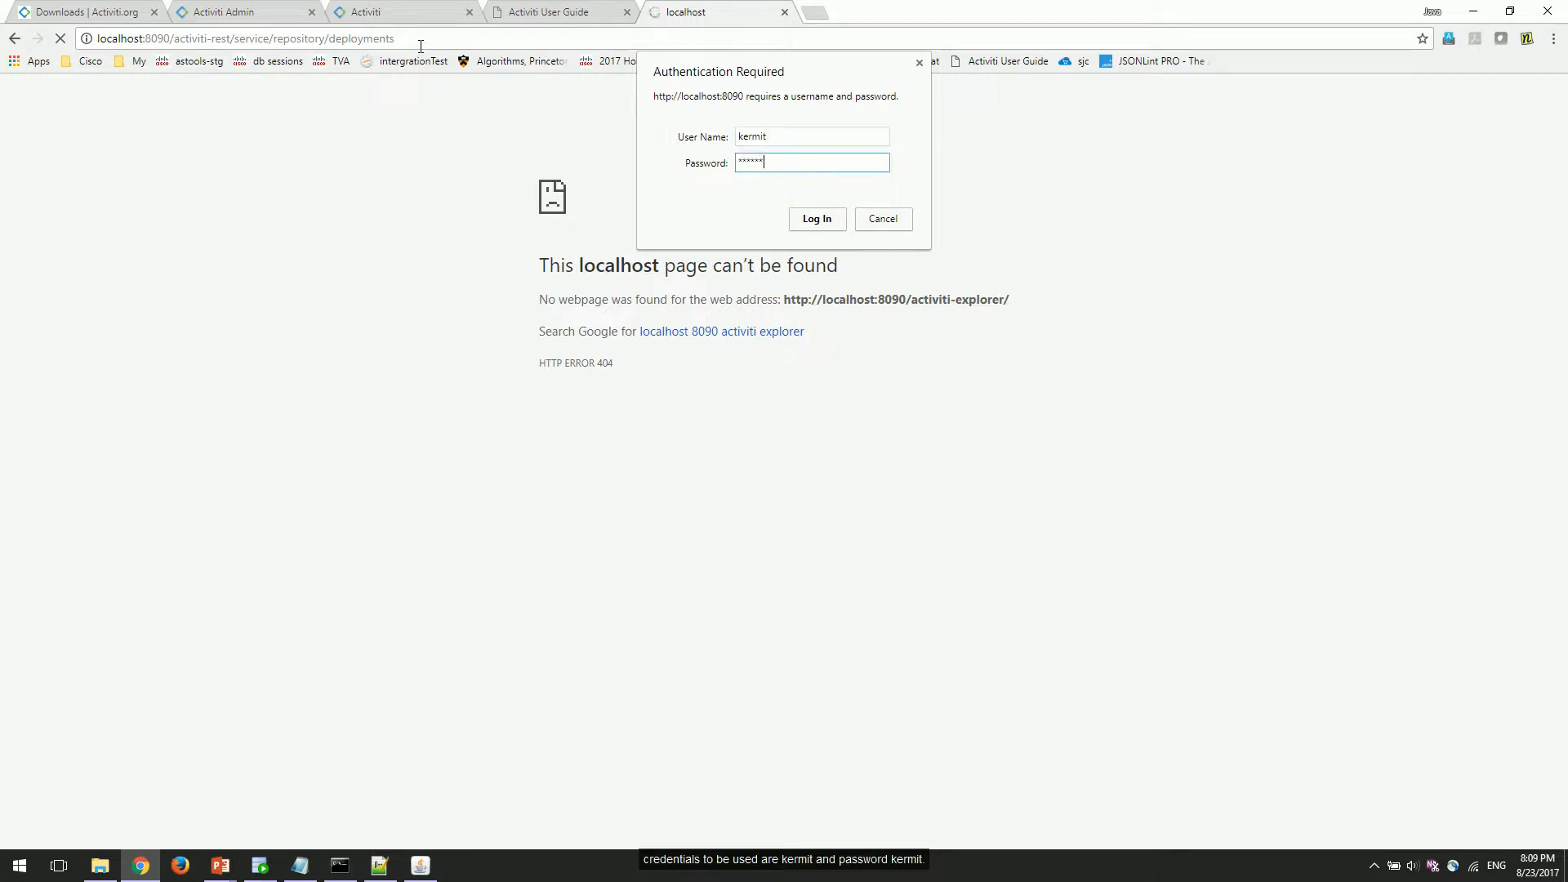
pyautogui.click(817, 217)
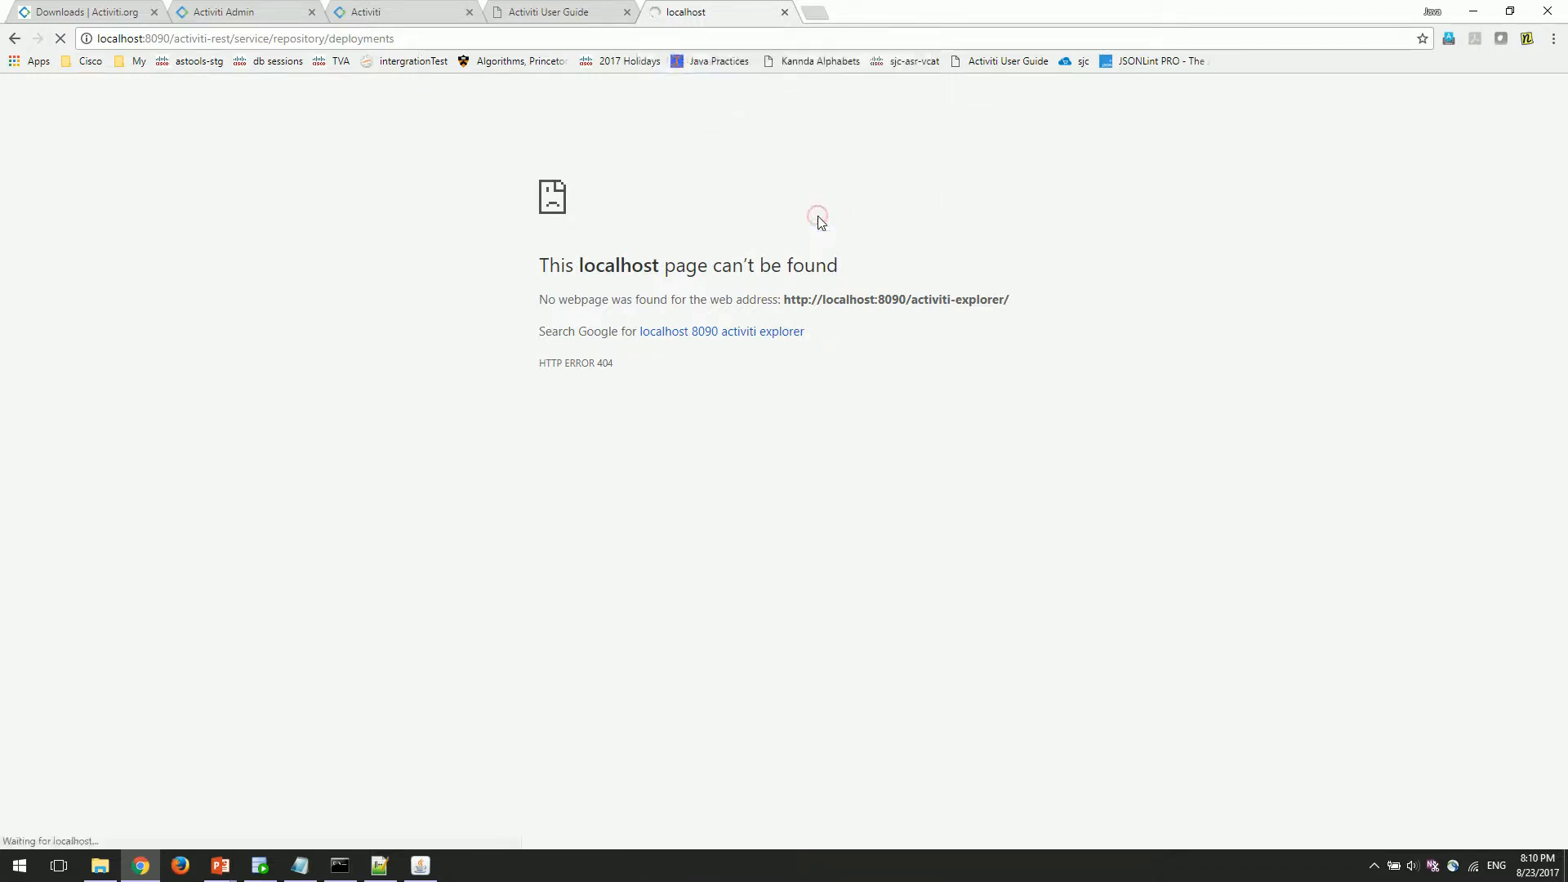